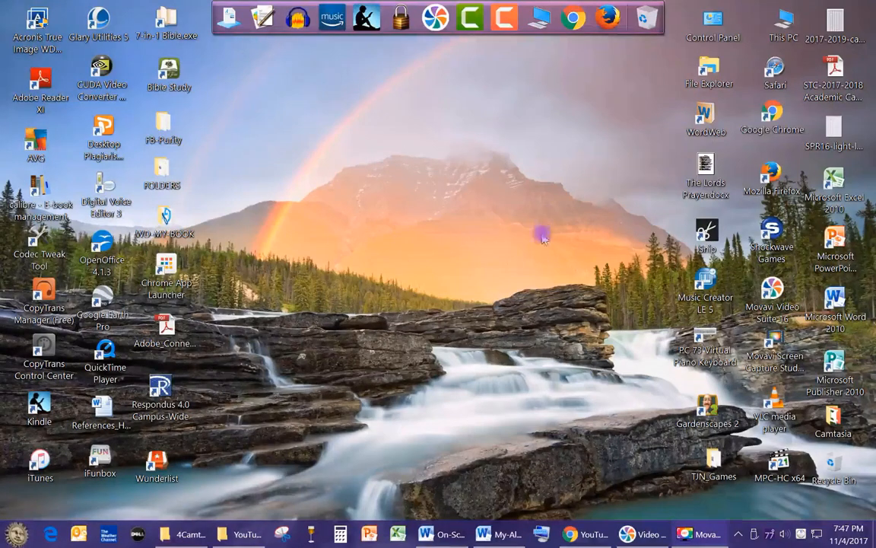
mouse_move(521, 357)
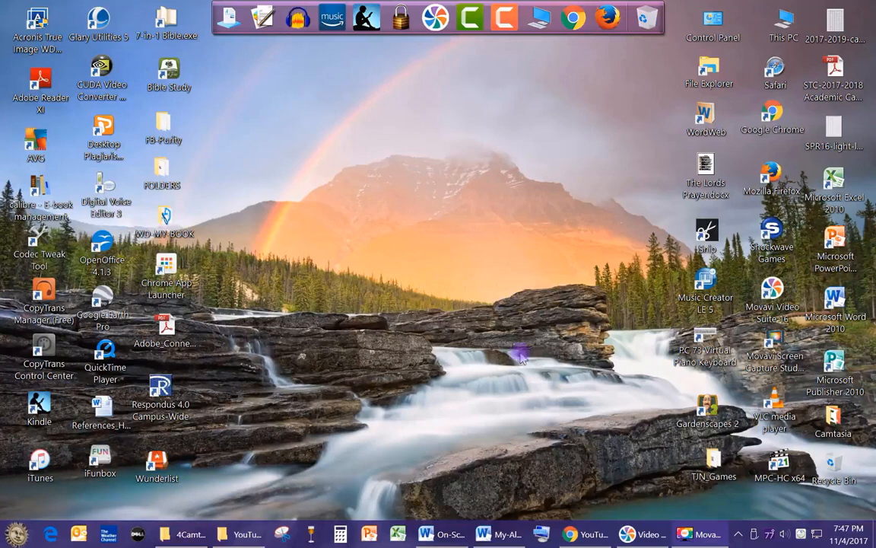
mouse_move(468, 437)
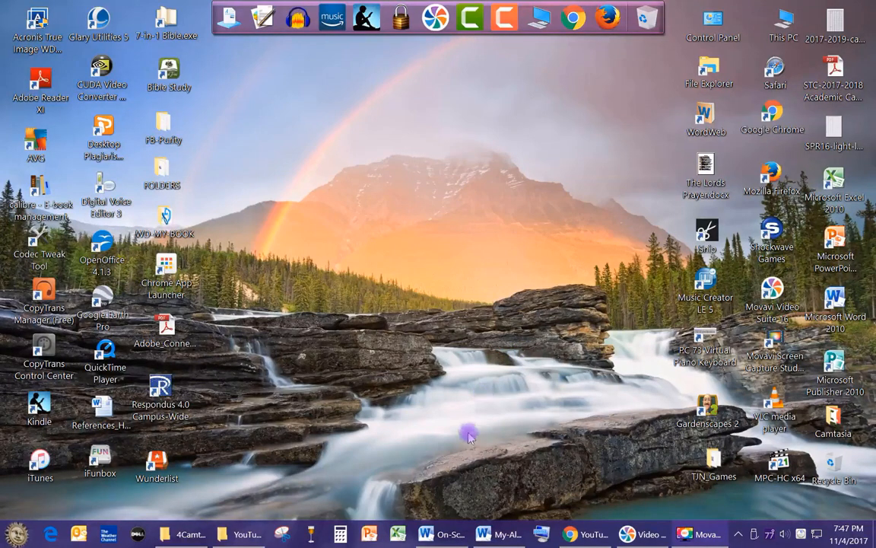
mouse_move(469, 461)
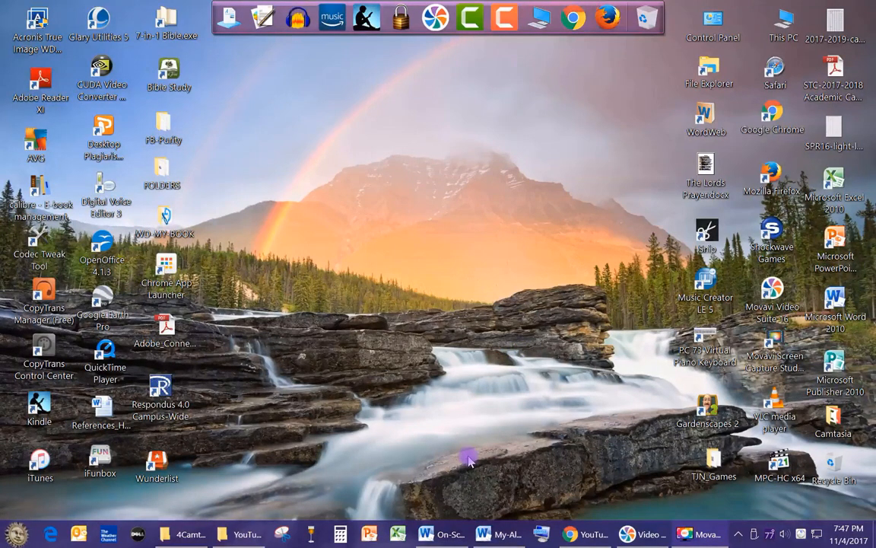
mouse_move(451, 532)
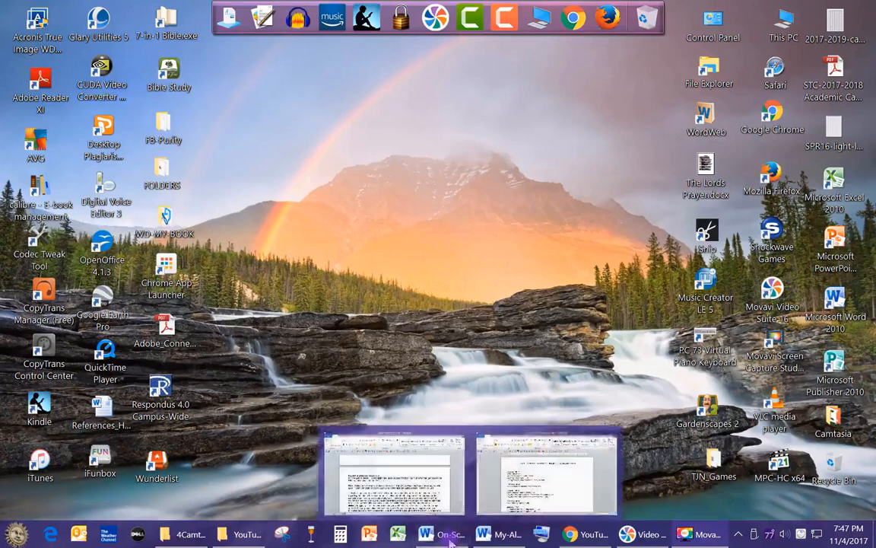
In Chrome, go to YouTube's My channel page and its Videos tab
left_click(500, 533)
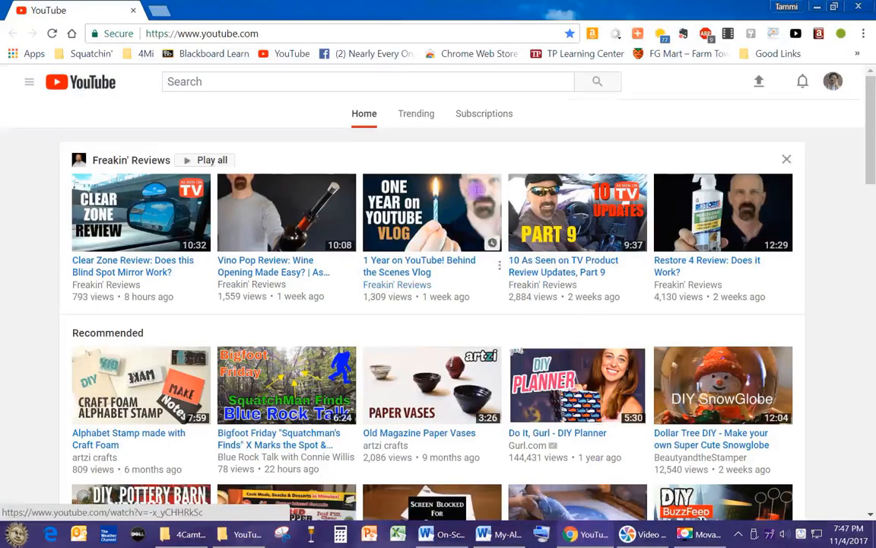
left_click(29, 81)
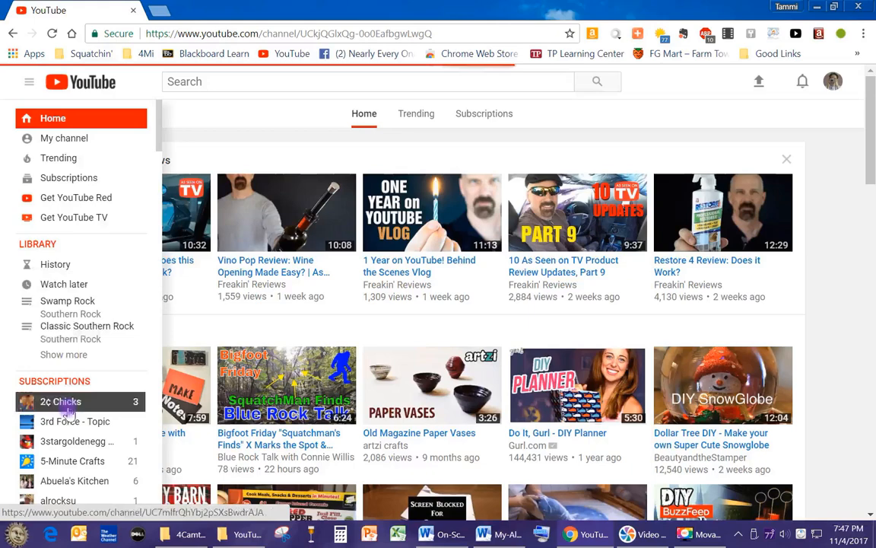
left_click(64, 138)
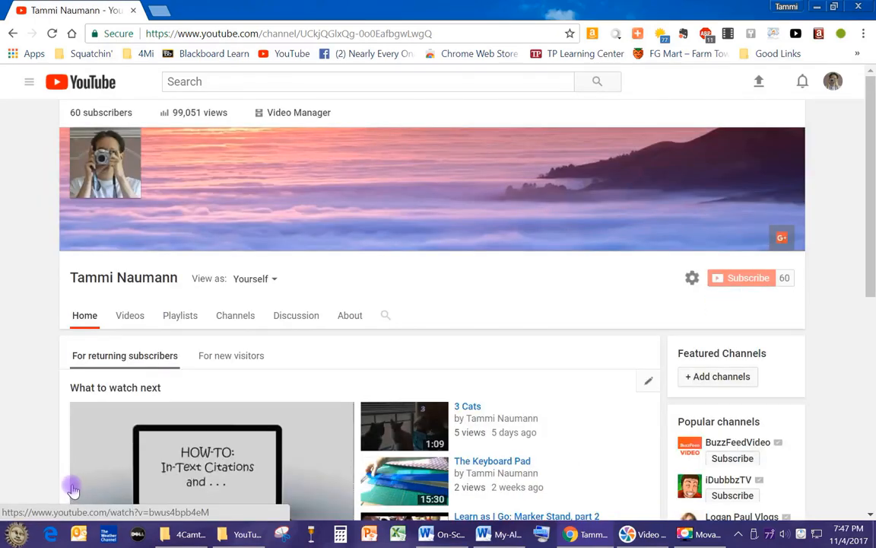
scroll("down", 3)
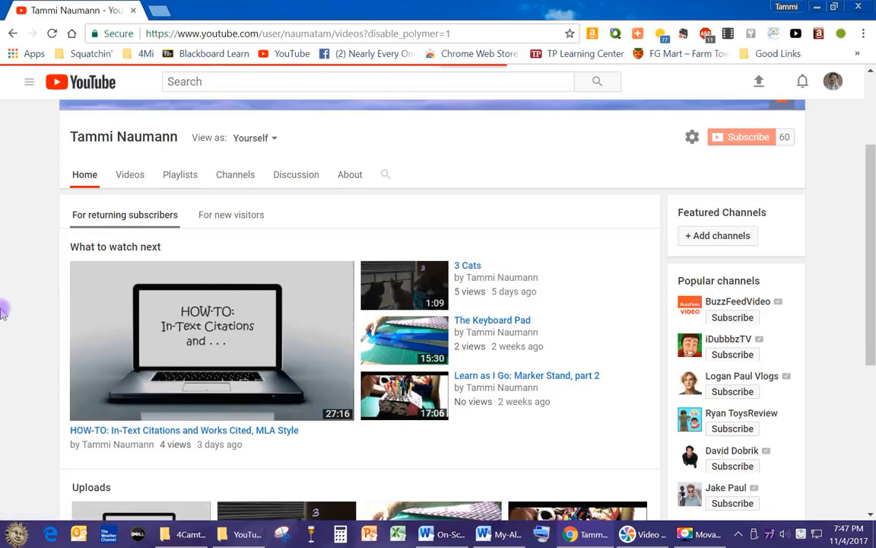
left_click(130, 174)
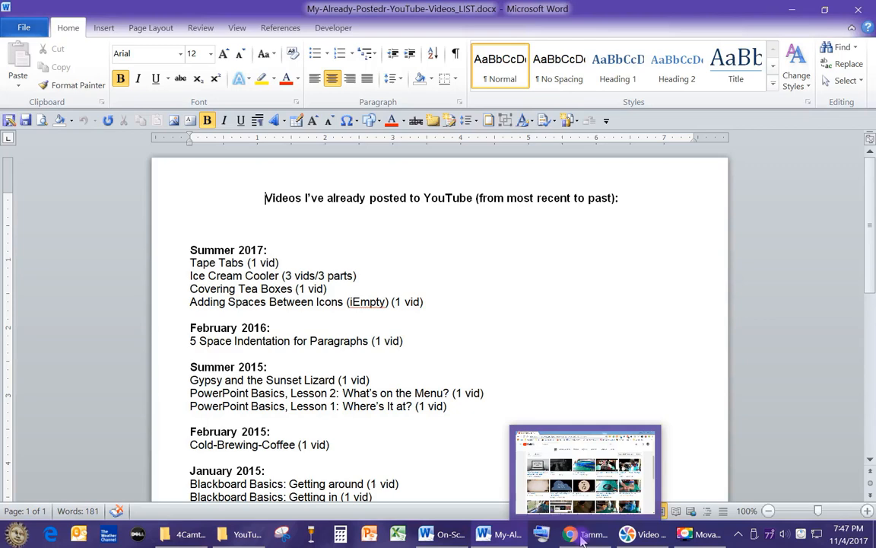
Bring YouTube back and scroll through the uploads grid, returning to the top
left_click(584, 533)
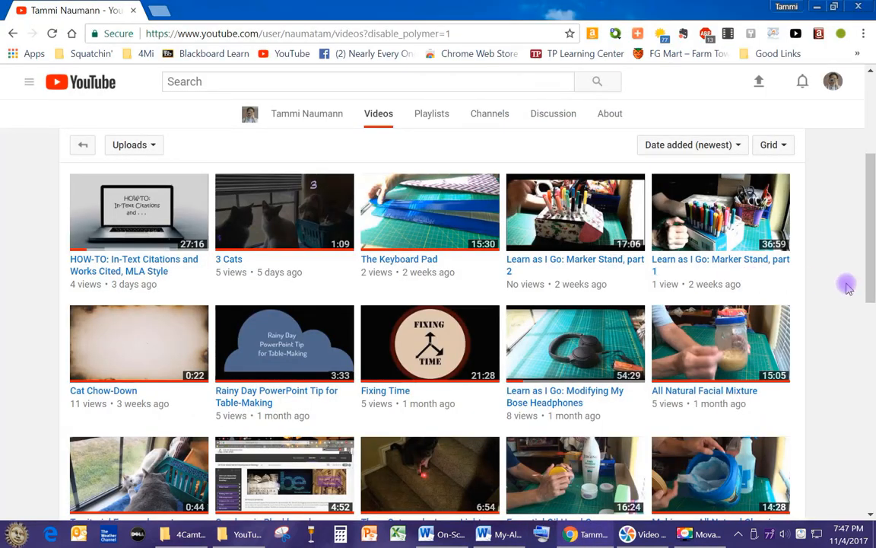
mouse_move(3, 393)
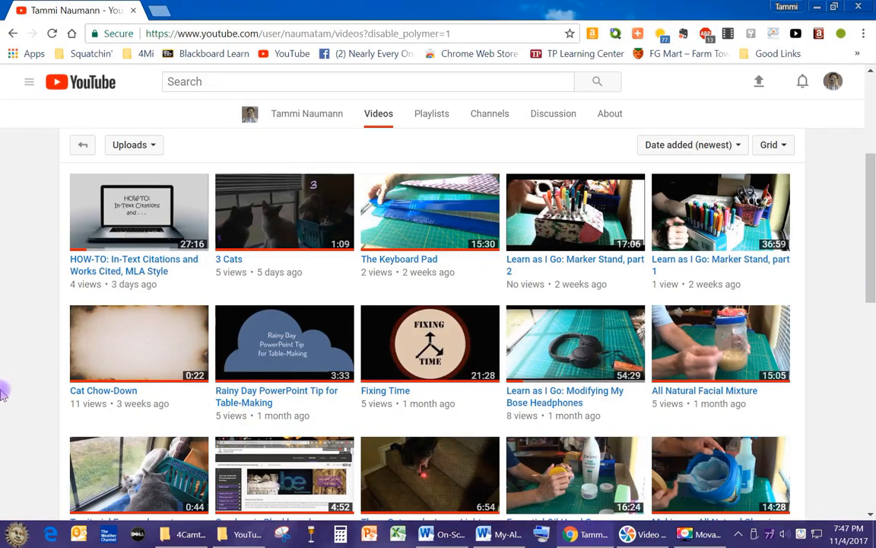
scroll("down", 3)
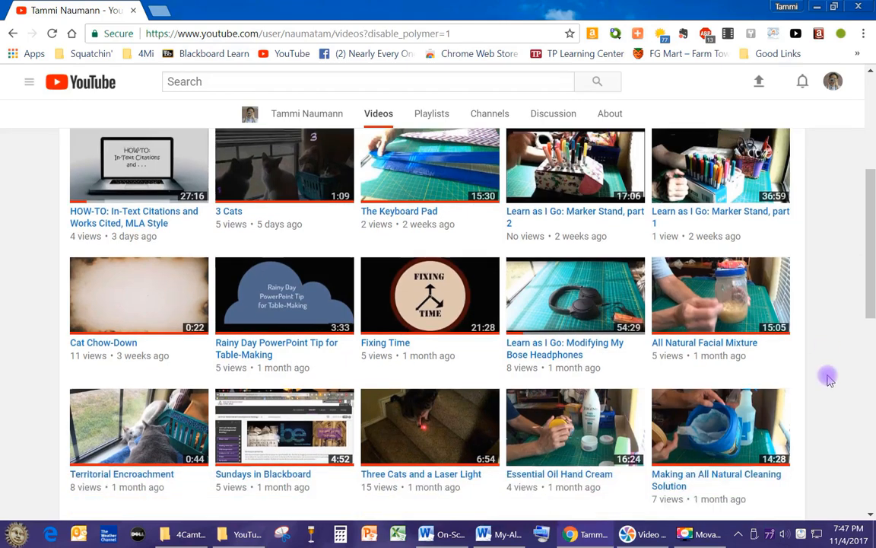
scroll("down", 3)
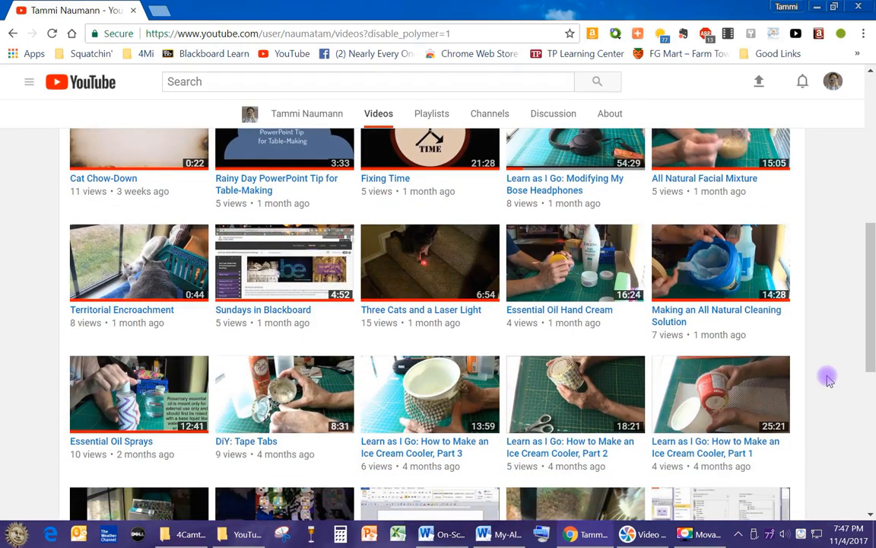
scroll("down", 3)
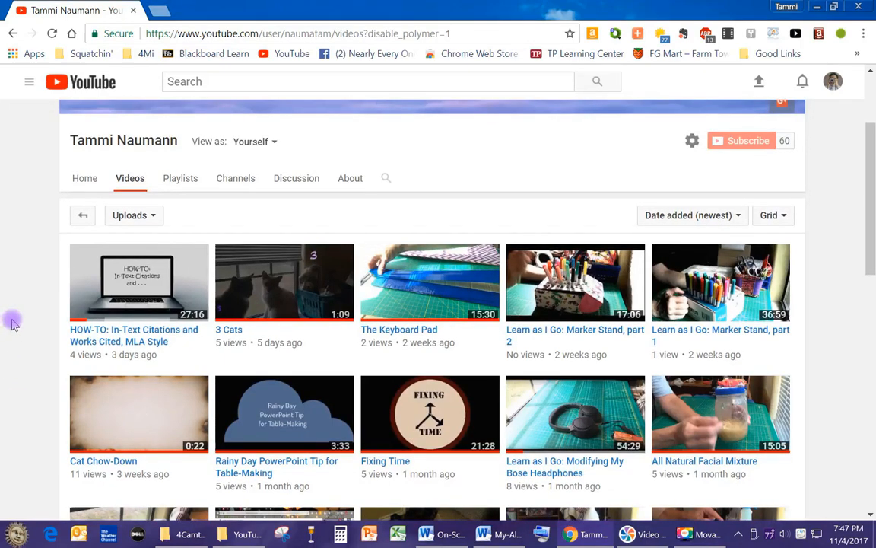
scroll("down", 3)
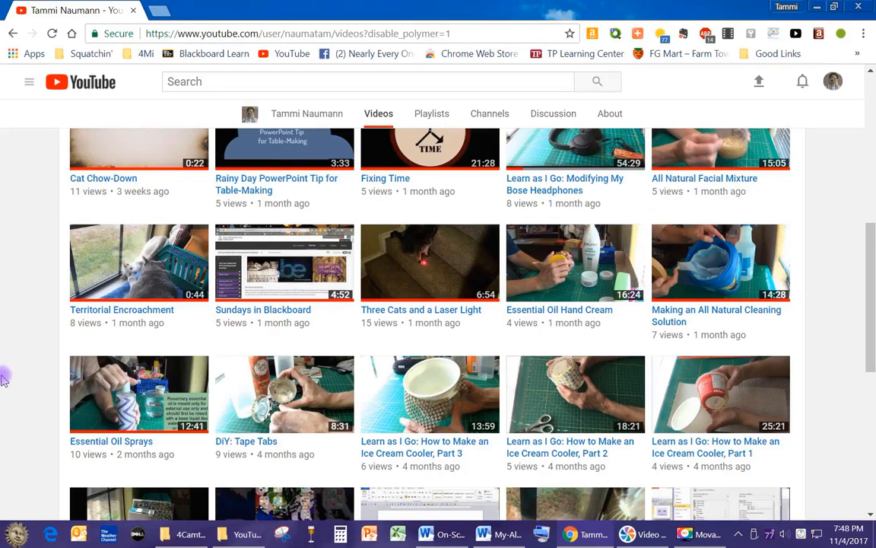
mouse_move(312, 420)
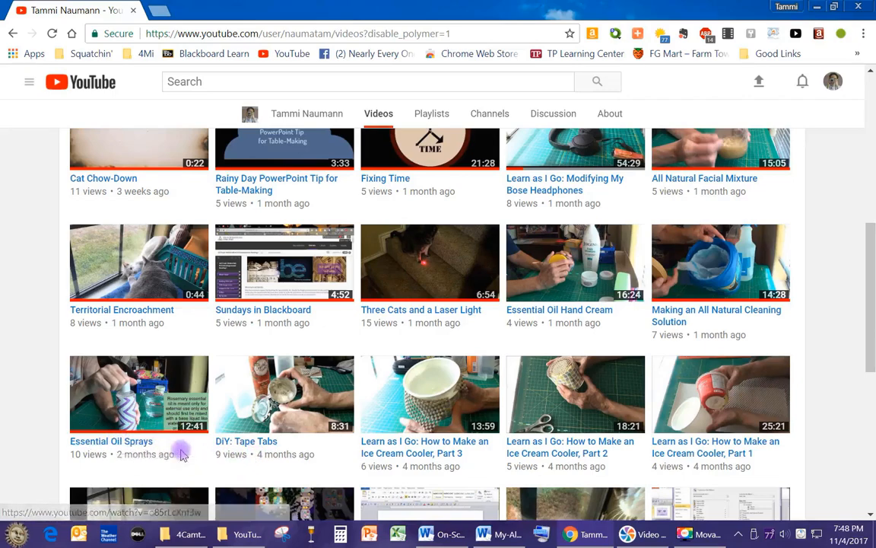
scroll("up", 3)
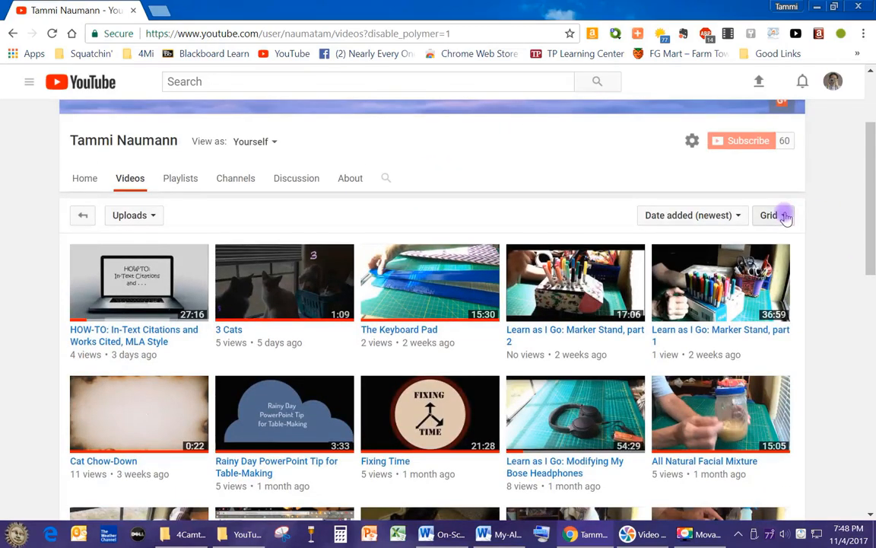
Change the uploads layout and scroll down to videos posted two to four months ago
left_click(774, 215)
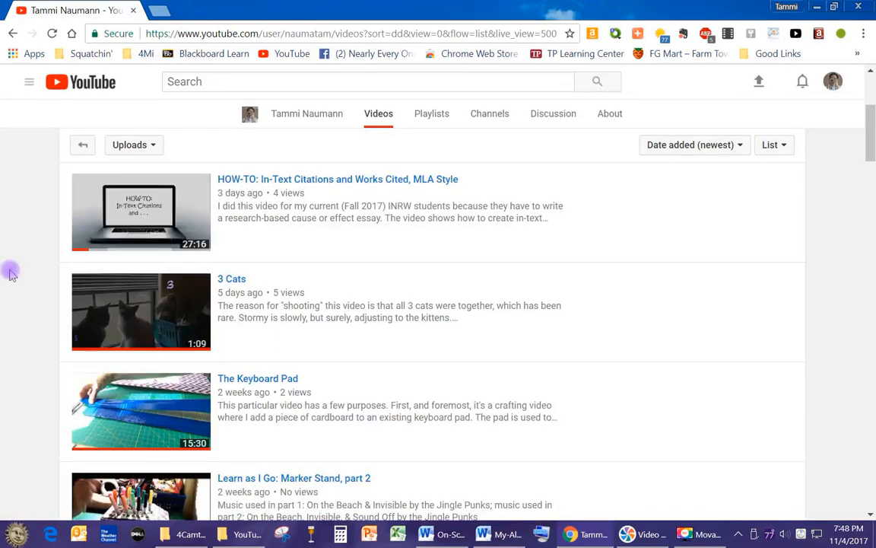
mouse_move(649, 297)
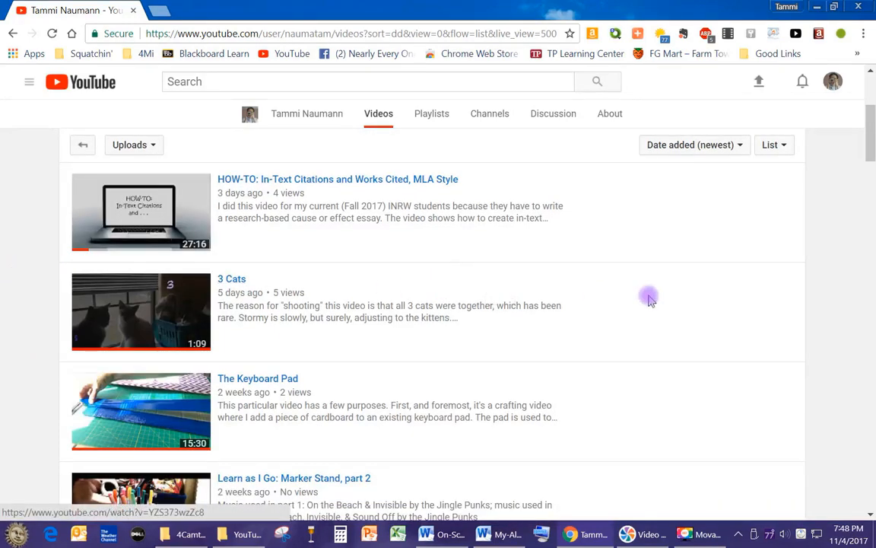
mouse_move(627, 358)
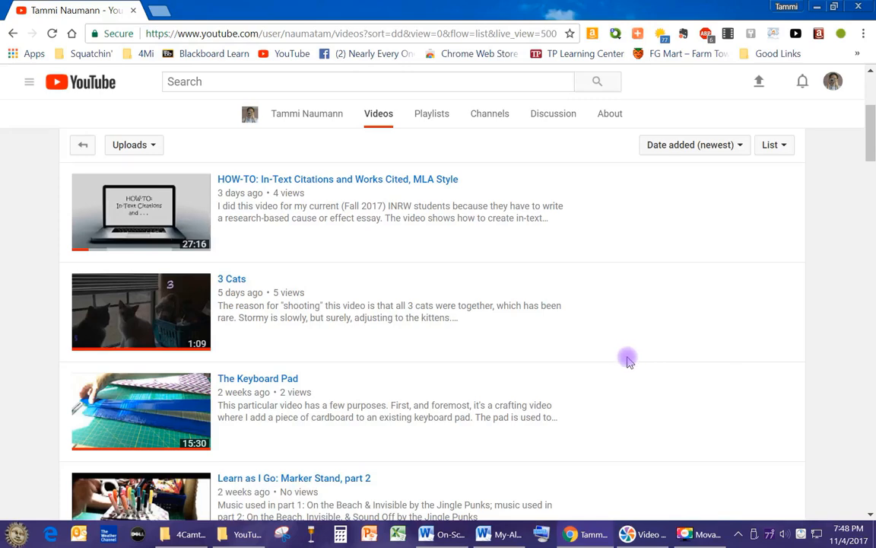
scroll("down", 3)
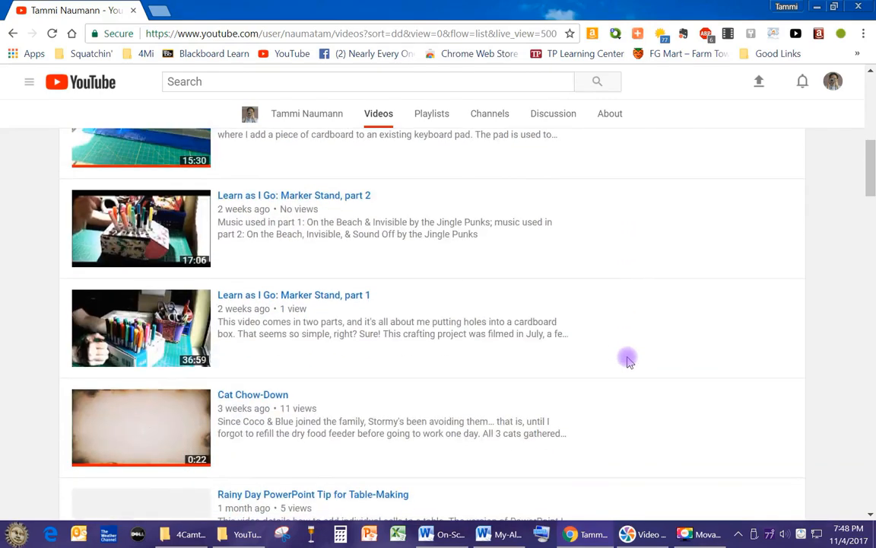
scroll("down", 3)
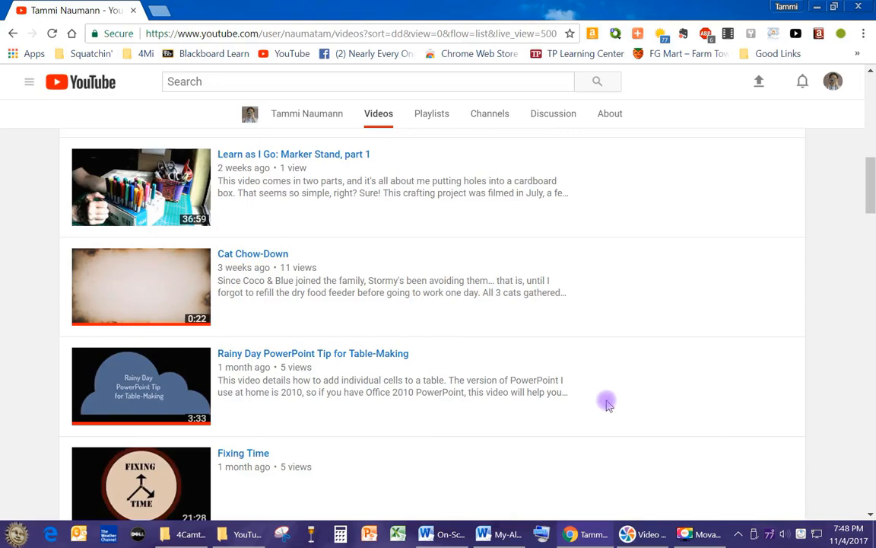
scroll("down", 3)
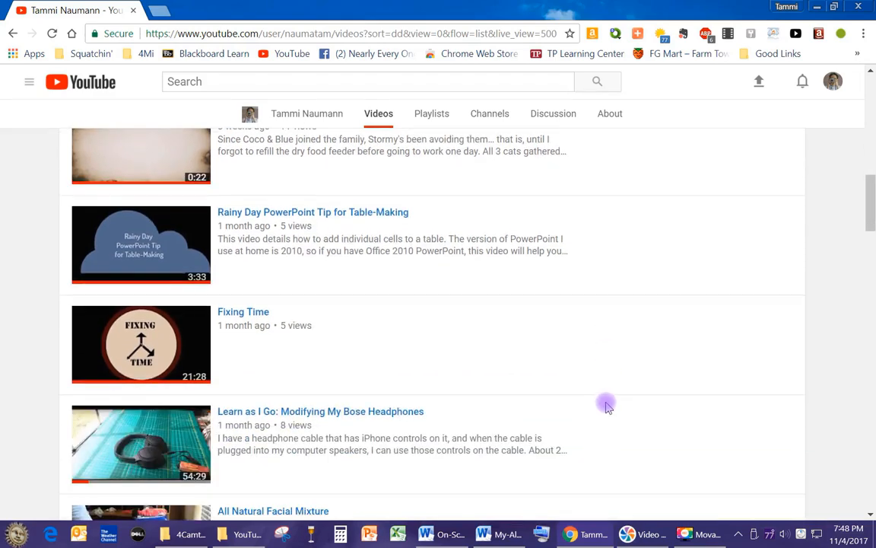
scroll("down", 3)
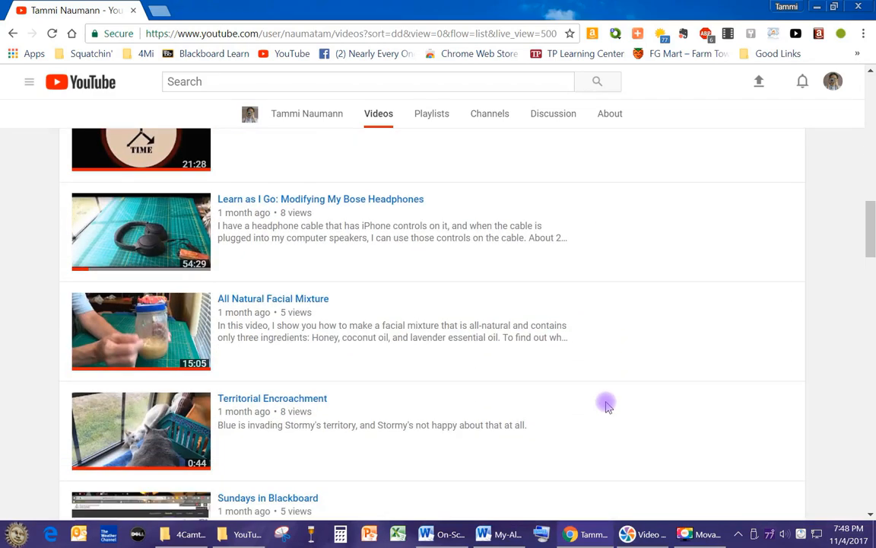
scroll("down", 3)
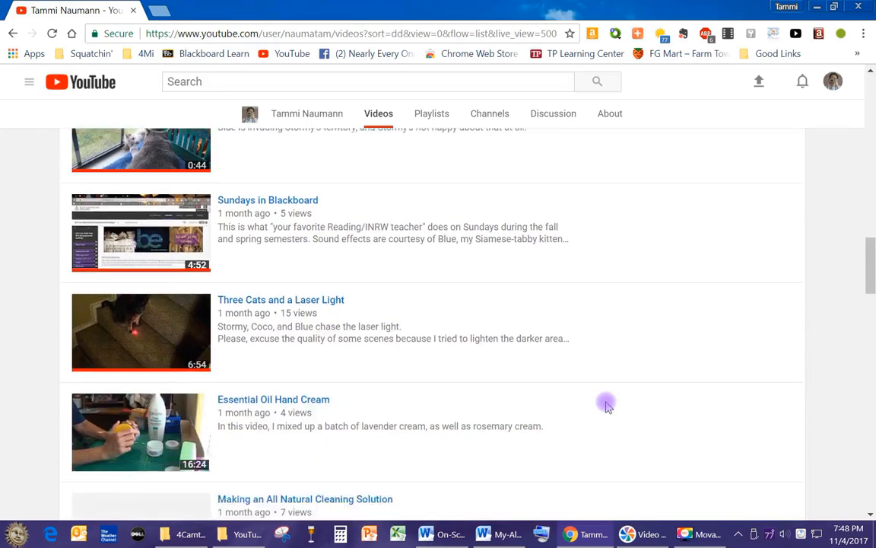
scroll("down", 3)
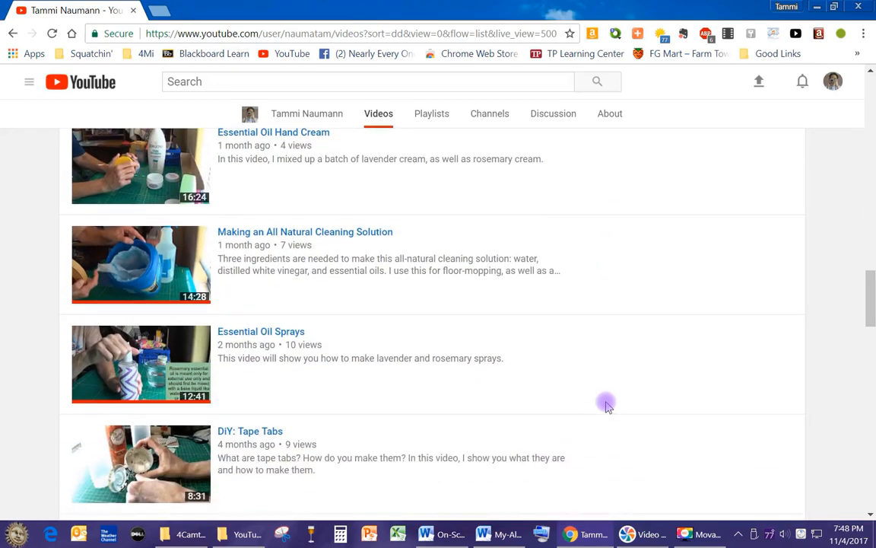
mouse_move(594, 411)
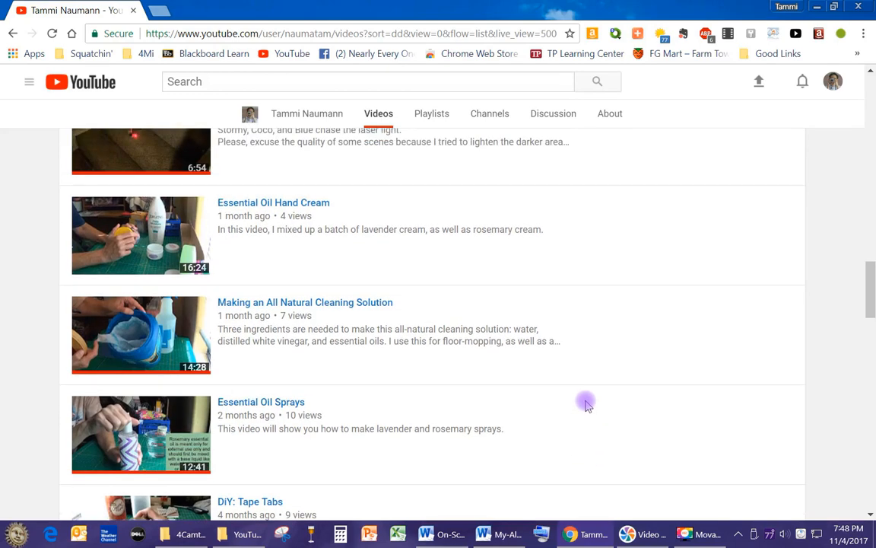
mouse_move(592, 401)
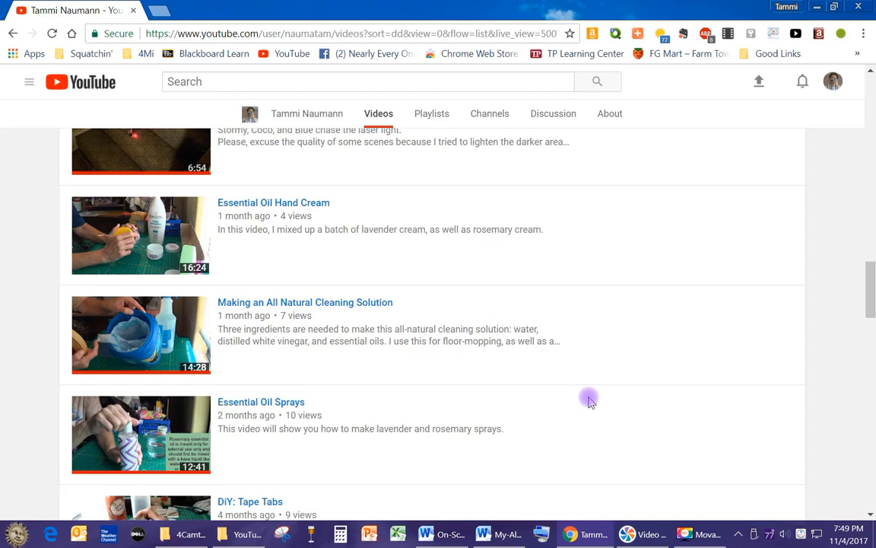
mouse_move(614, 395)
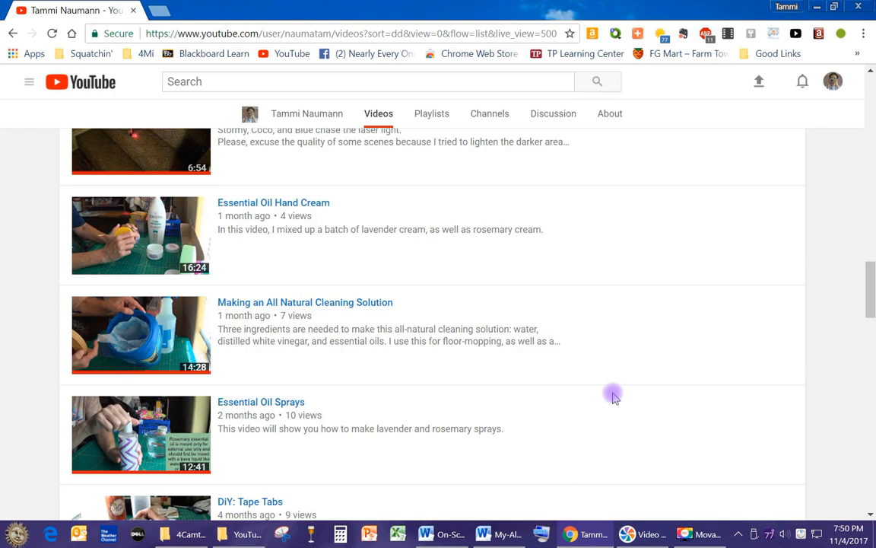
mouse_move(663, 421)
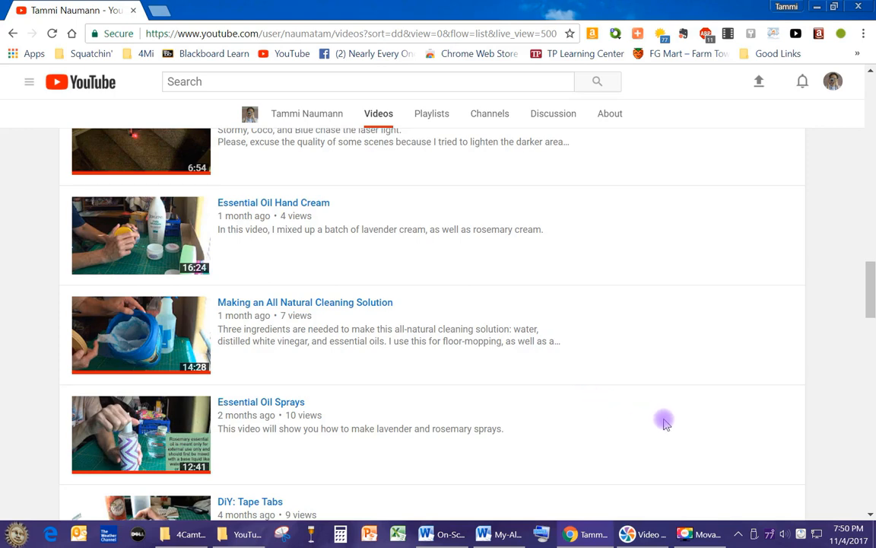
mouse_move(675, 419)
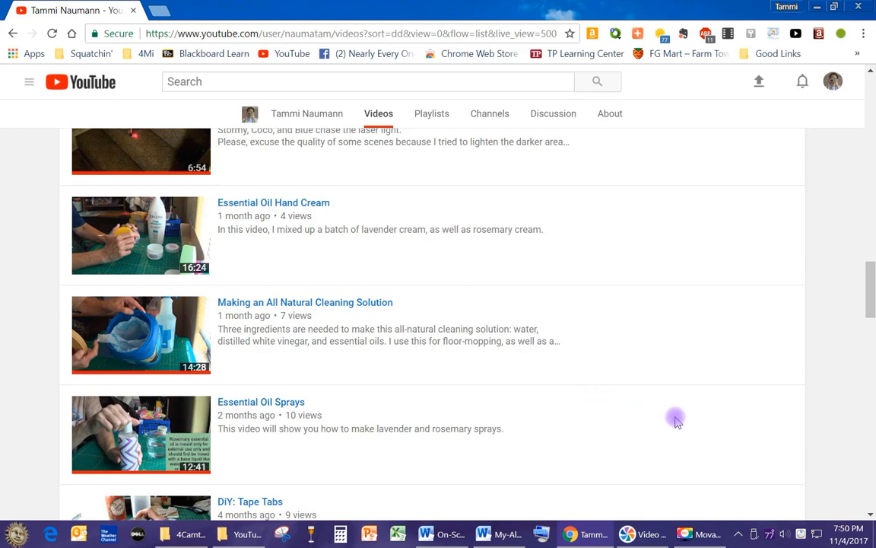
mouse_move(671, 470)
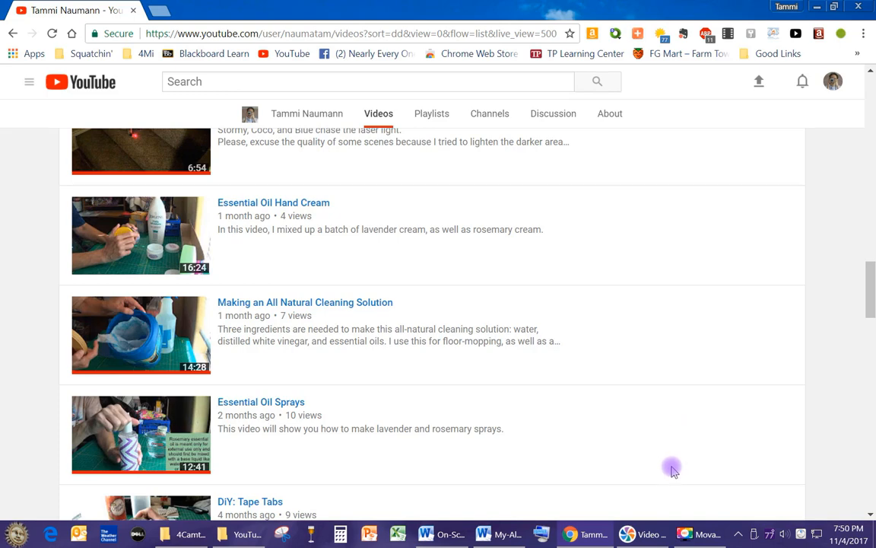
In Word, enter 'Essential Oil Sprays' below the title, headed by a bold 'September 2017'
left_click(498, 534)
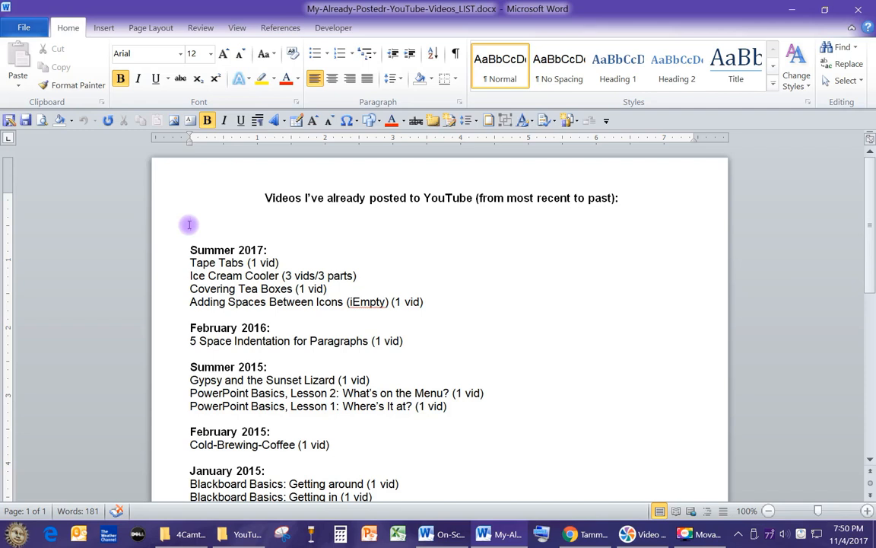
type("Essential Oil")
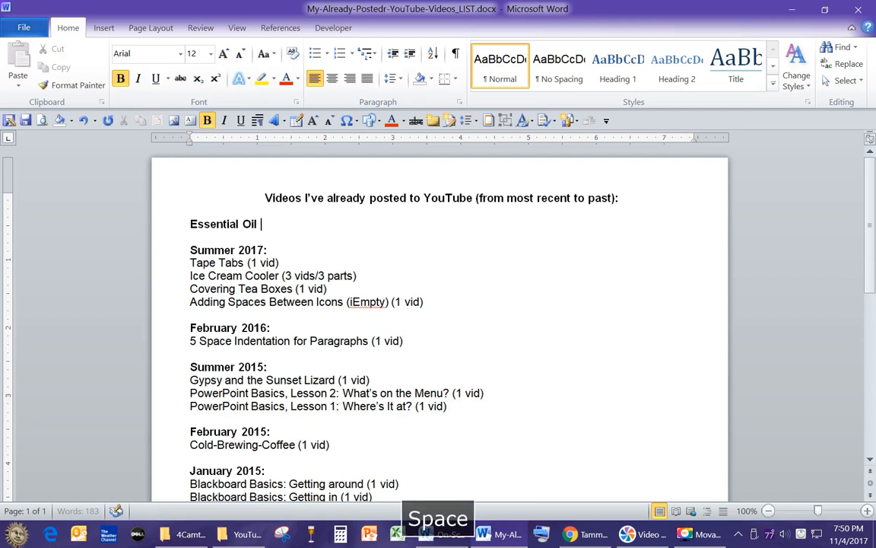
type("Sprays")
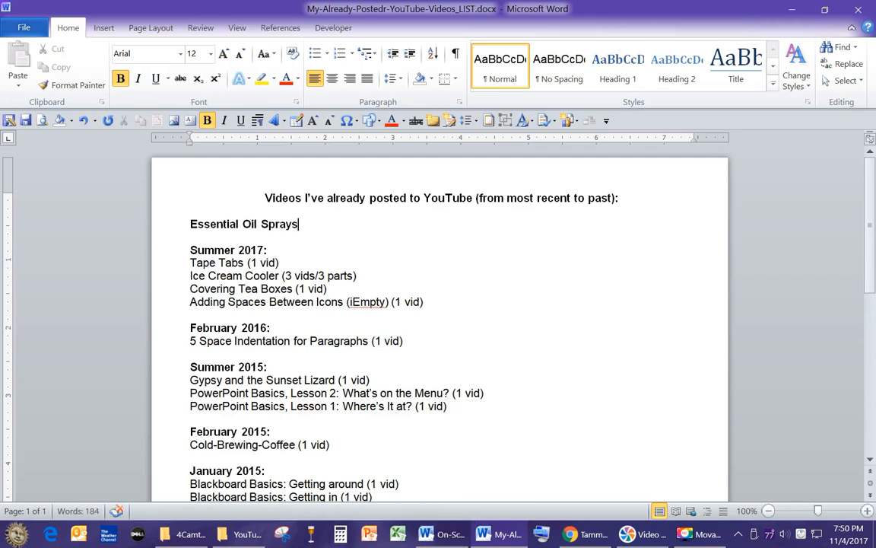
key("enter")
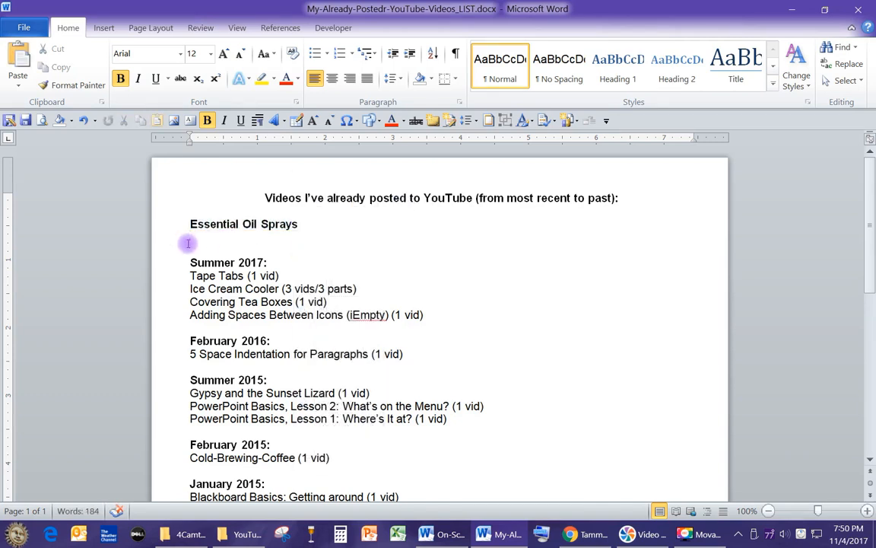
type("Essential Oil Sprays")
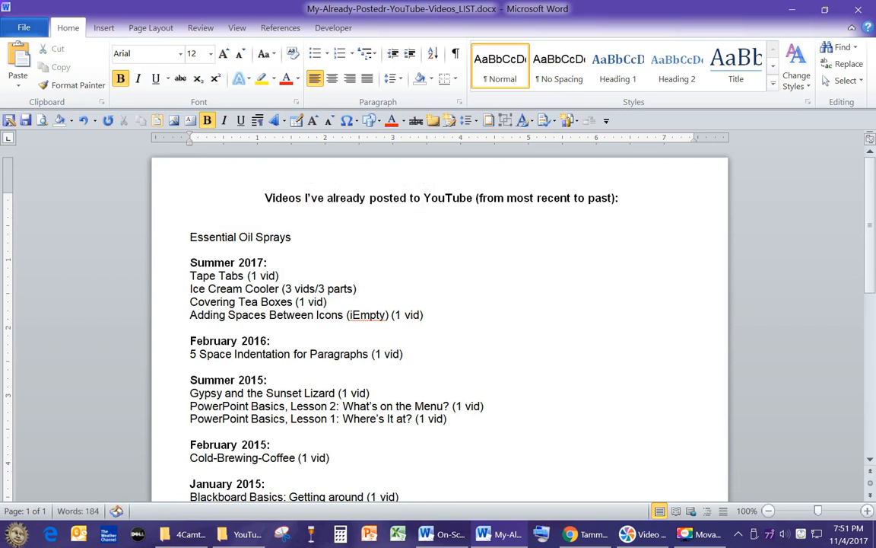
type("Seot")
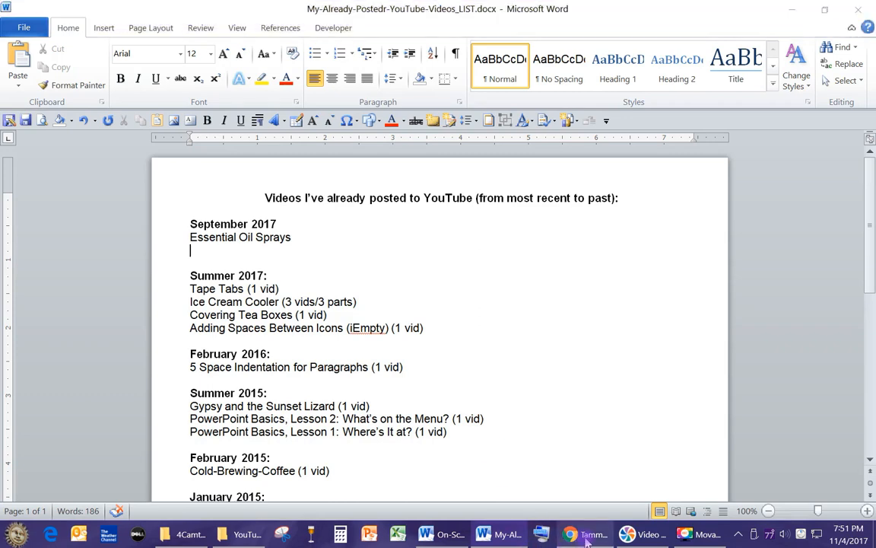
Checking YouTube, list 'Making an All-Natural Cleaning Solution' and 'Essential Oil Hand Cream' under September 2017
left_click(569, 533)
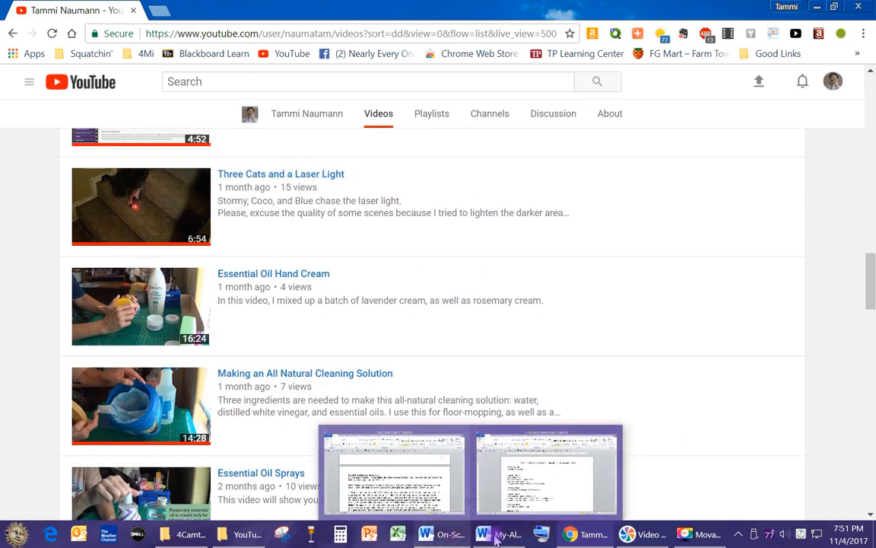
left_click(498, 533)
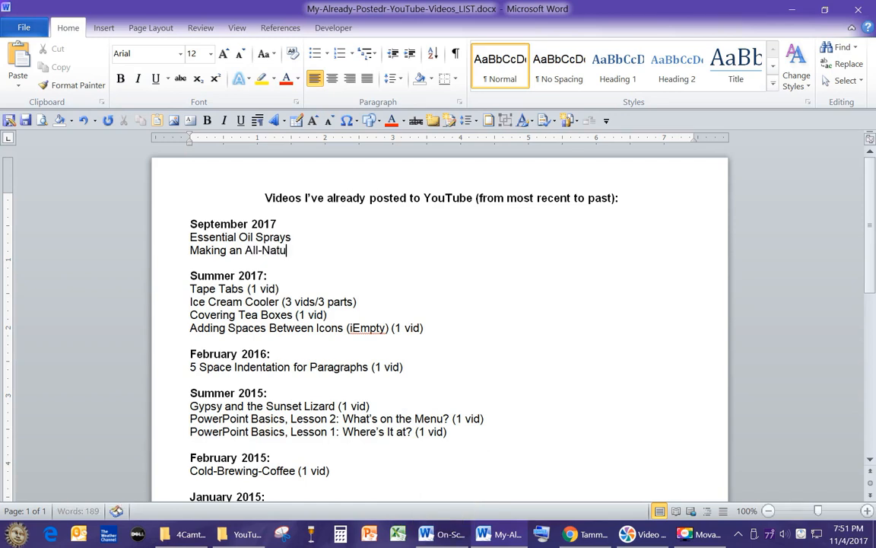
type("ral Cleani")
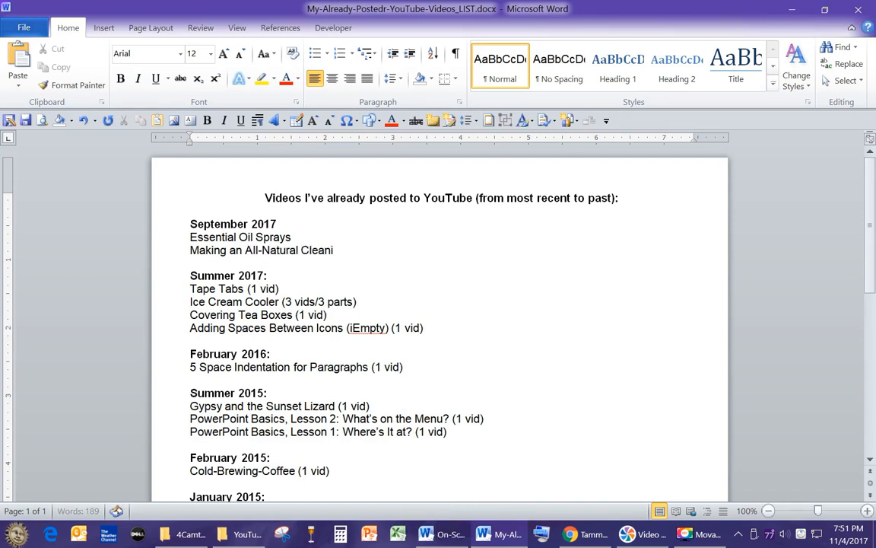
type("ng Solution")
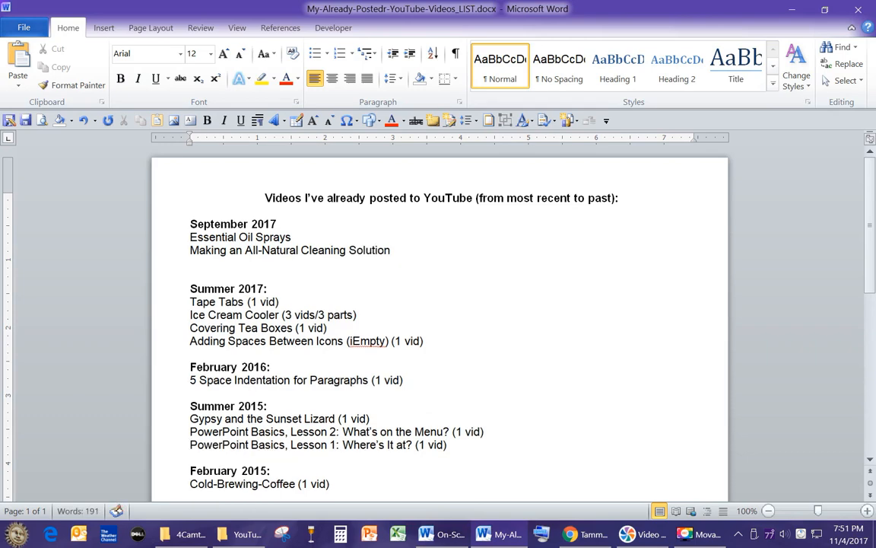
left_click(585, 533)
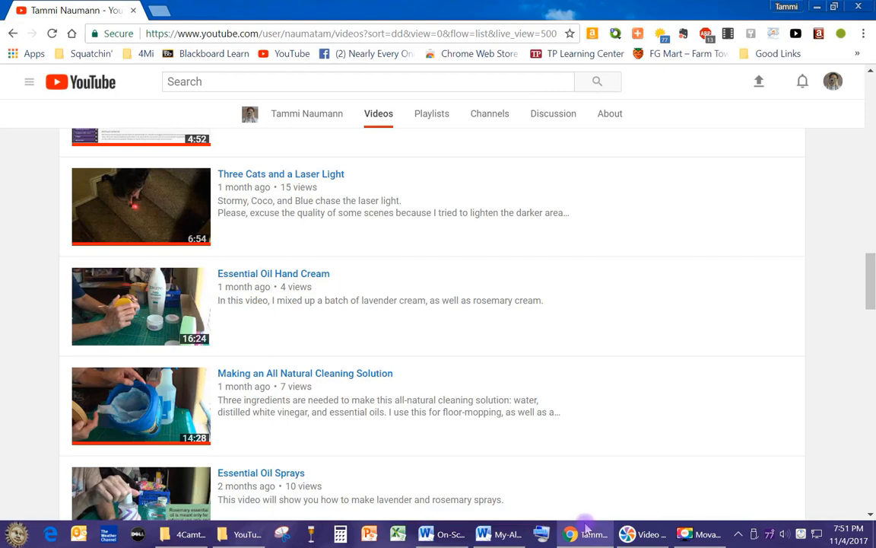
mouse_move(428, 361)
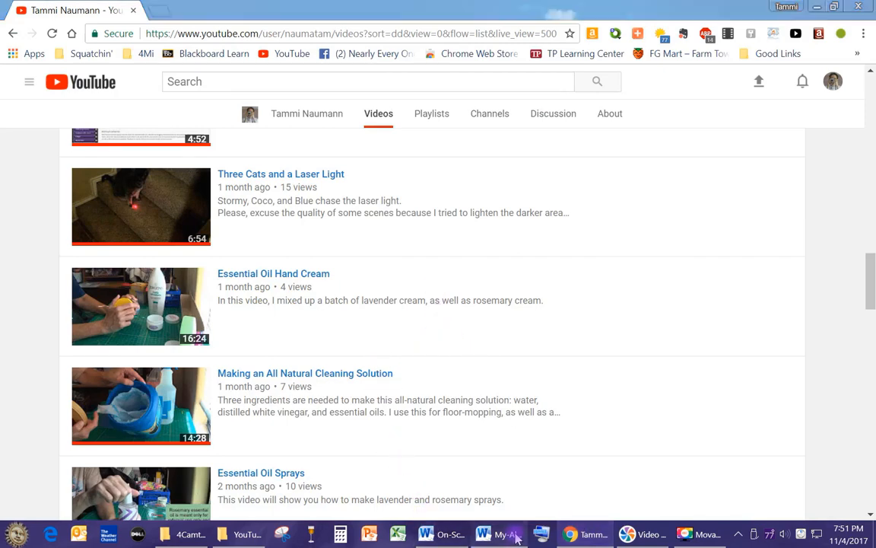
left_click(483, 533)
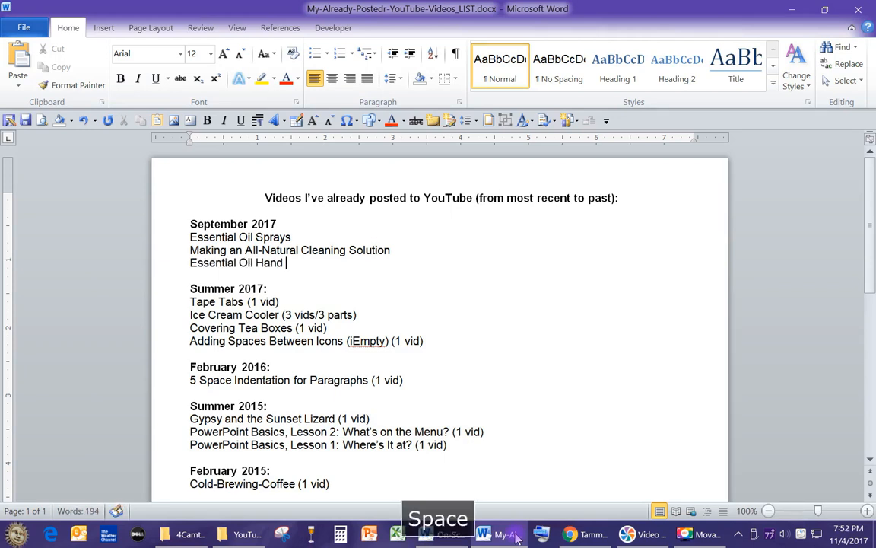
type("Cream")
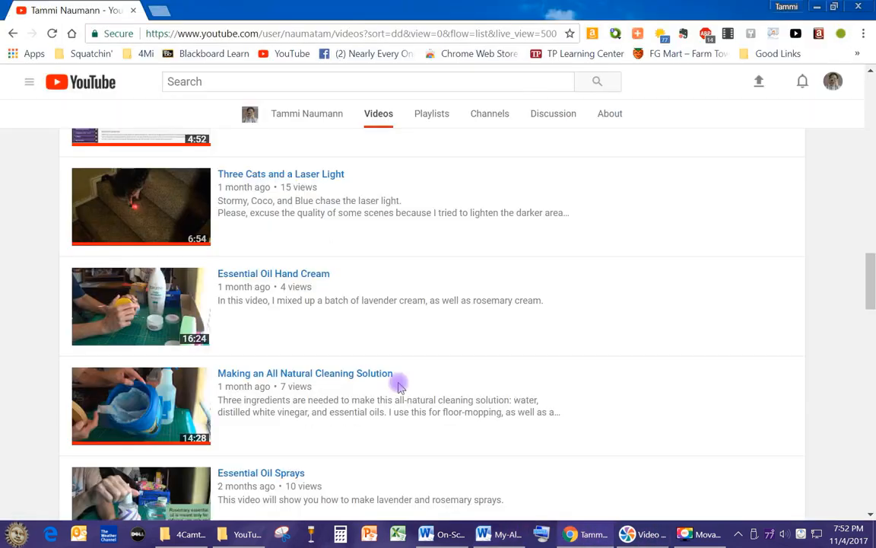
mouse_move(367, 337)
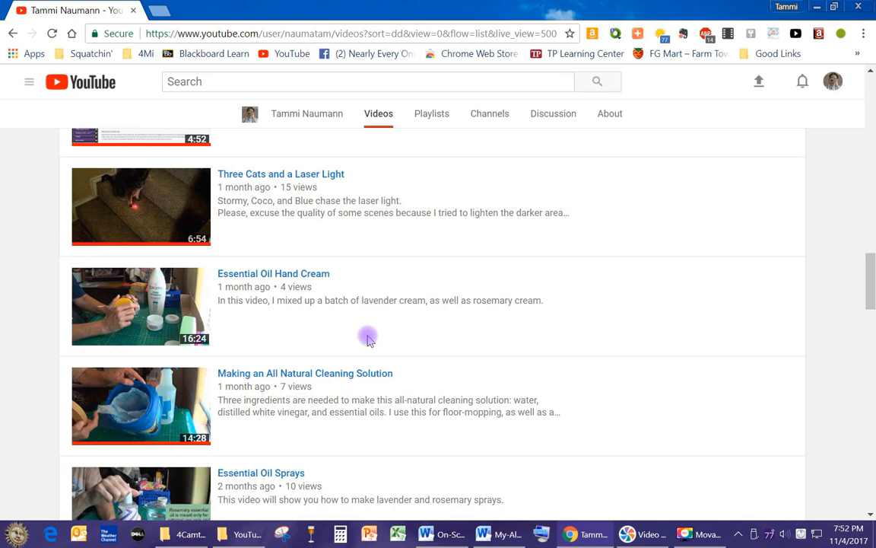
mouse_move(319, 337)
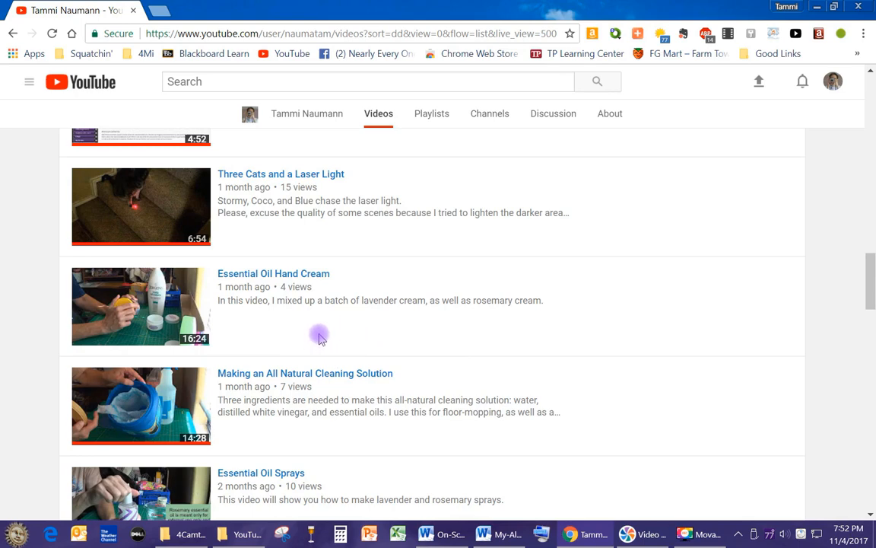
mouse_move(304, 333)
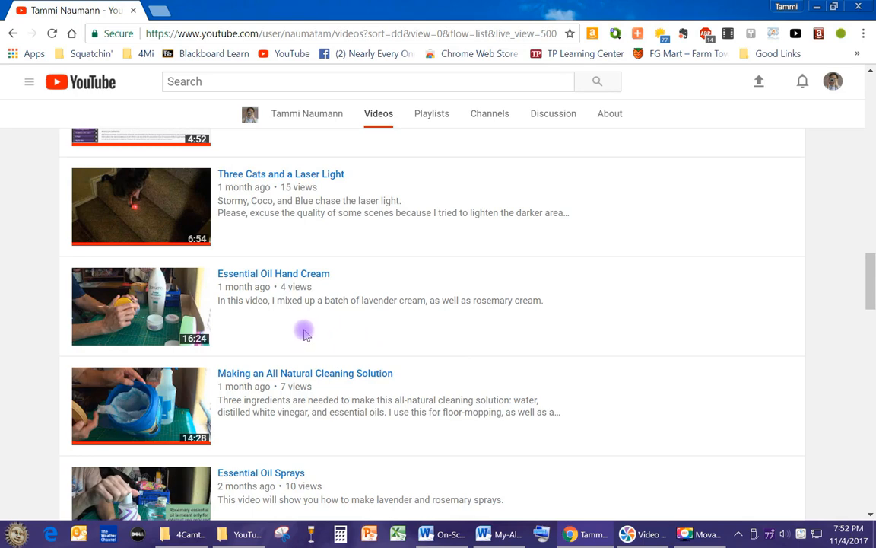
mouse_move(315, 332)
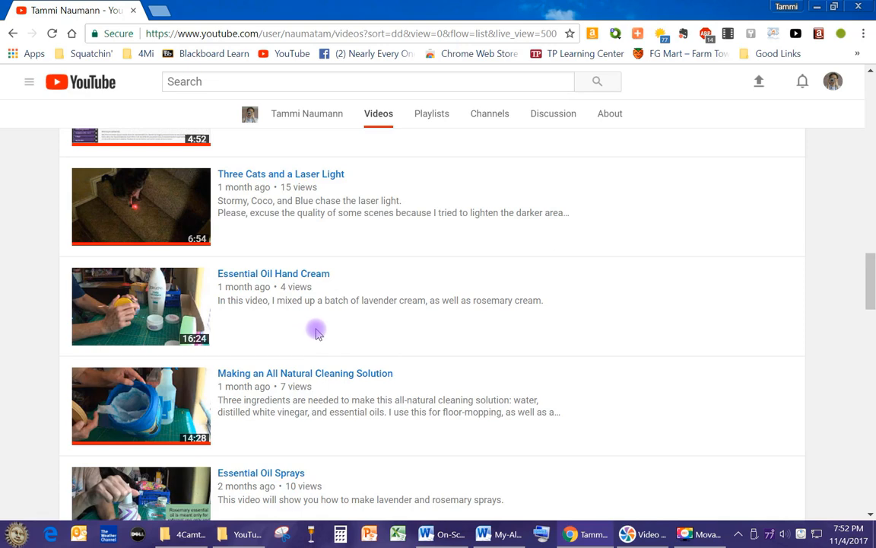
mouse_move(289, 273)
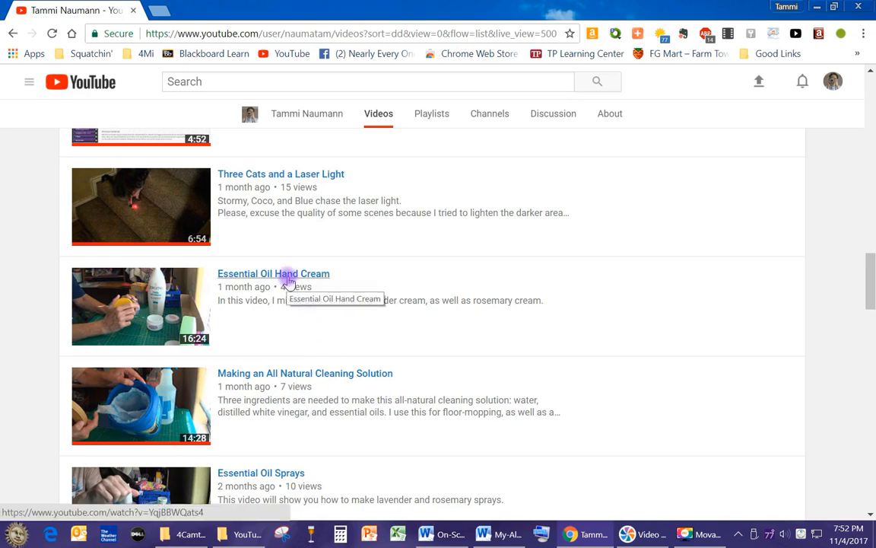
mouse_move(411, 337)
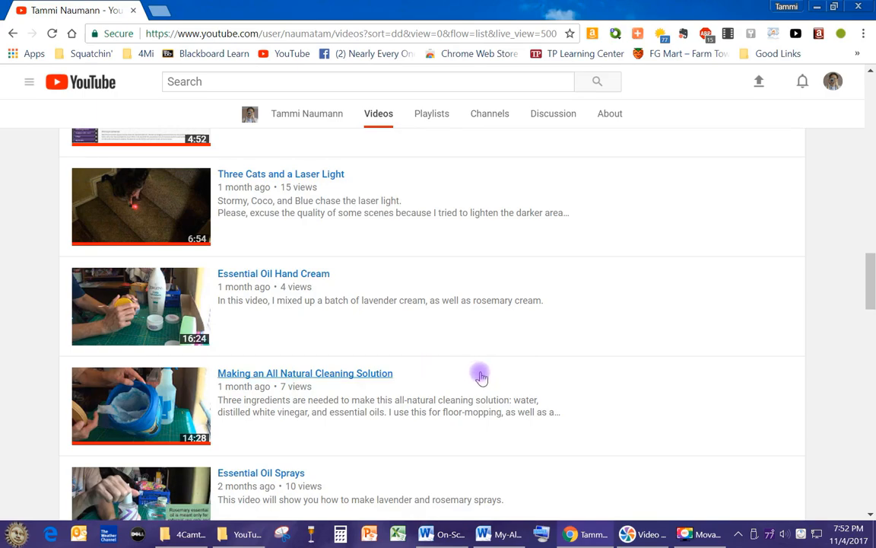
Open Creator Studio's Video Manager and scroll to the September 2017 uploads
scroll("down", 3)
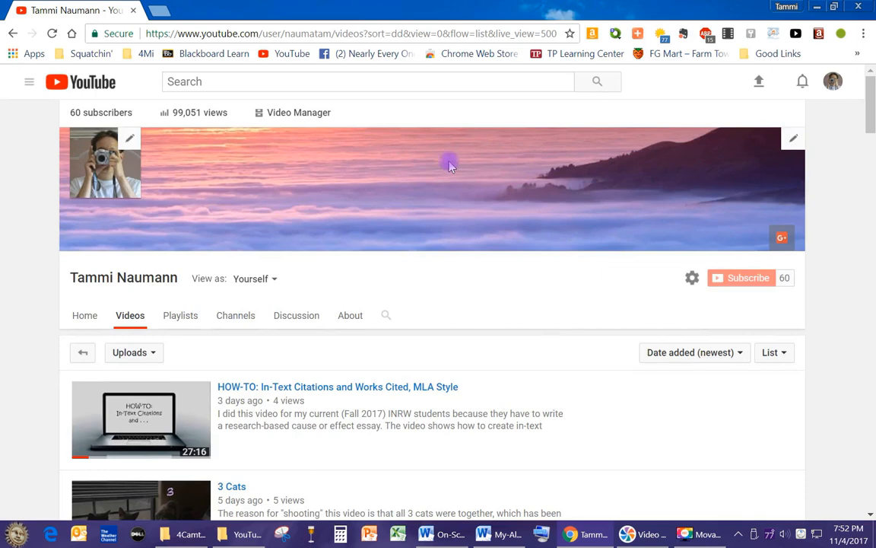
left_click(298, 112)
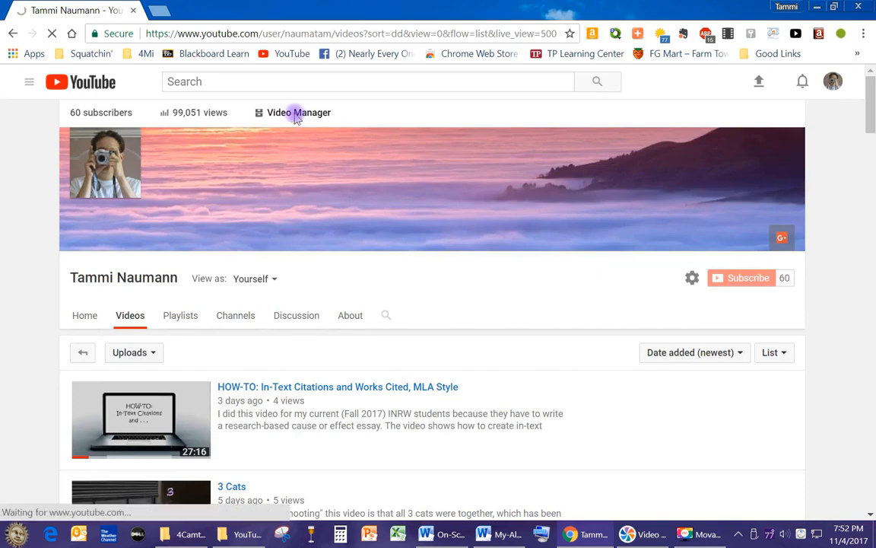
left_click(298, 112)
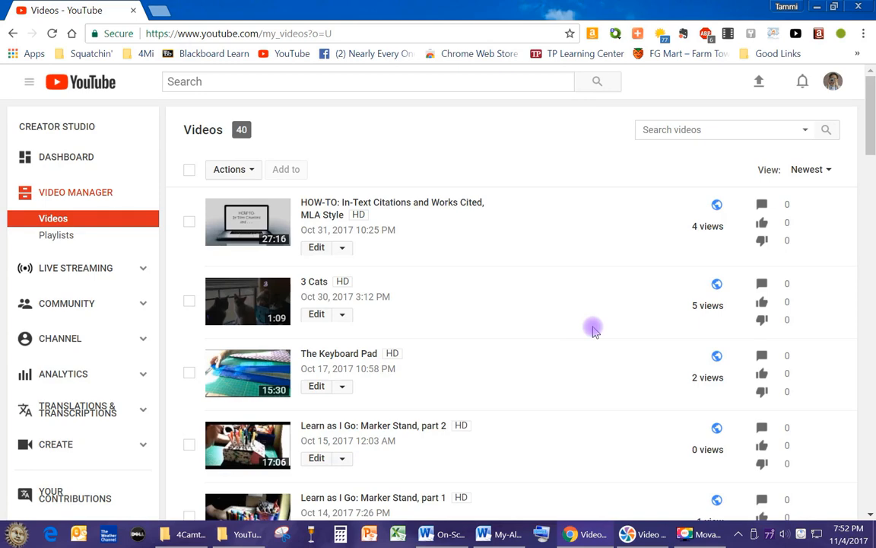
scroll("down", 3)
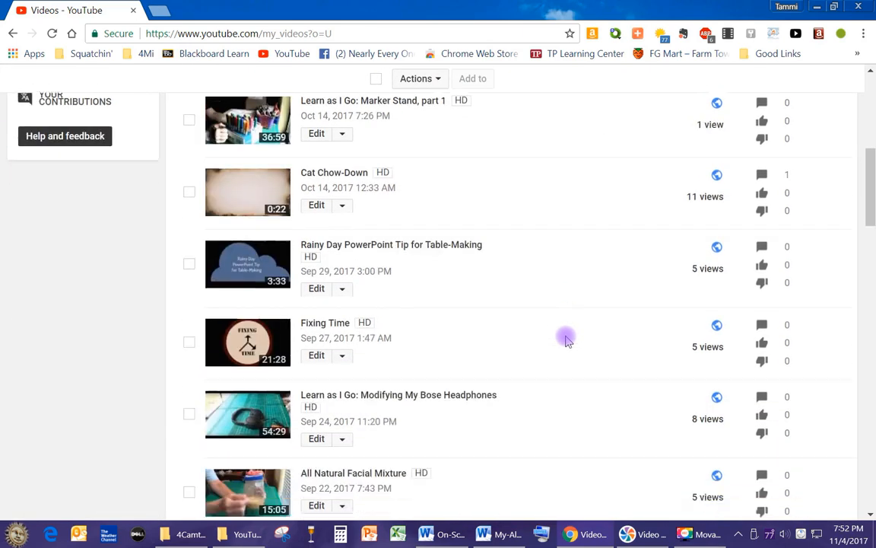
scroll("down", 3)
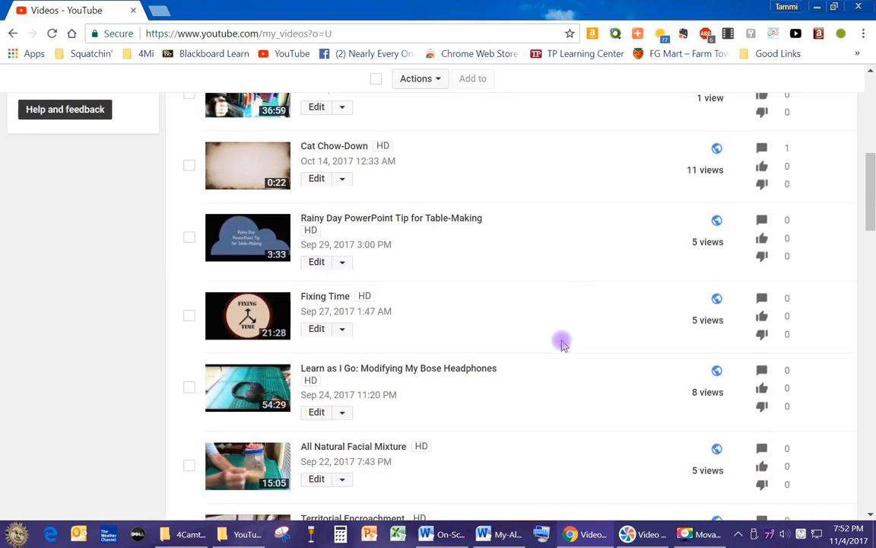
scroll("down", 3)
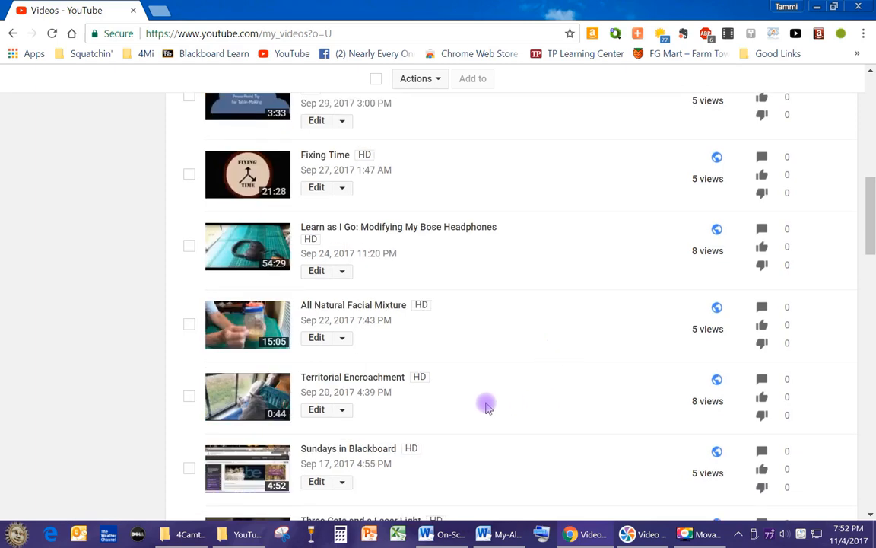
scroll("down", 3)
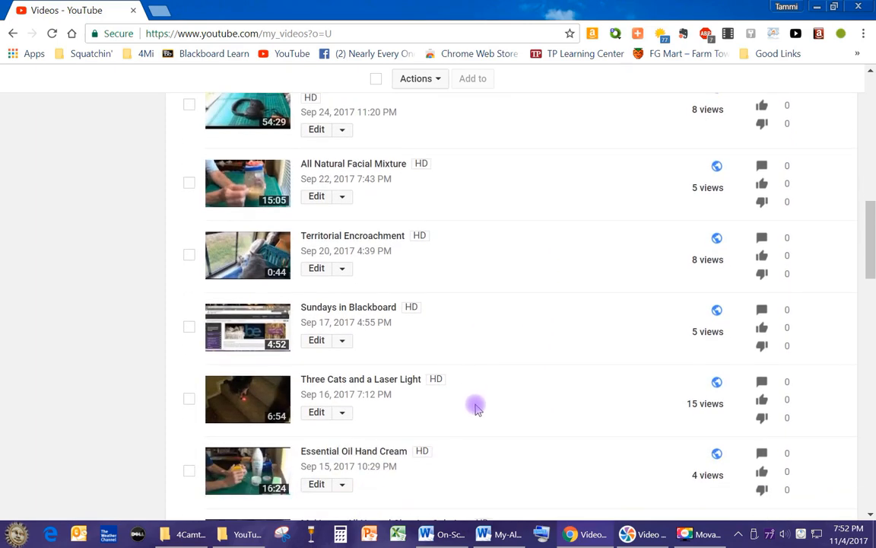
scroll("down", 3)
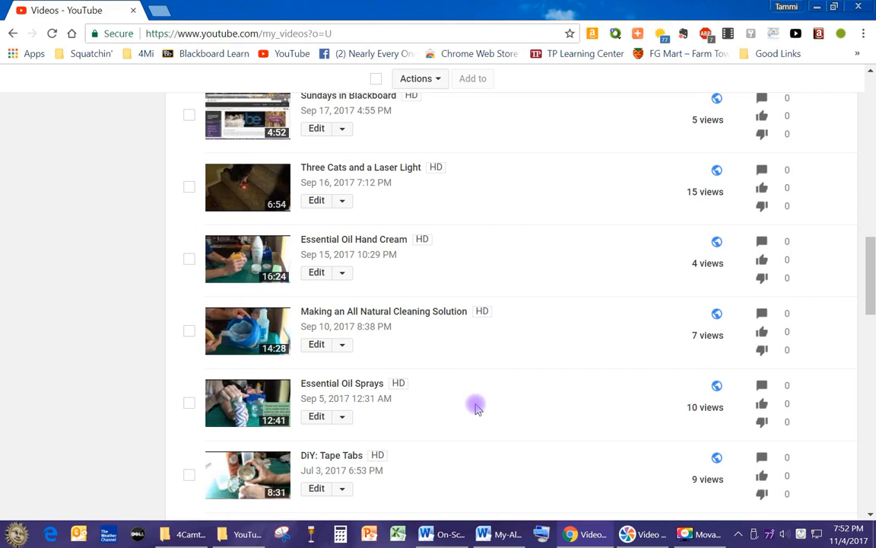
scroll("down", 3)
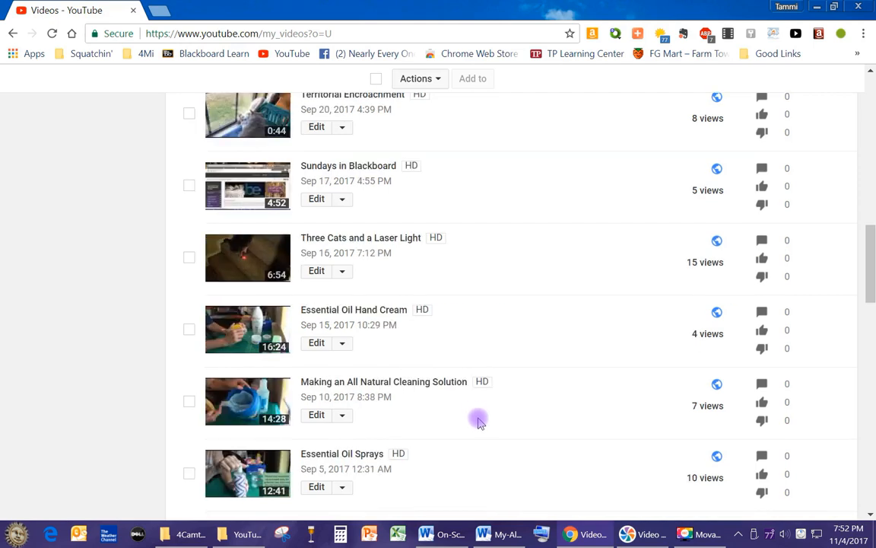
mouse_move(470, 423)
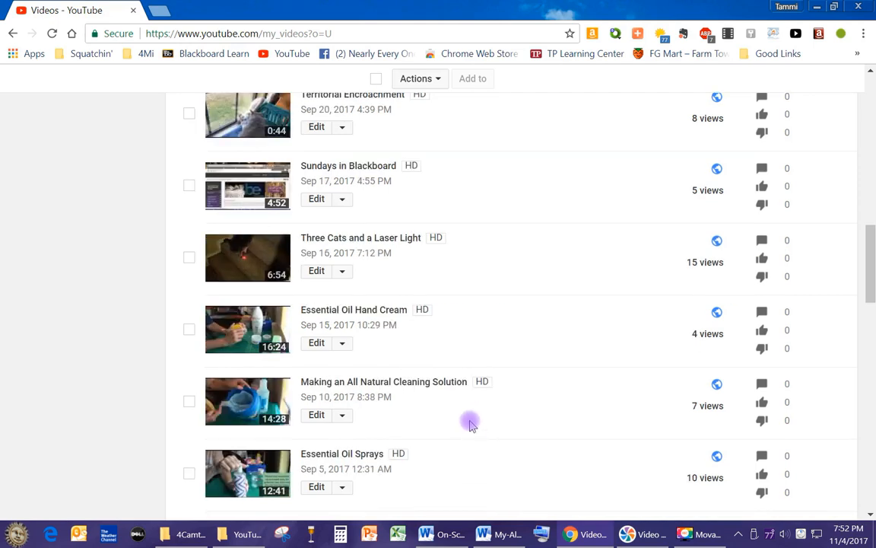
mouse_move(470, 329)
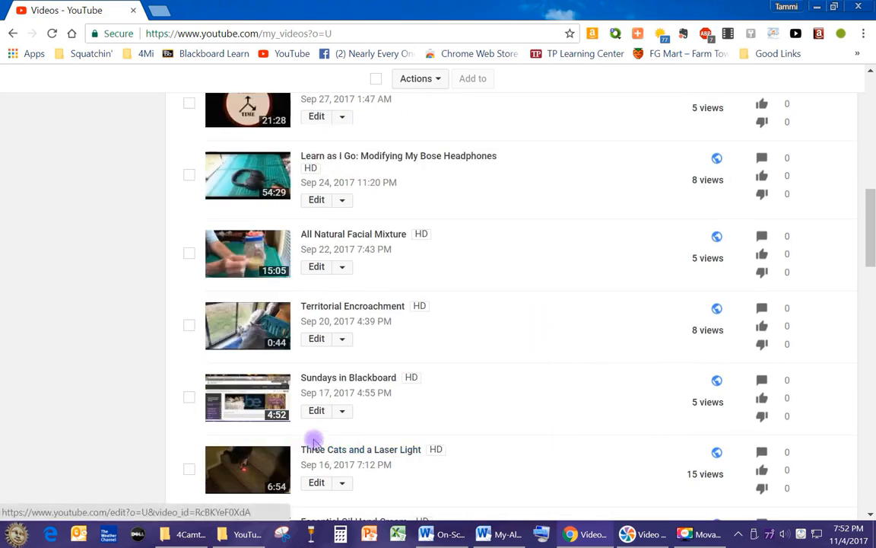
mouse_move(506, 392)
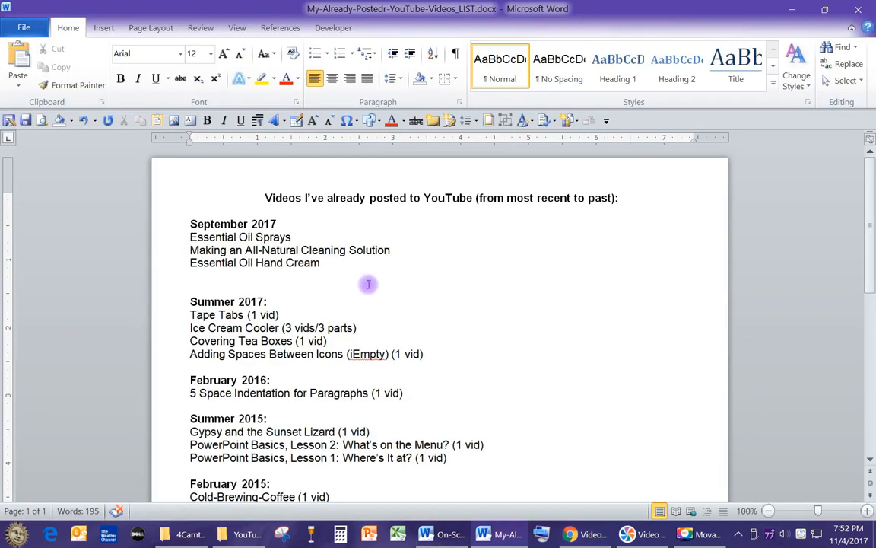
Add 'Three Cats and a Laser Light' below Essential Oil Hand Cream, correcting '2' to 'Three'
left_click(191, 276)
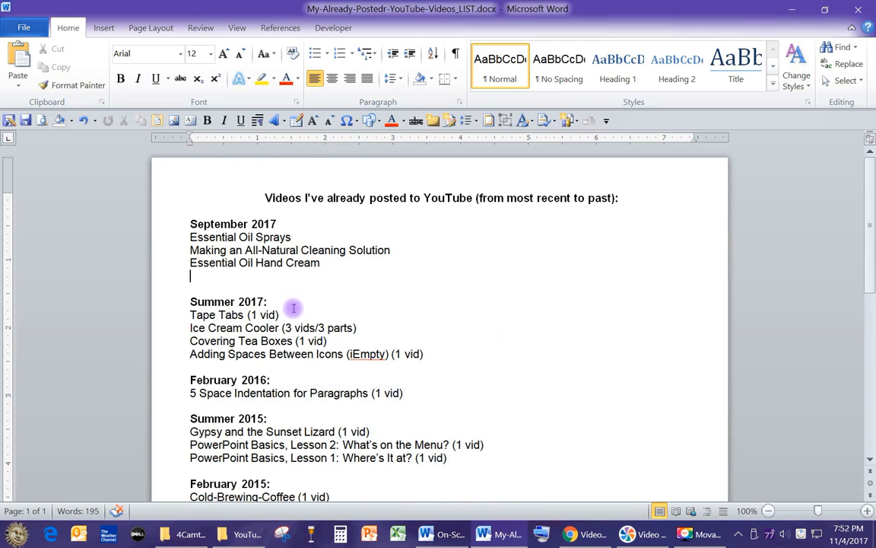
type("2 Cats a")
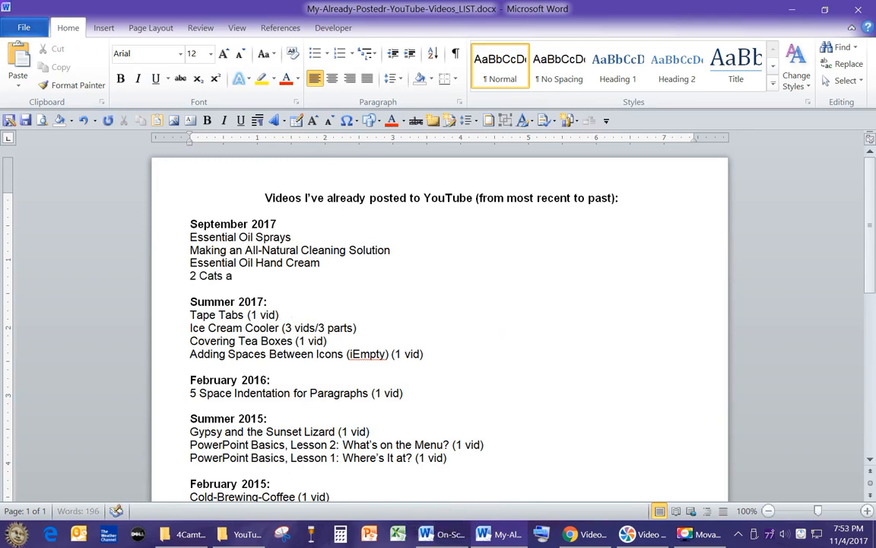
type("nd a Laser Light")
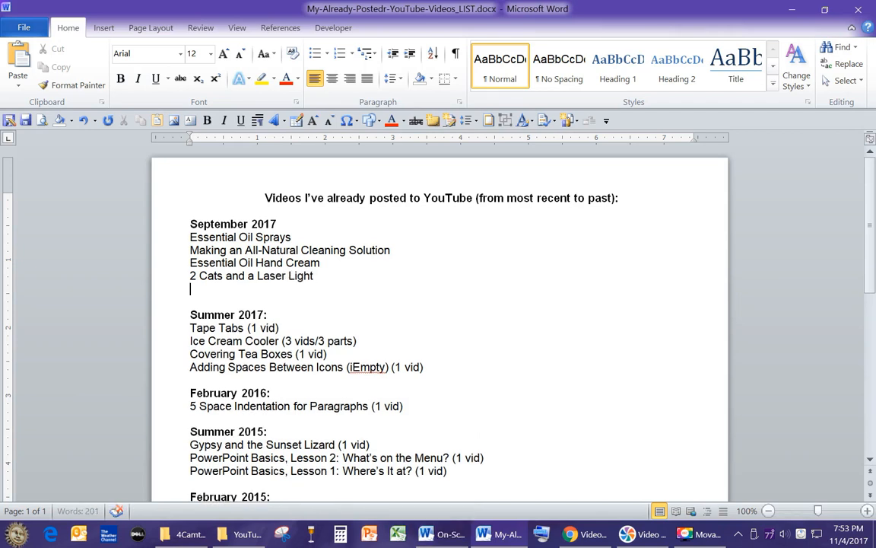
double_click(190, 275)
type("3")
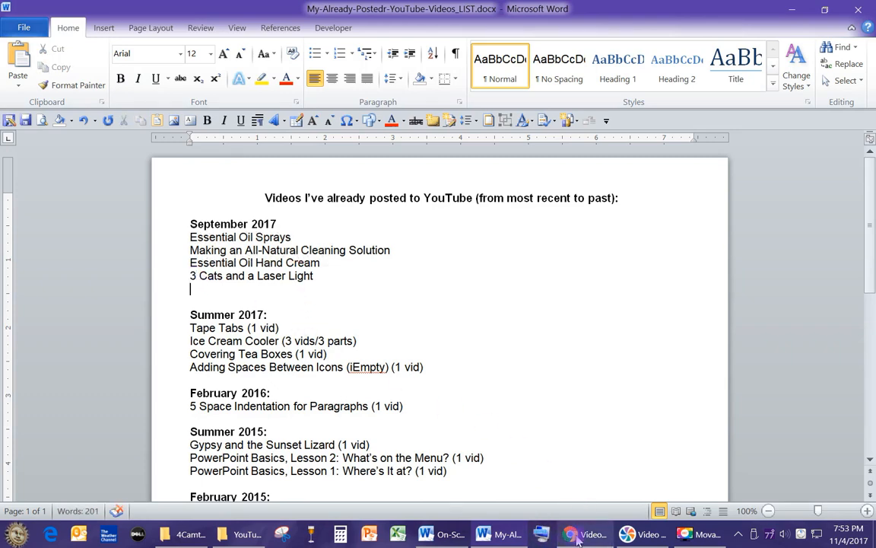
left_click(568, 534)
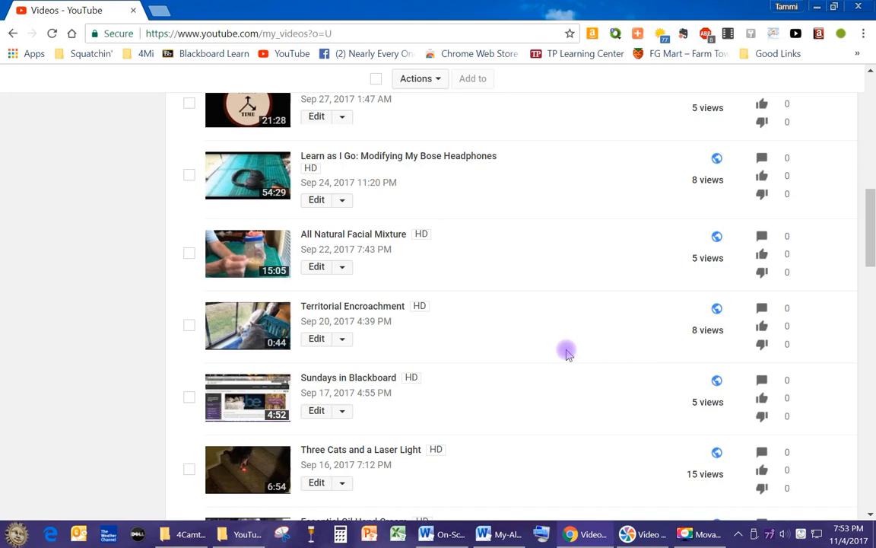
left_click(499, 533)
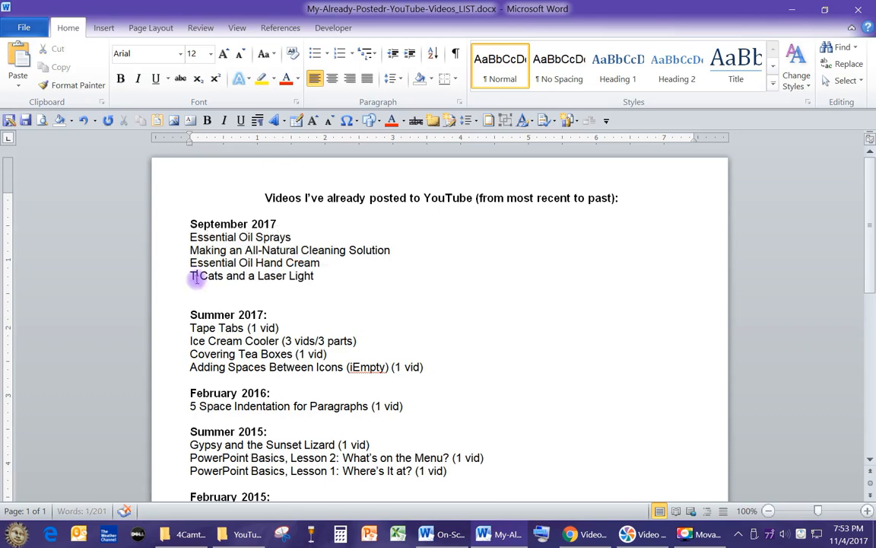
type("hree")
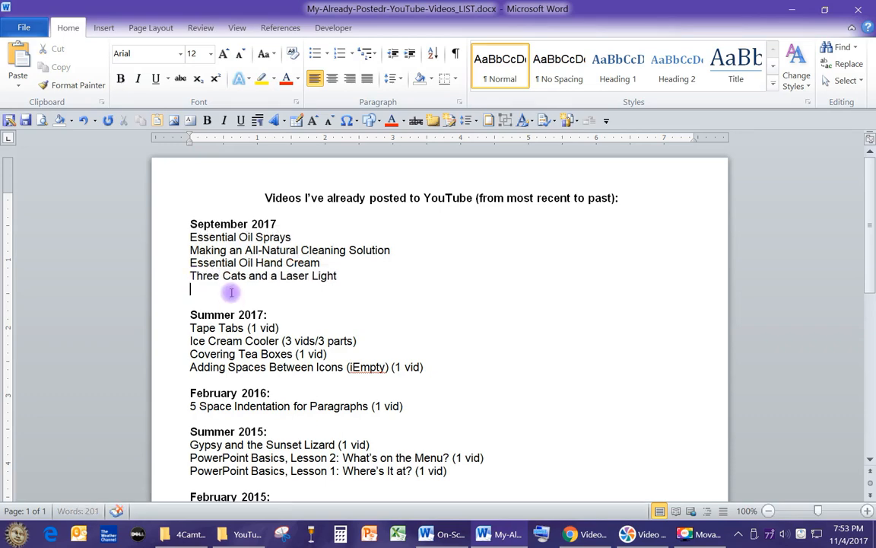
left_click(246, 533)
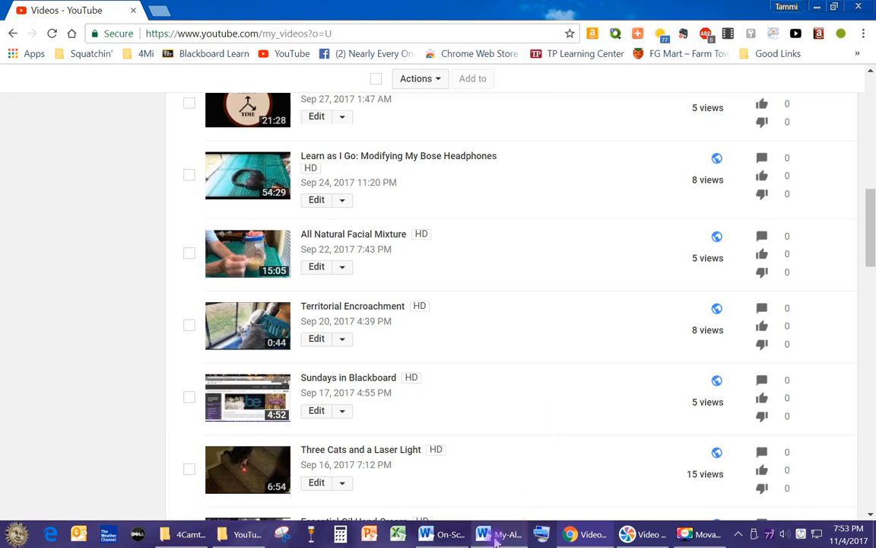
Add 'Sundays in Blackboard' and 'Territorial Encroachment' to the September 2017 list
left_click(498, 533)
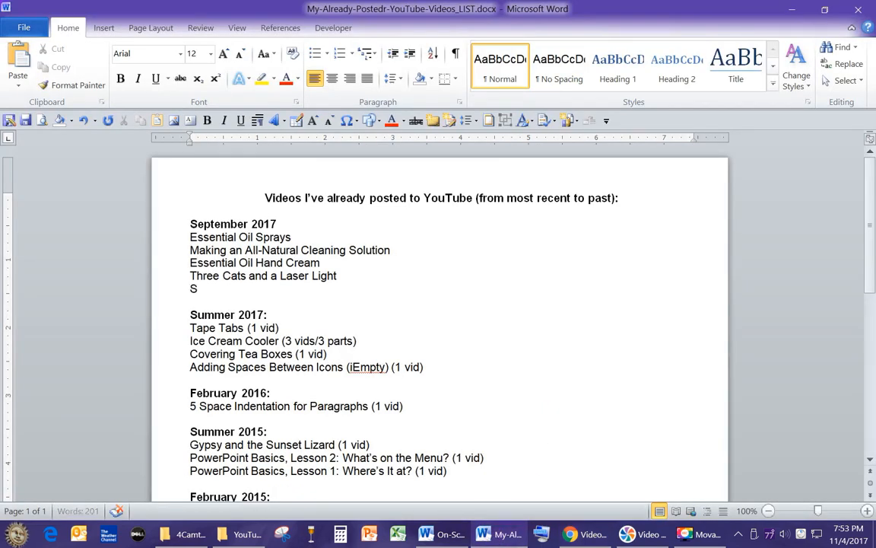
type("undays in")
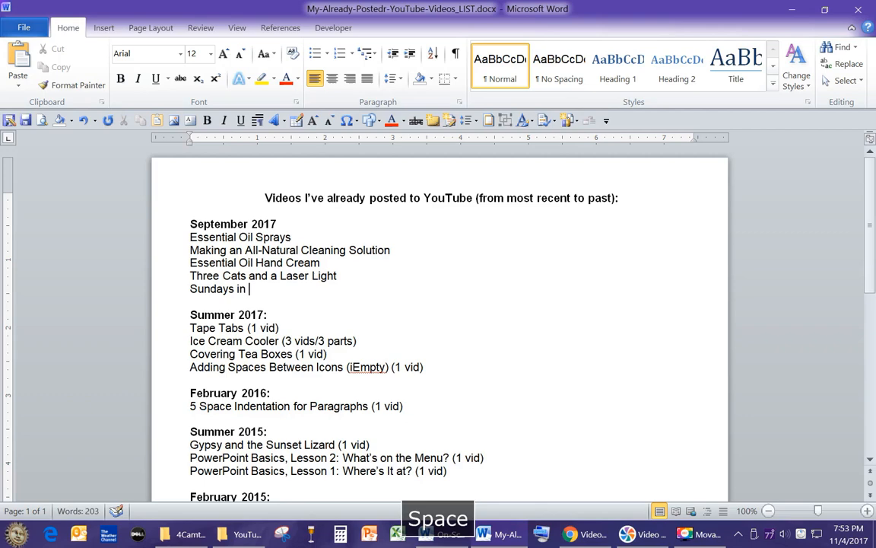
type("Blackboar")
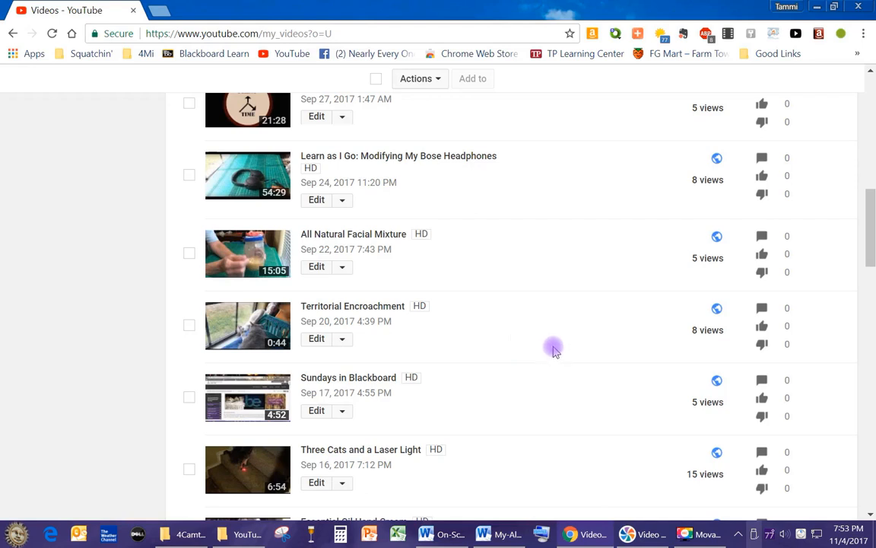
mouse_move(563, 378)
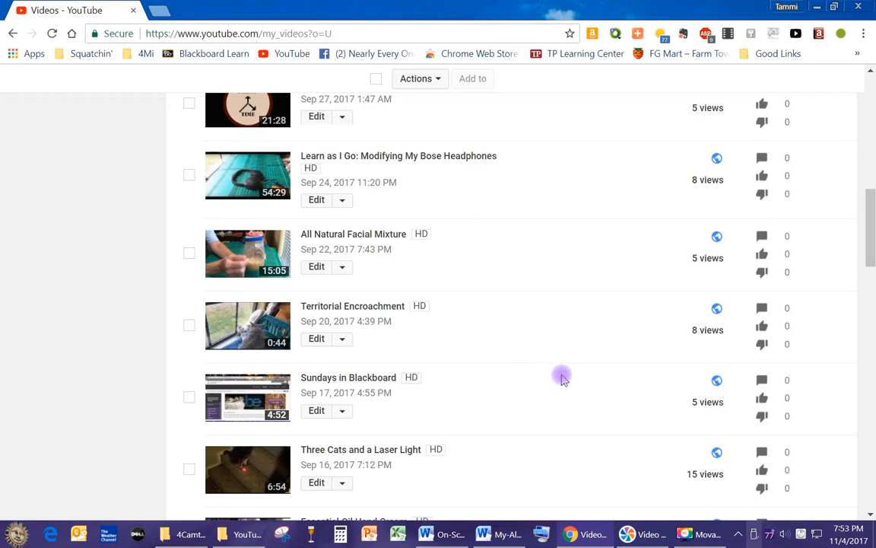
mouse_move(709, 81)
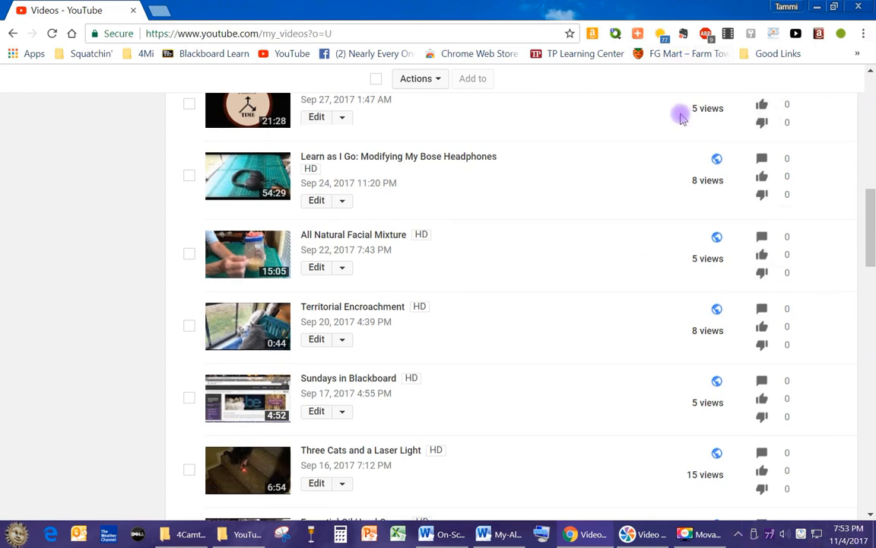
mouse_move(580, 141)
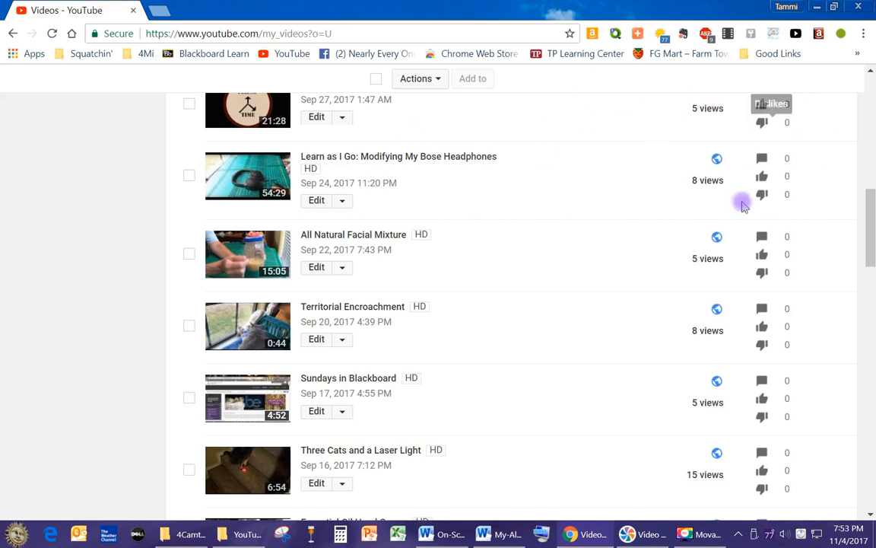
mouse_move(6, 251)
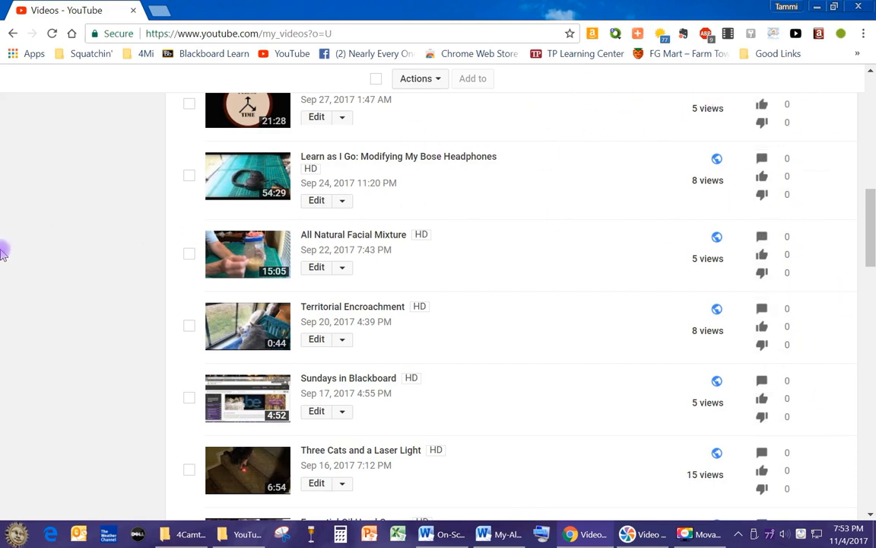
mouse_move(11, 292)
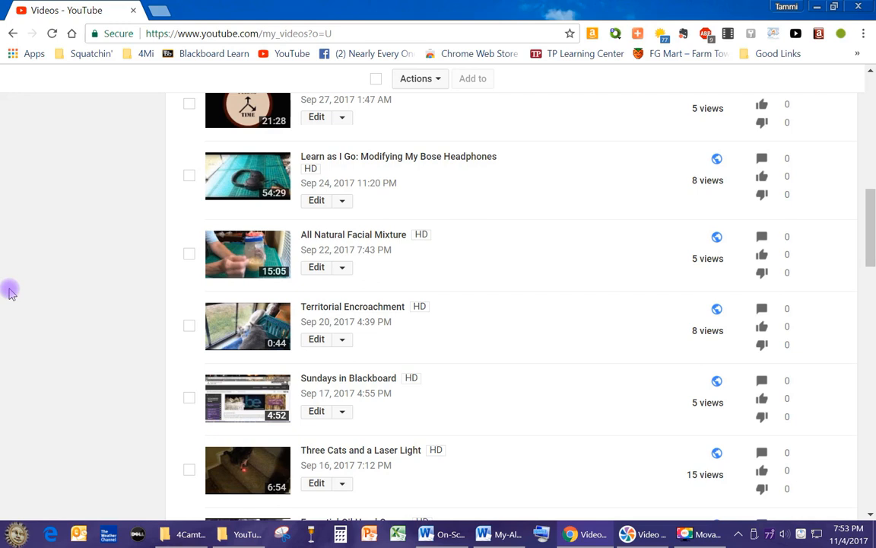
mouse_move(12, 370)
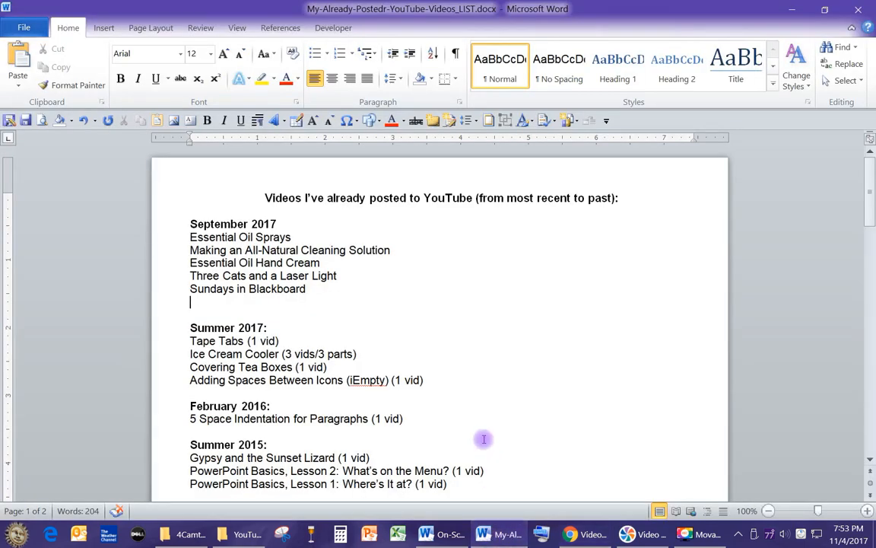
type("Territorial E")
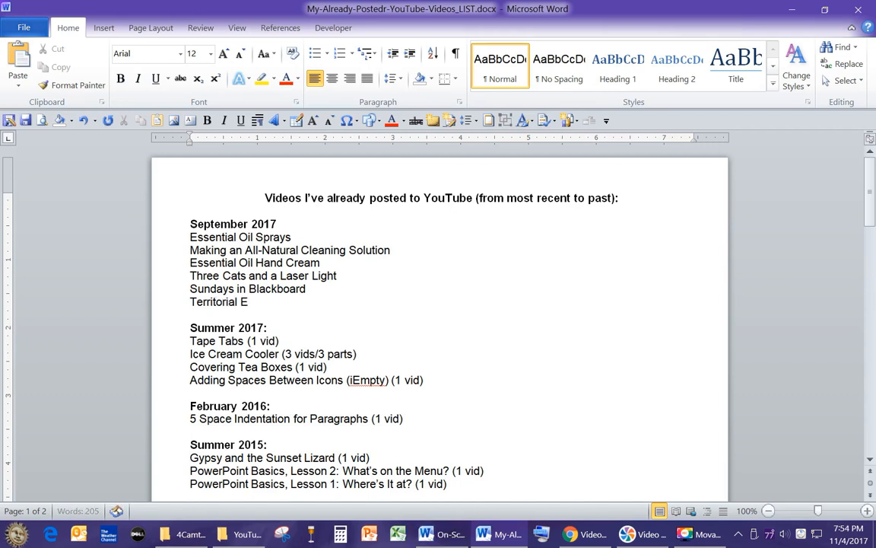
type("ncroachment")
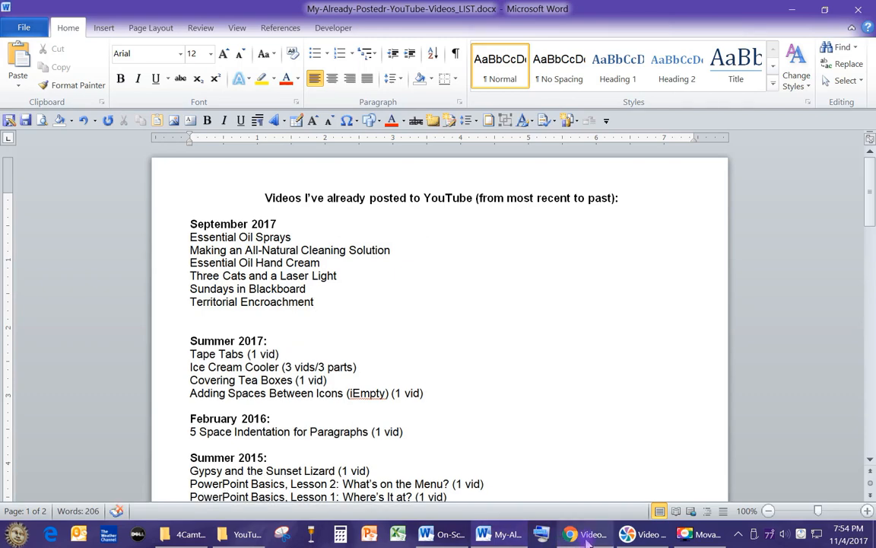
Enter the next title, 'All Natural Facial Mixture', checking it against YouTube
left_click(586, 533)
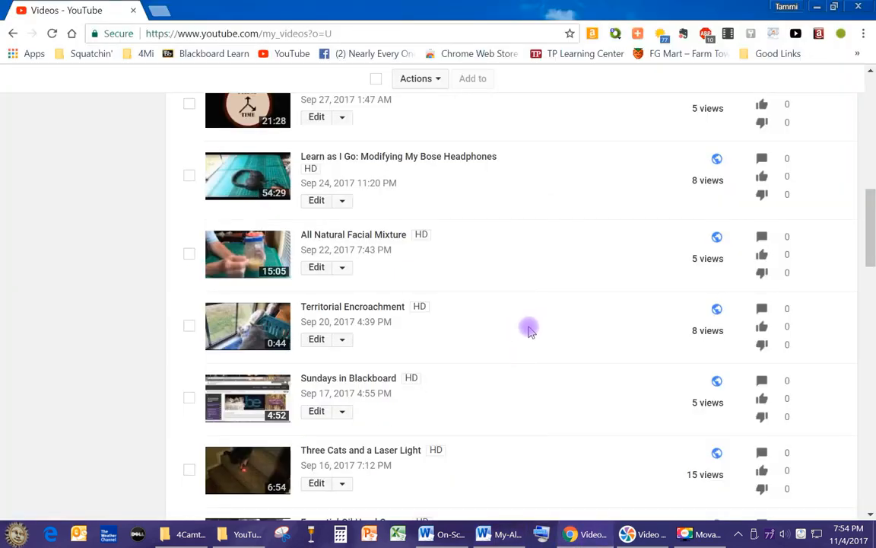
mouse_move(542, 467)
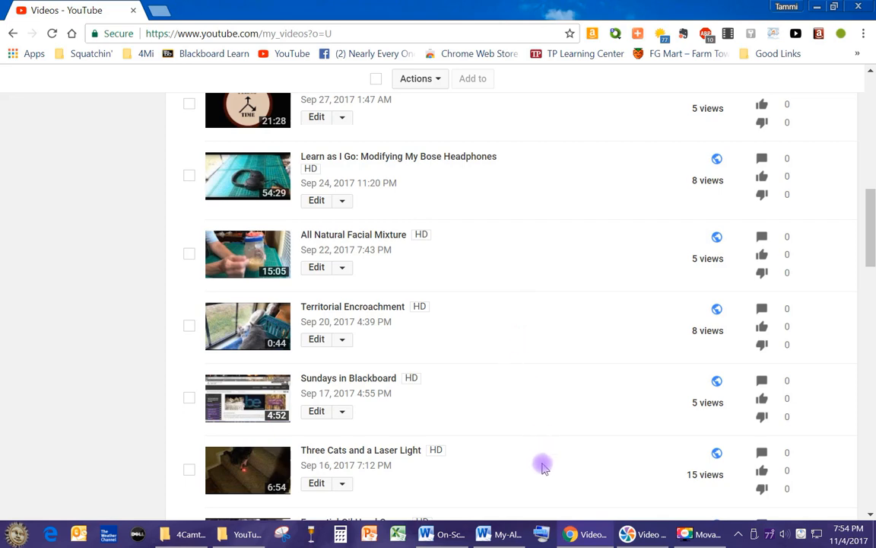
left_click(498, 533)
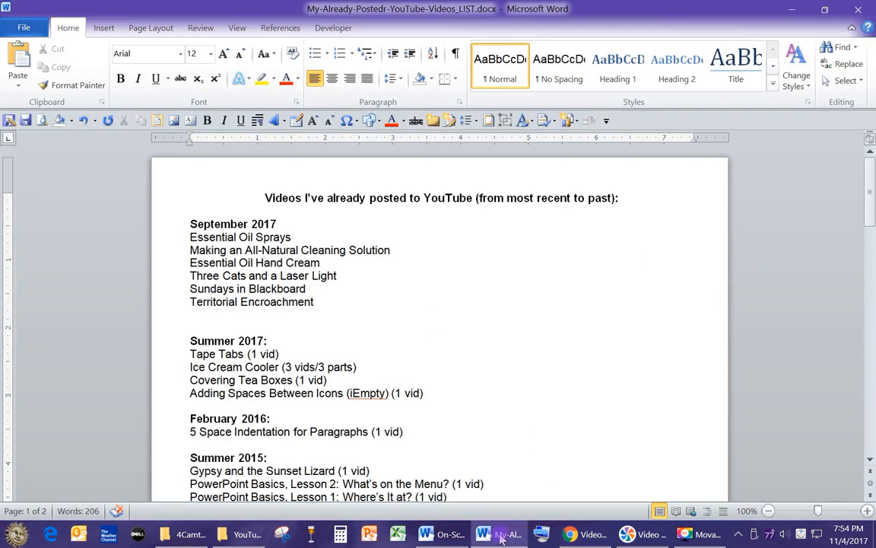
type("All")
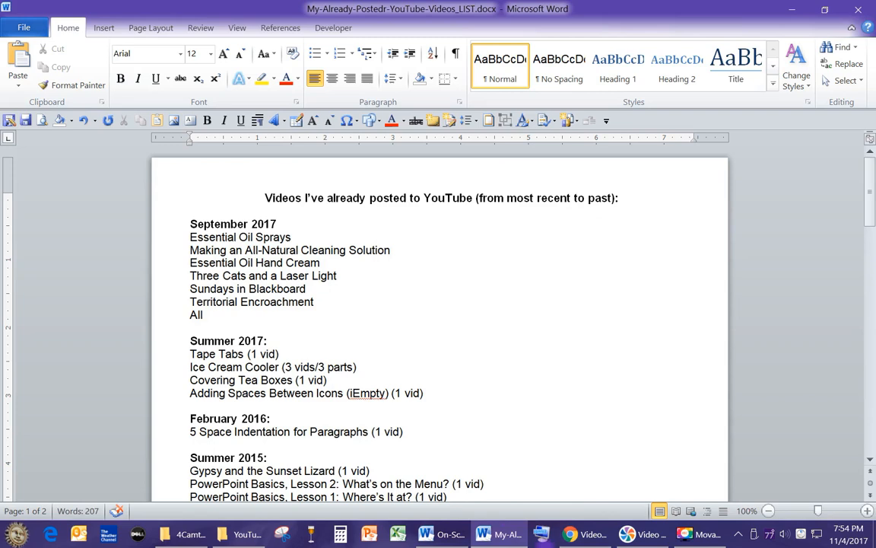
left_click(571, 533)
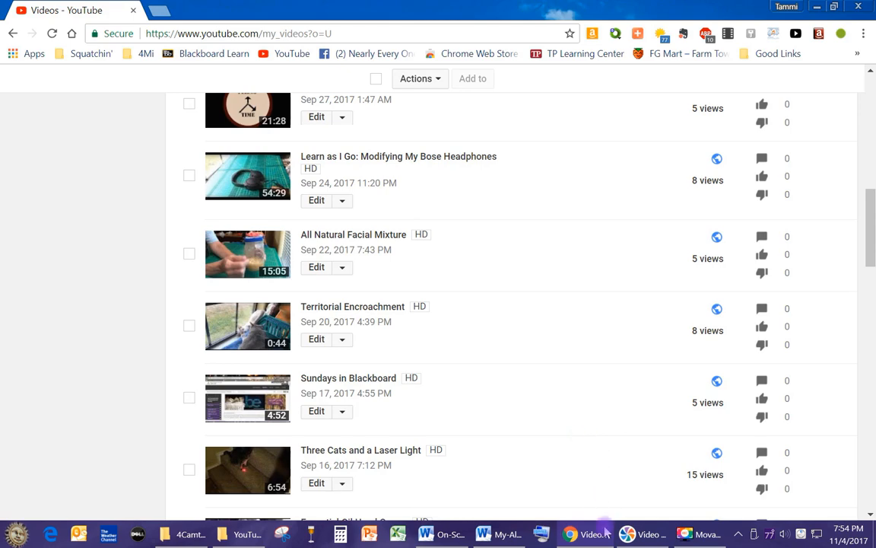
left_click(497, 533)
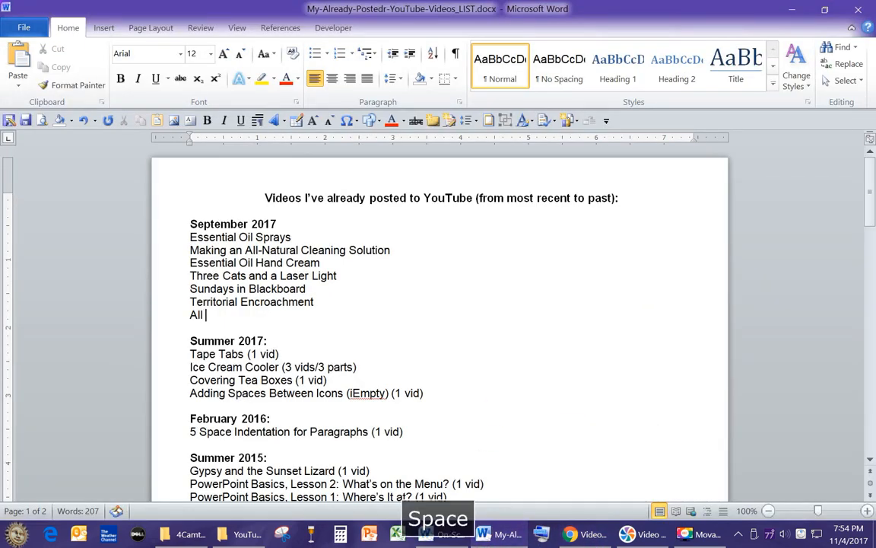
type("Natural")
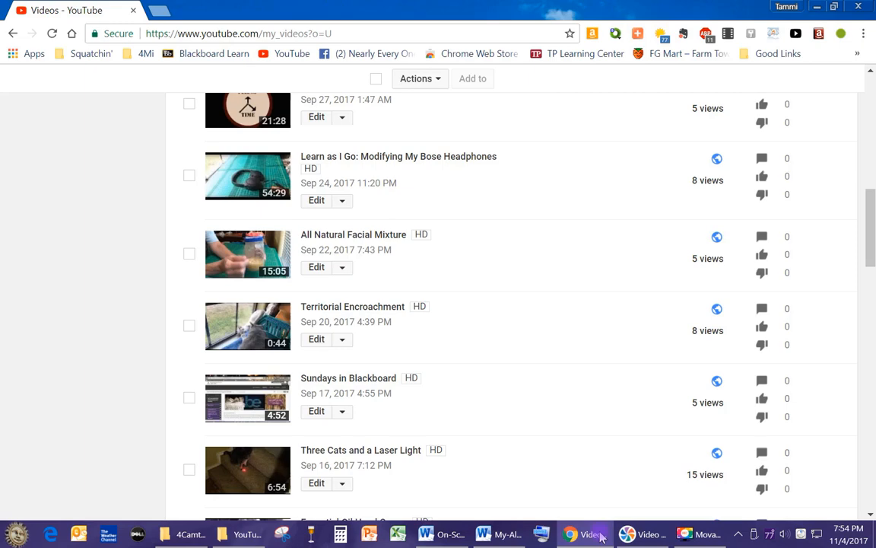
left_click(645, 533)
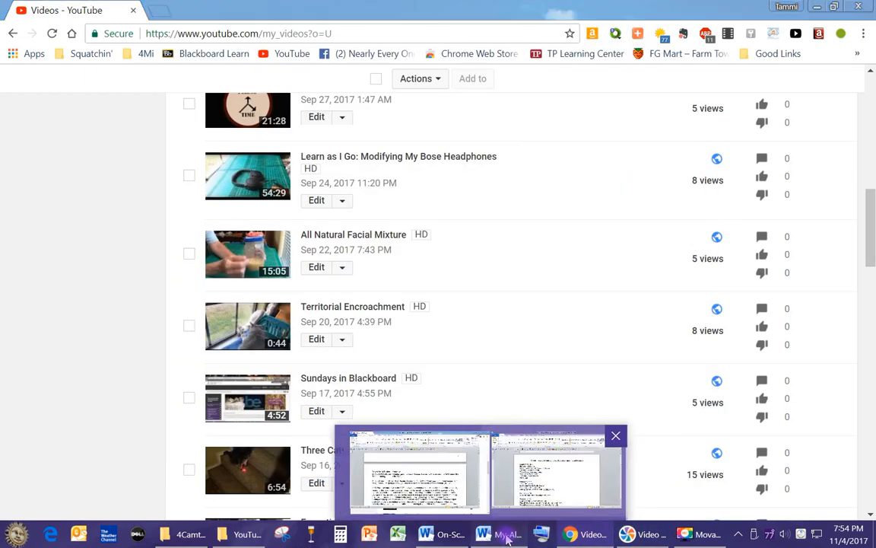
left_click(498, 532)
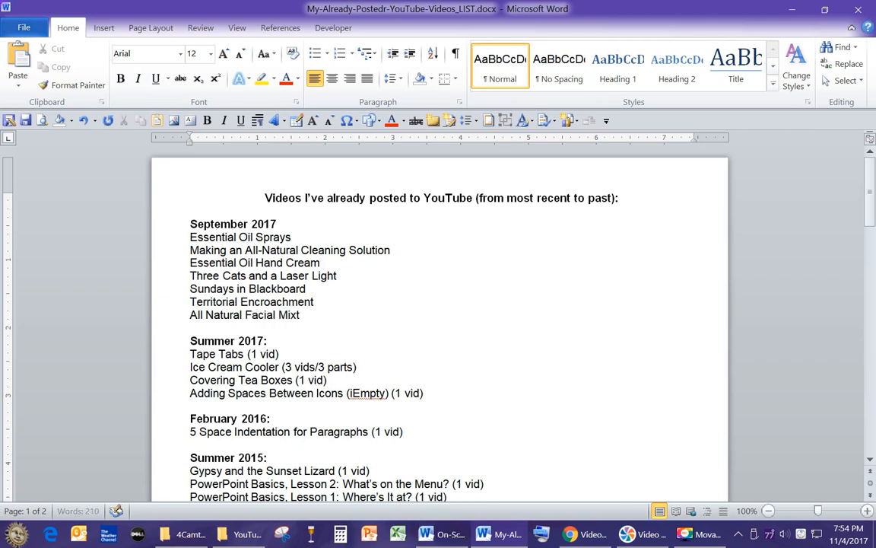
type("ure")
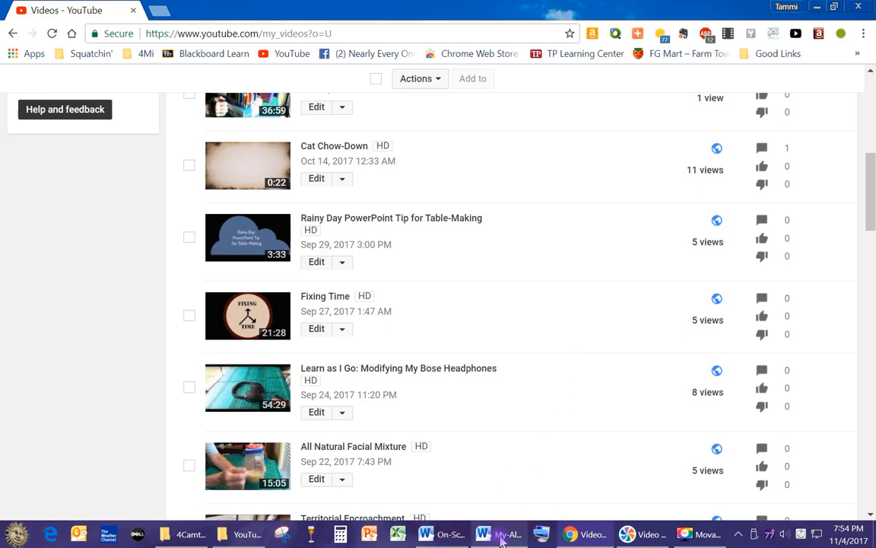
Add 'Learn as I Go: Modifying My Bose Headphones' to September 2017, then bring YouTube back
left_click(499, 533)
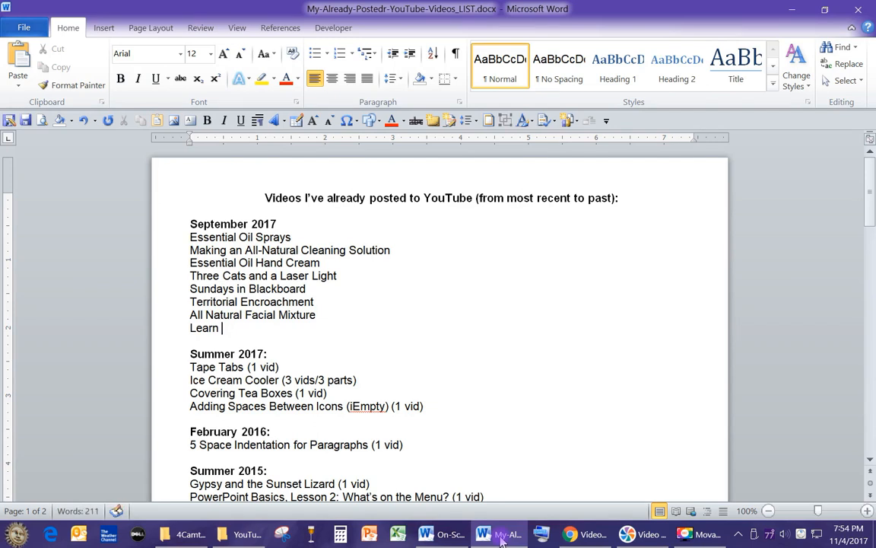
type("as I Go:")
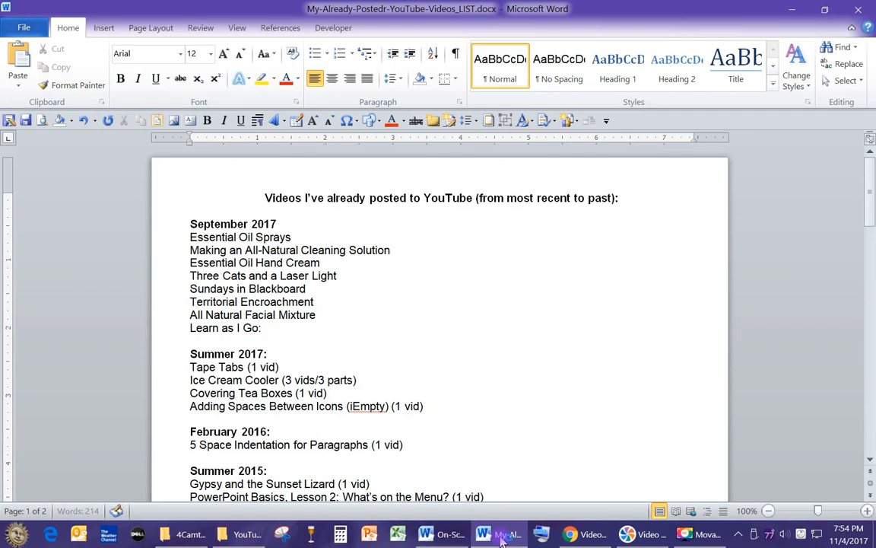
type("Modc")
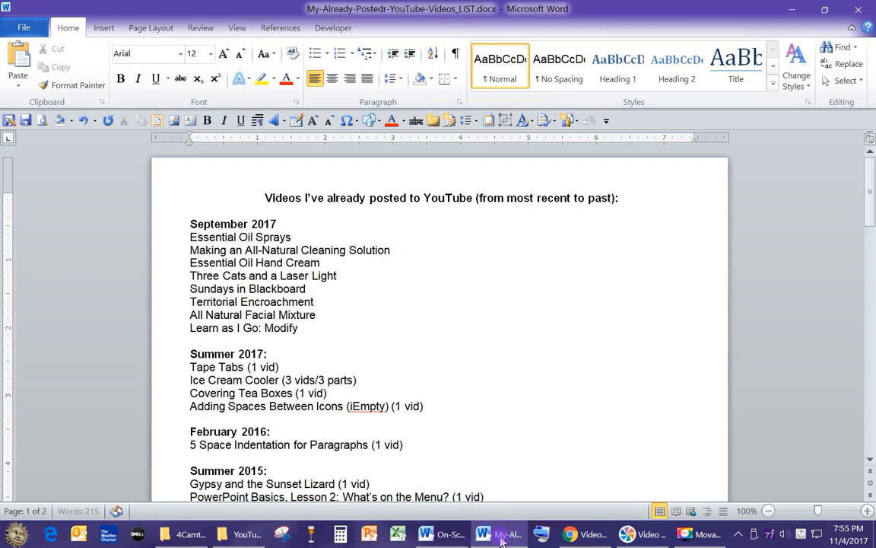
type("ing My b")
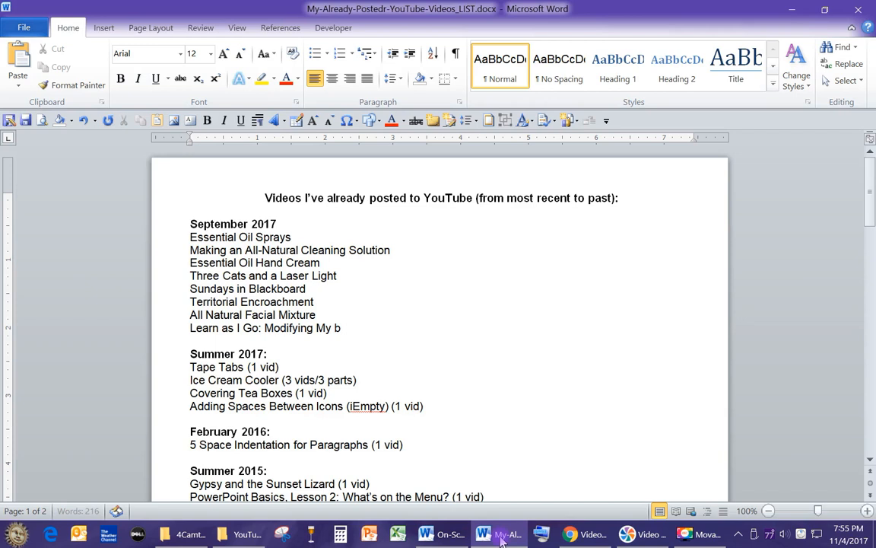
type("ose Headphones")
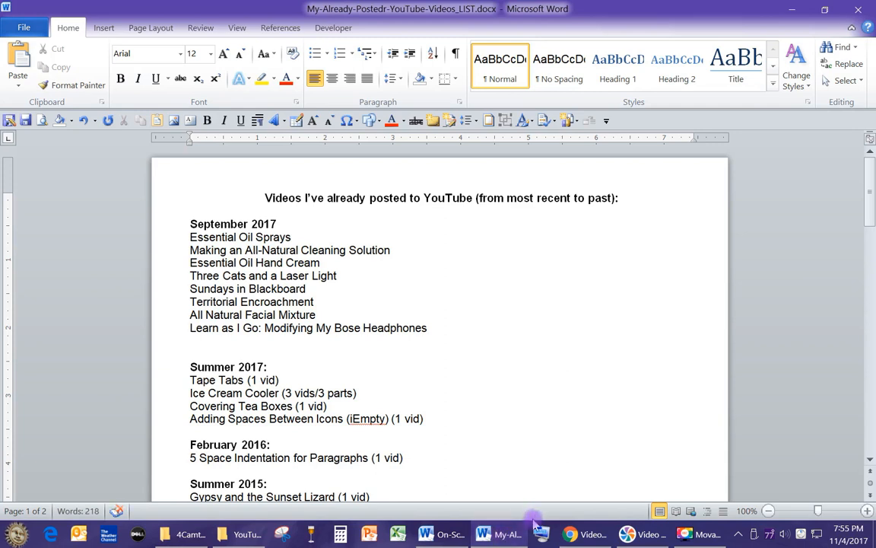
mouse_move(507, 317)
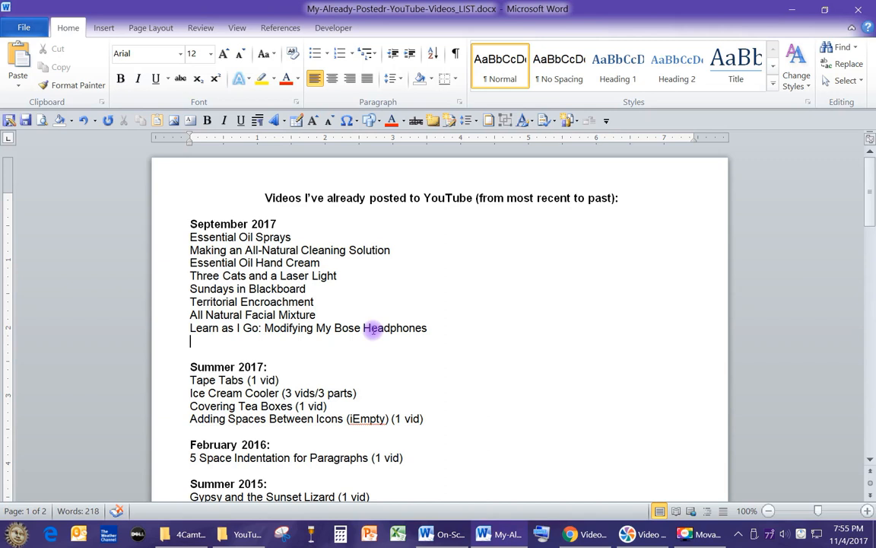
double_click(347, 328)
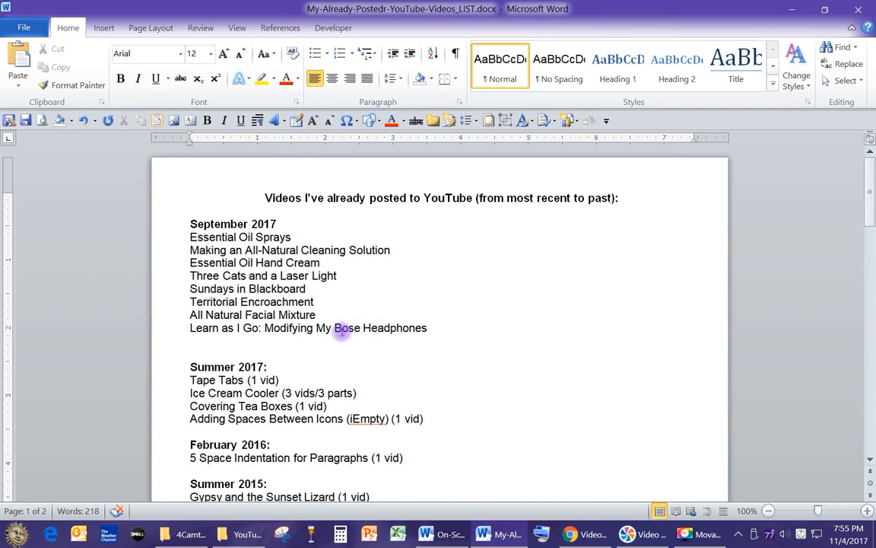
mouse_move(373, 328)
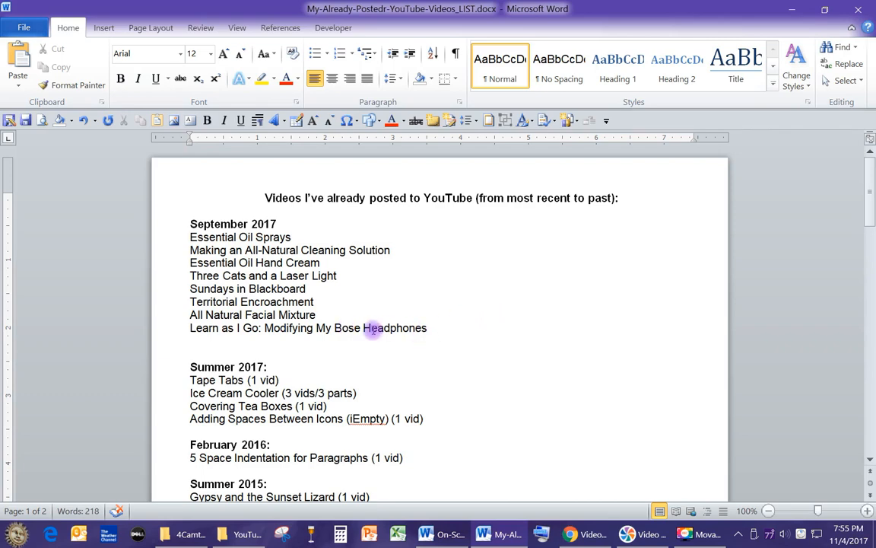
left_click(246, 533)
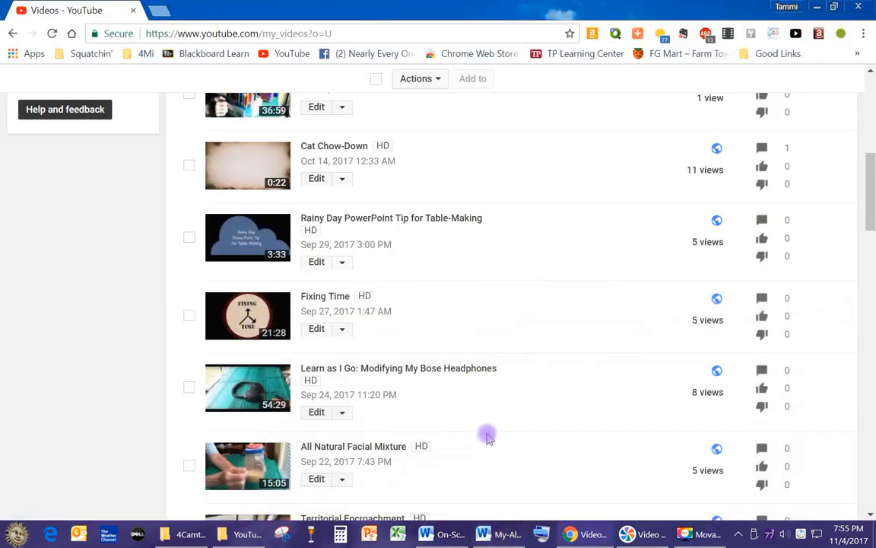
mouse_move(527, 392)
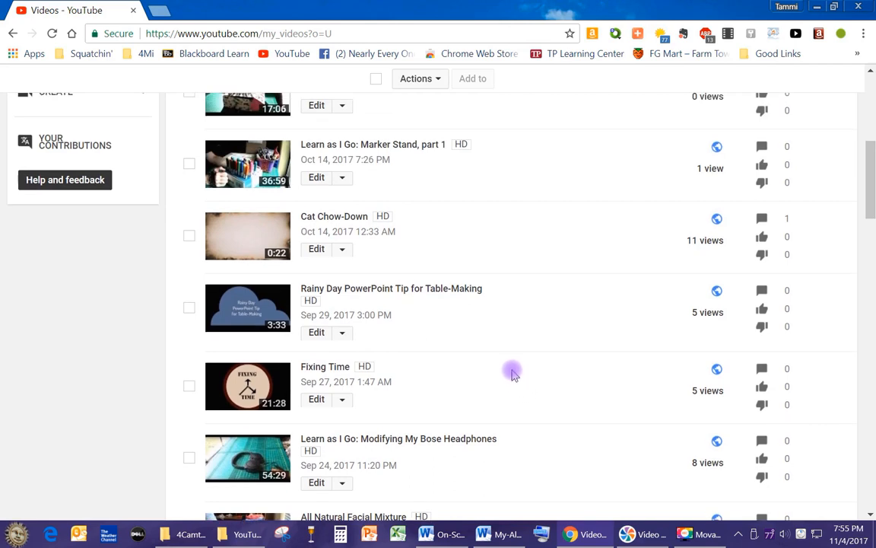
mouse_move(509, 532)
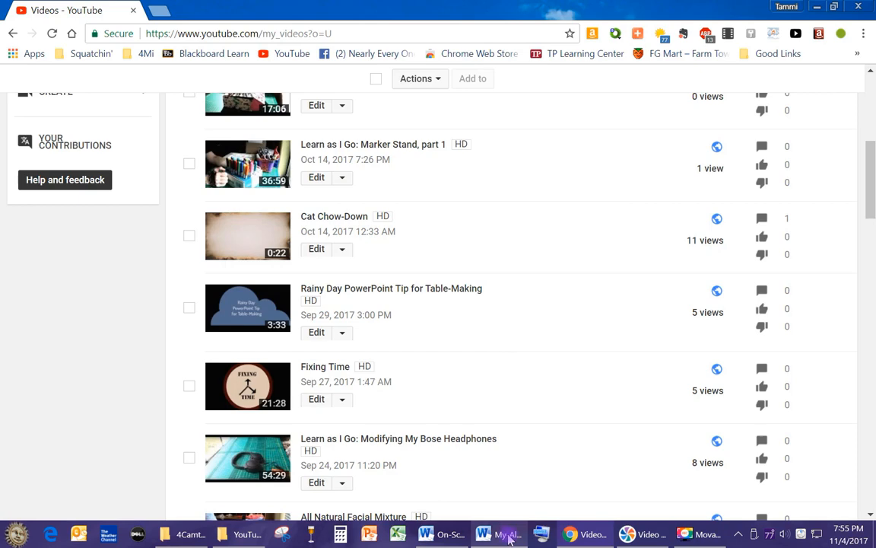
Add 'Fixing Time' and 'Rainy Day PowerPoint Tip for Table-Making', removing a stray space
left_click(482, 533)
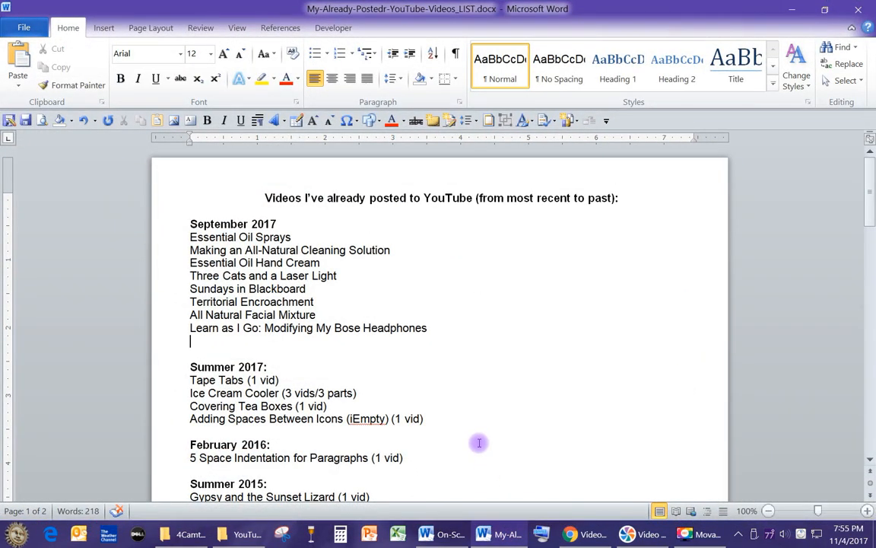
type("Fixing")
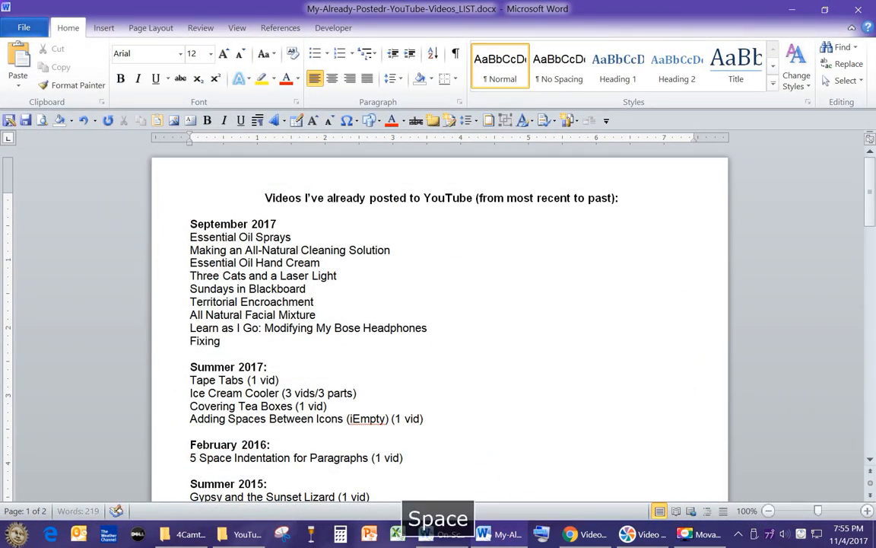
type("Time")
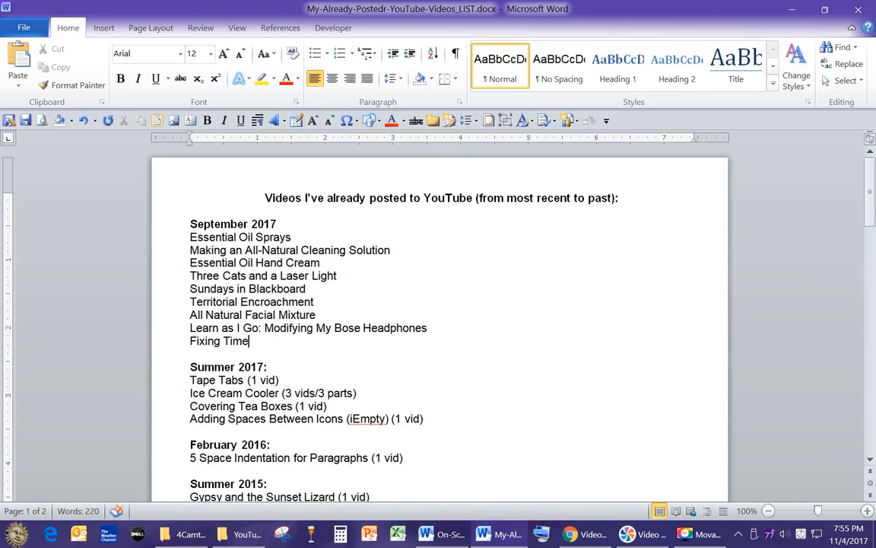
key("enter")
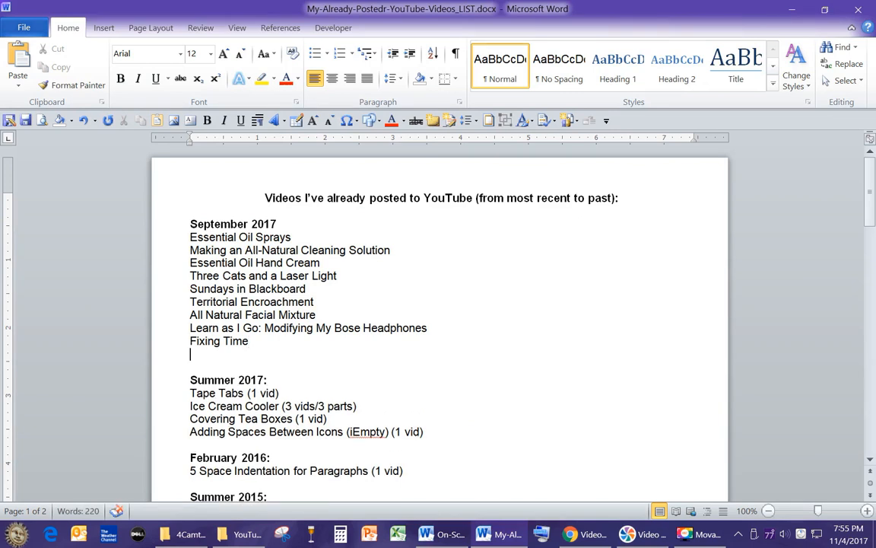
mouse_move(491, 458)
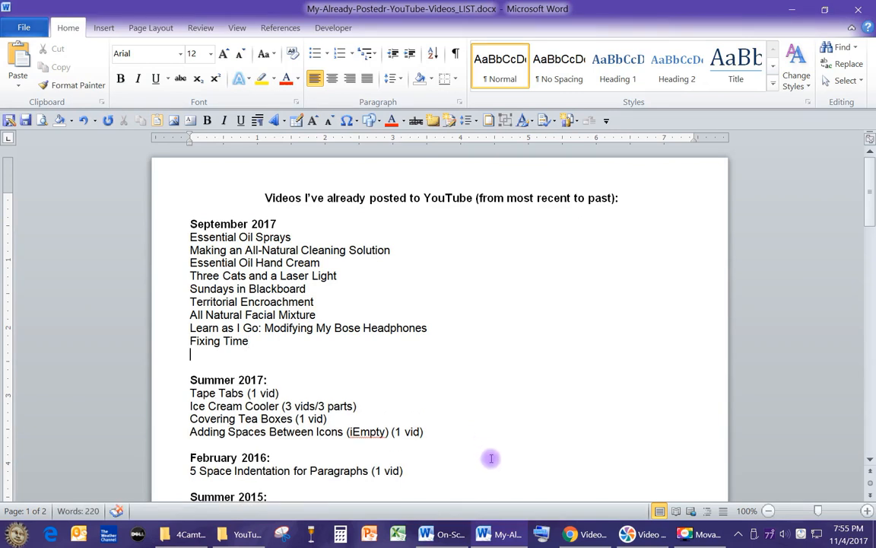
mouse_move(534, 500)
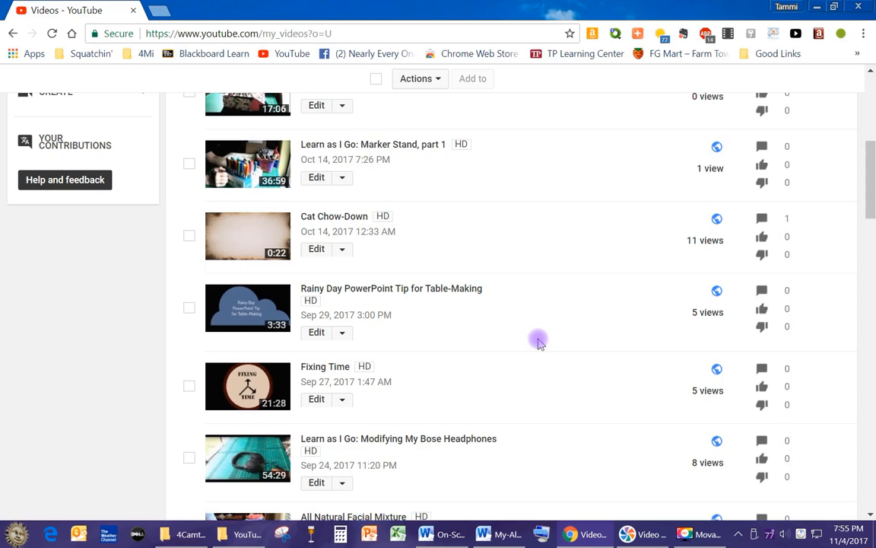
mouse_move(534, 352)
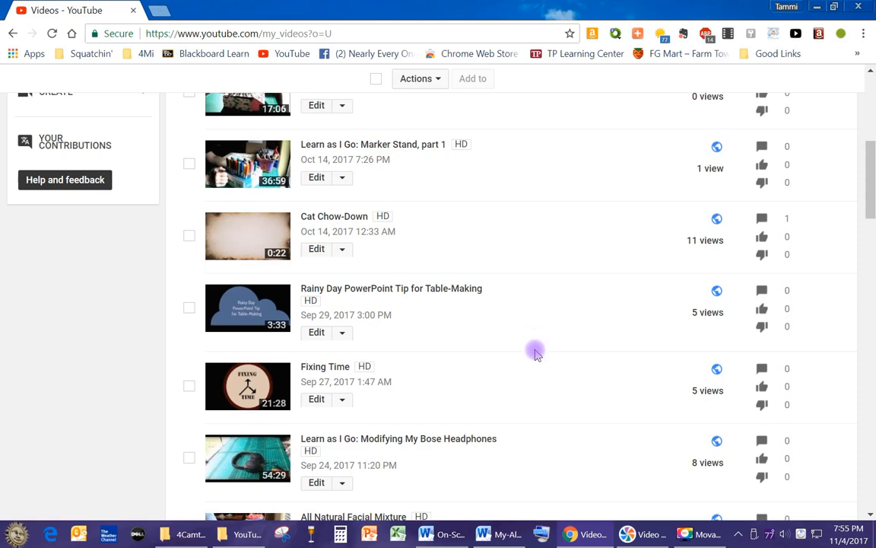
mouse_move(500, 533)
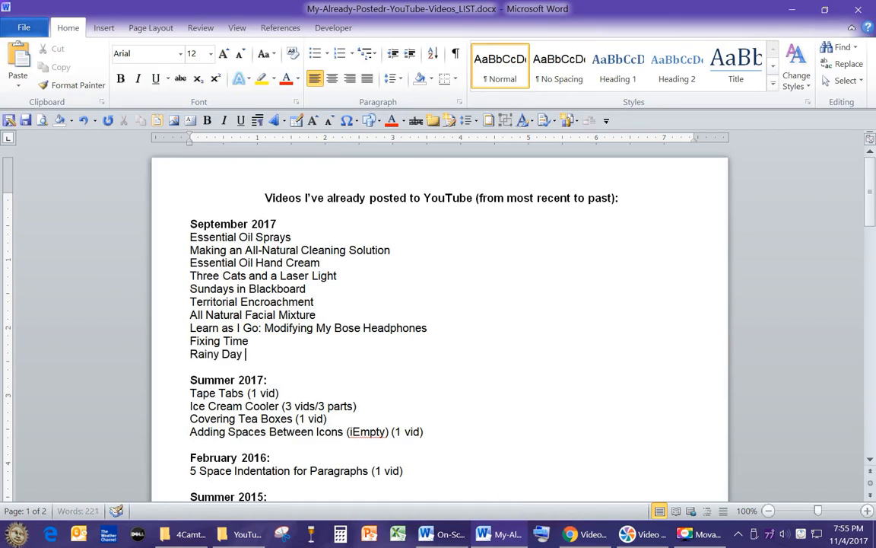
type("PowerPoin")
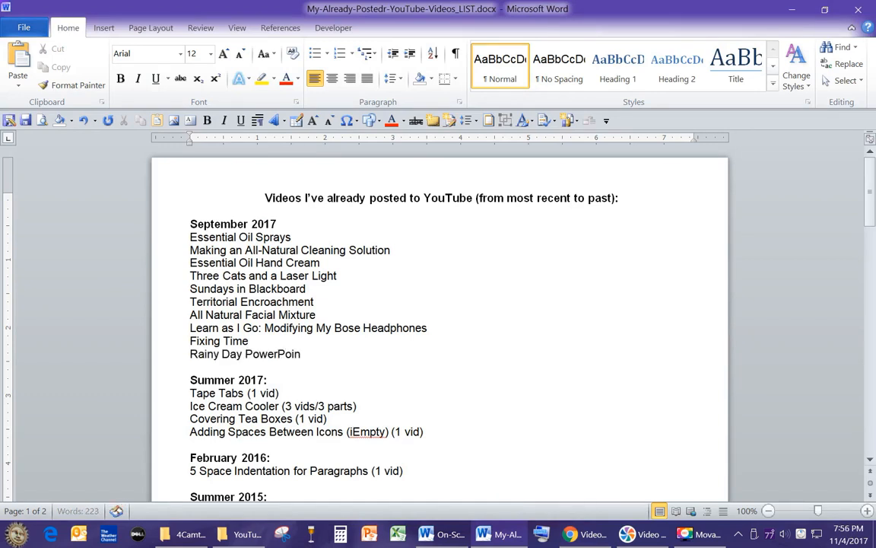
type("Tip for Table")
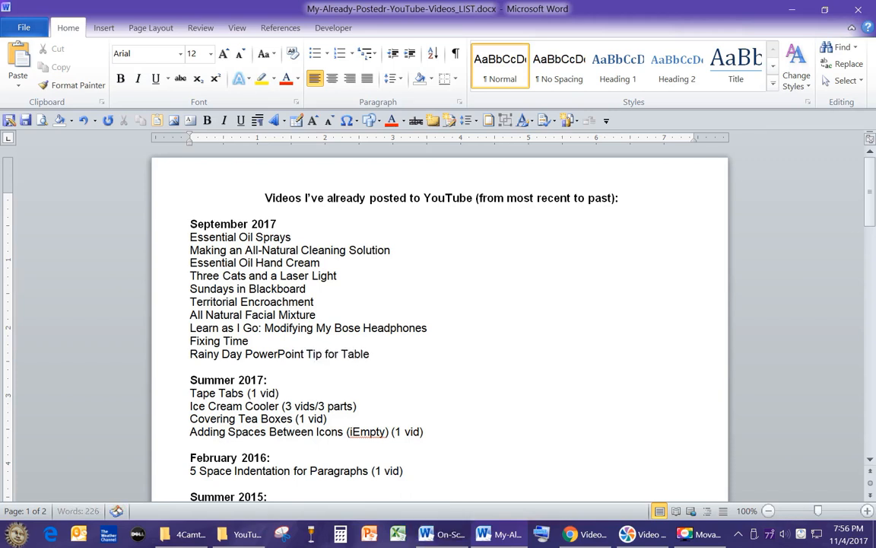
type("-M")
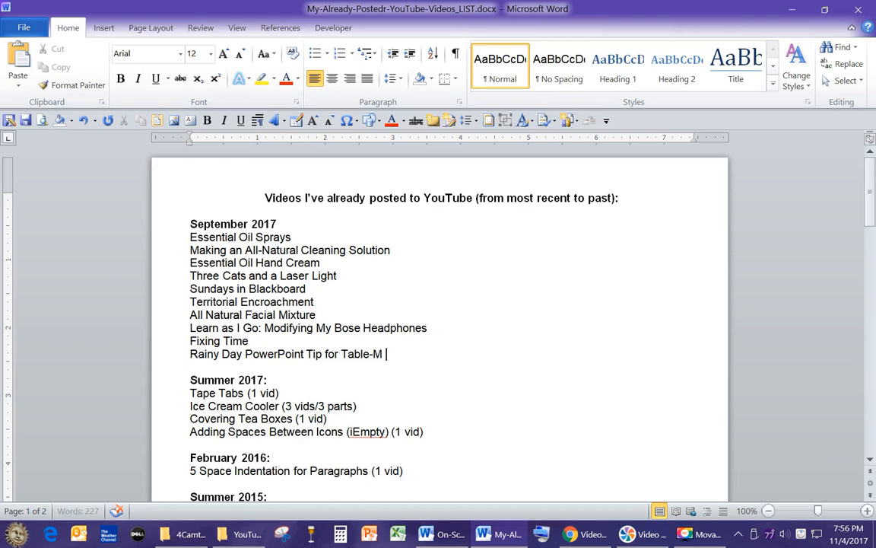
key("backspace")
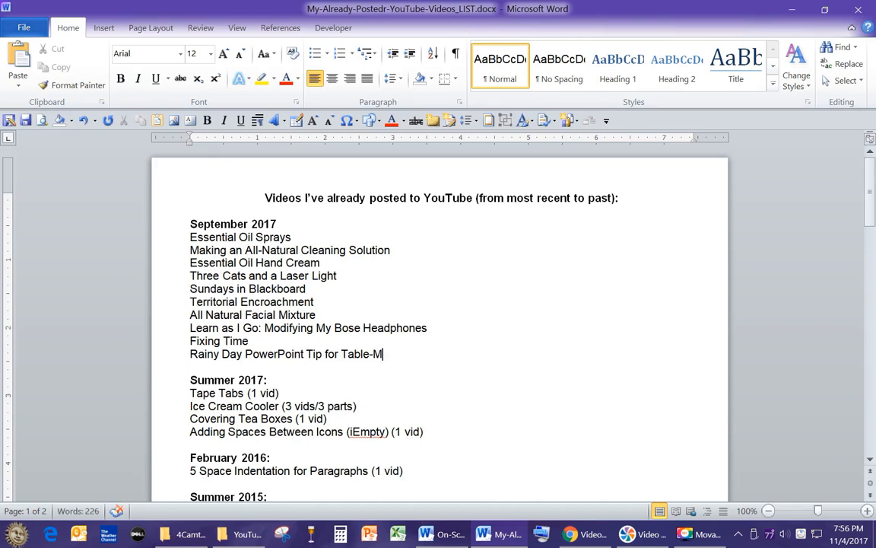
type("aking")
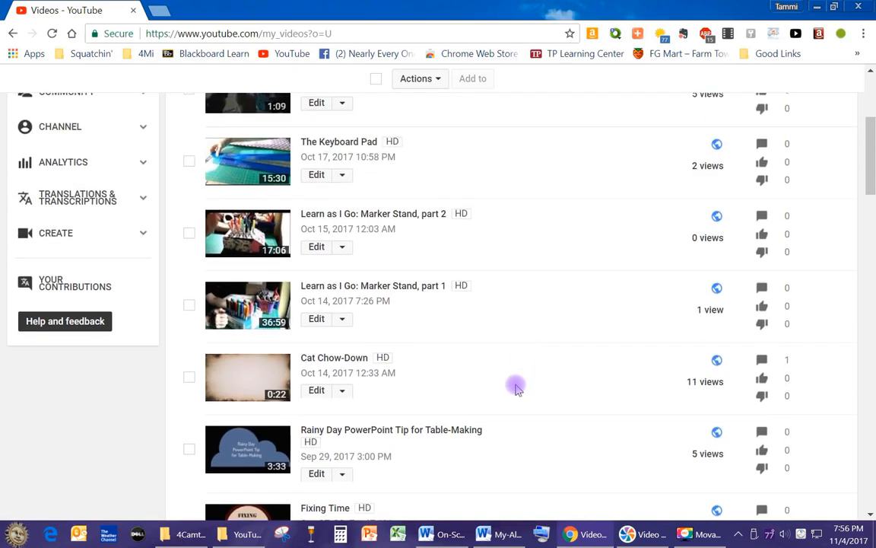
mouse_move(487, 380)
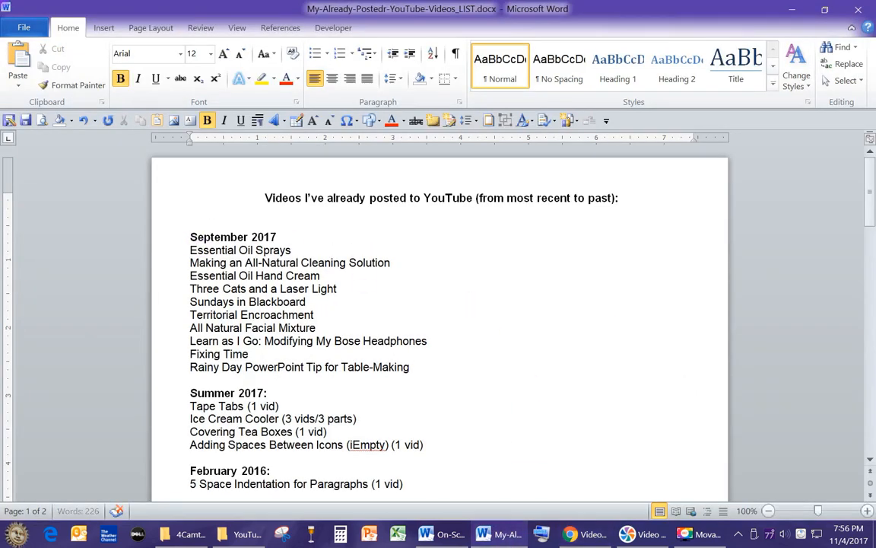
Add an 'October 2017:' heading above September 2017 with Cat Chow-Down as its first entry
key("enter")
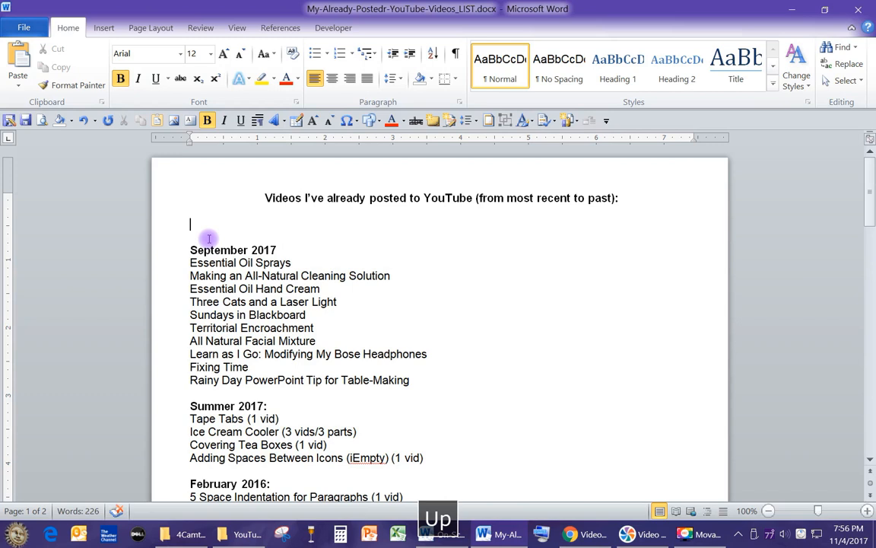
type("October")
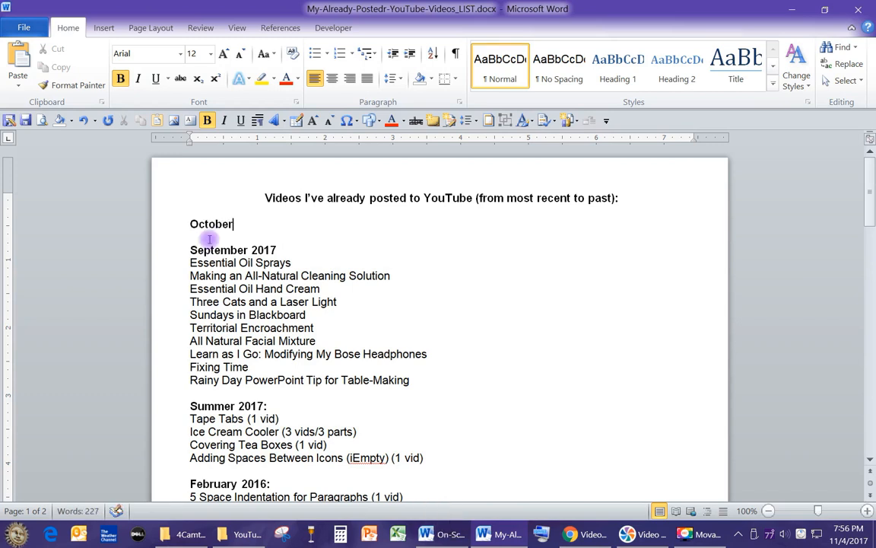
type("2017:")
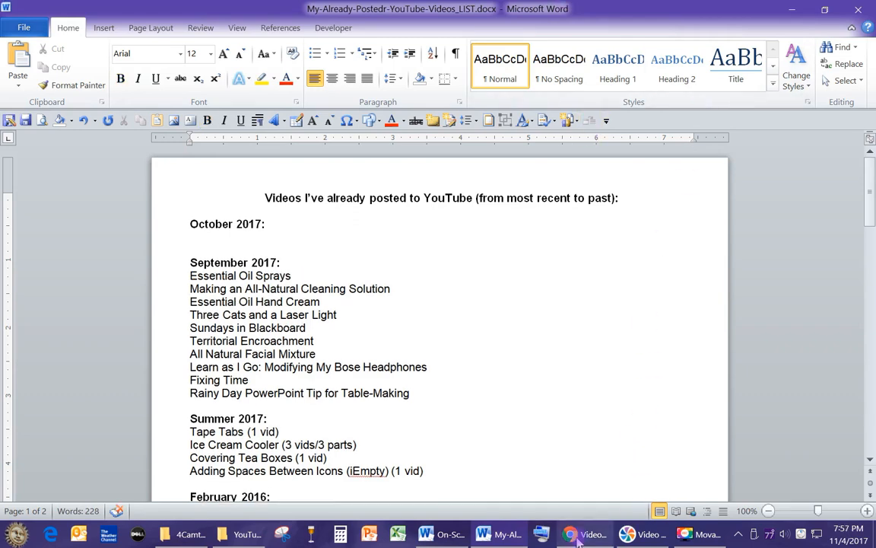
left_click(586, 533)
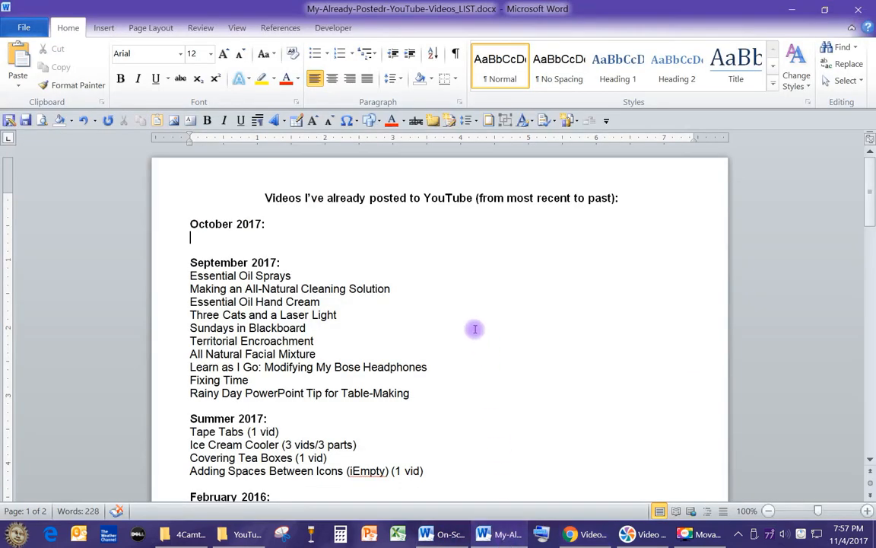
type("Cat")
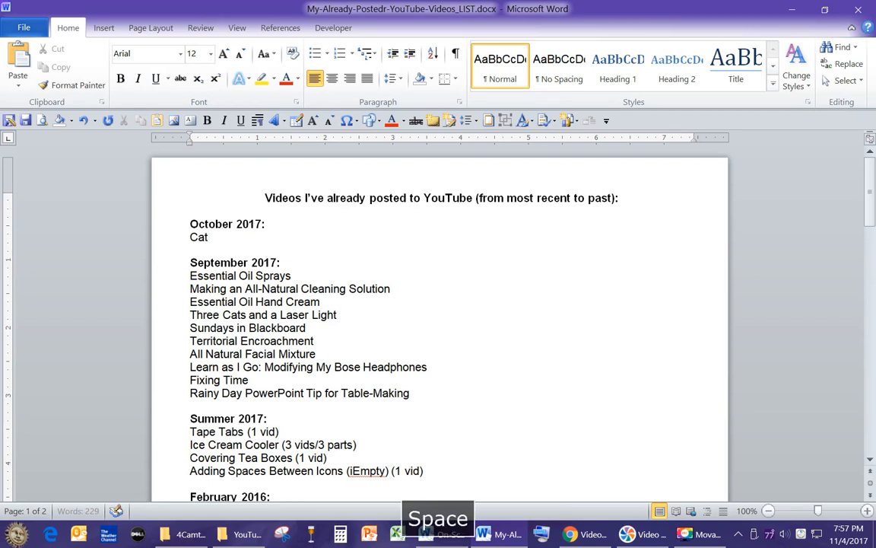
type("Chow")
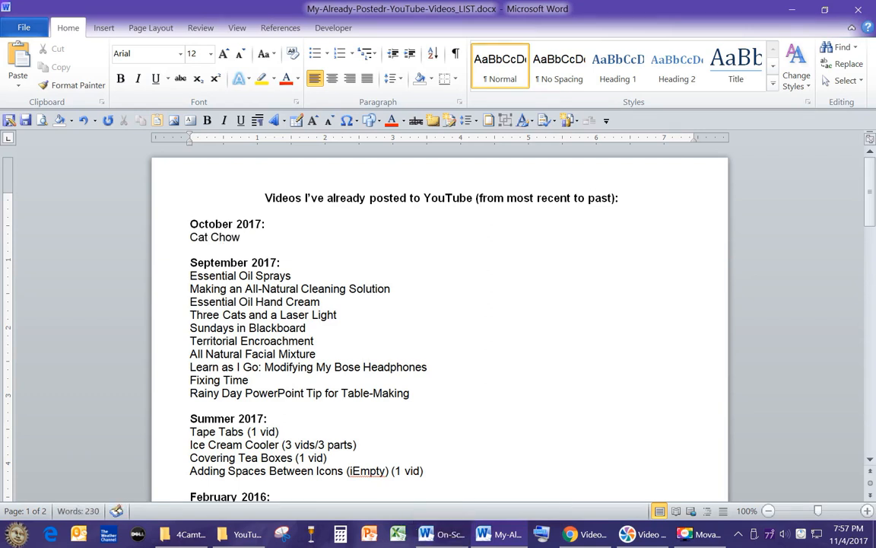
type("-Down")
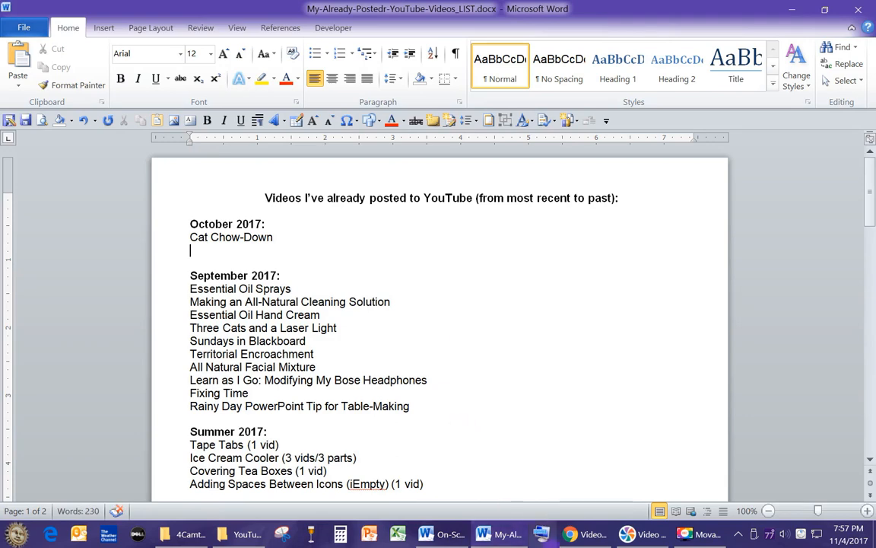
left_click(246, 534)
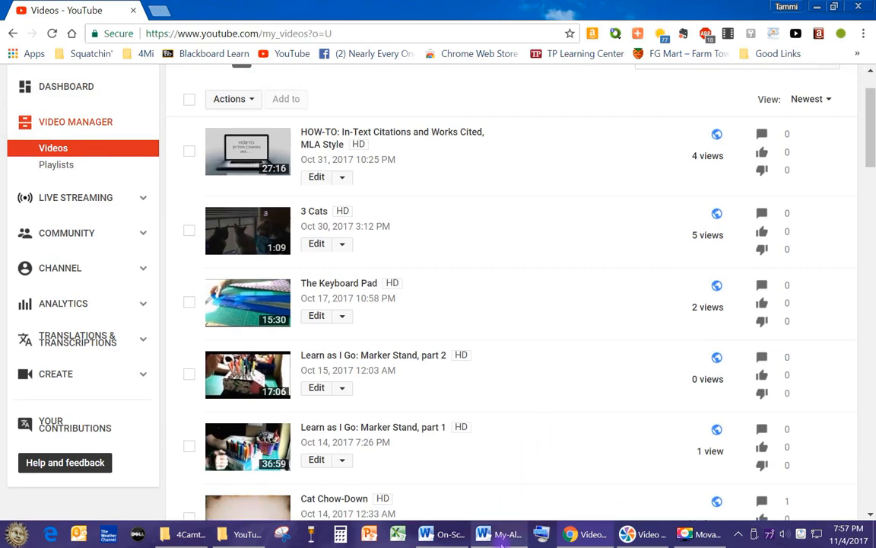
Enter 'Learn as I Go: Marker Stand, Parts 1 & 2 (2 vids)' below Cat Chow-Down
left_click(483, 533)
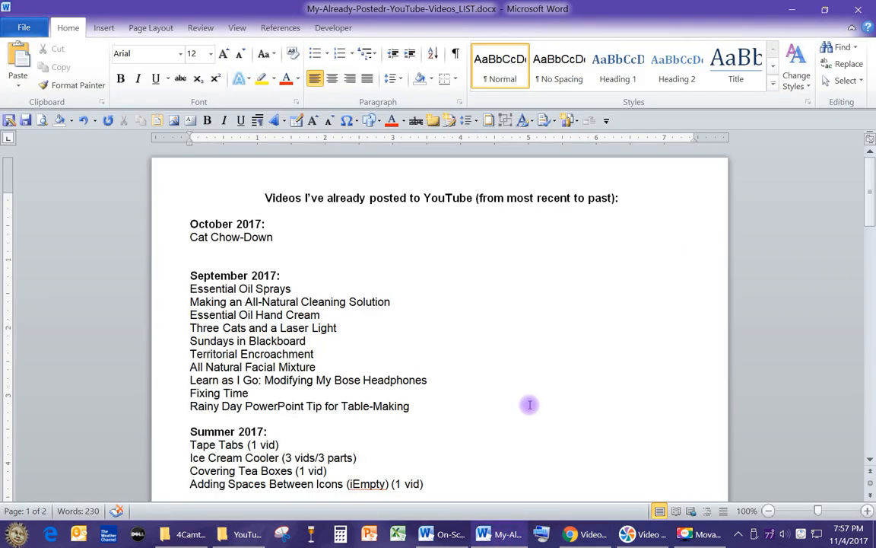
type("Learn as I GoL")
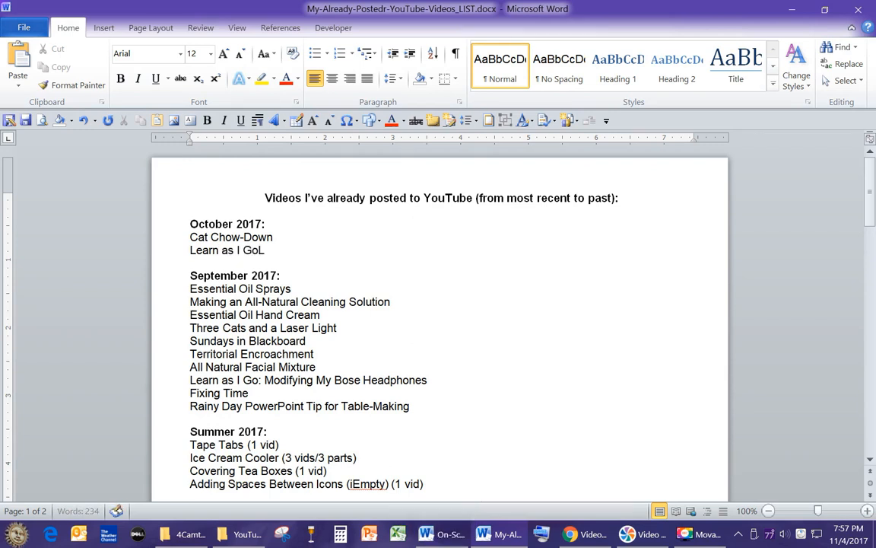
key("Backspace")
type(": Marker Stand")
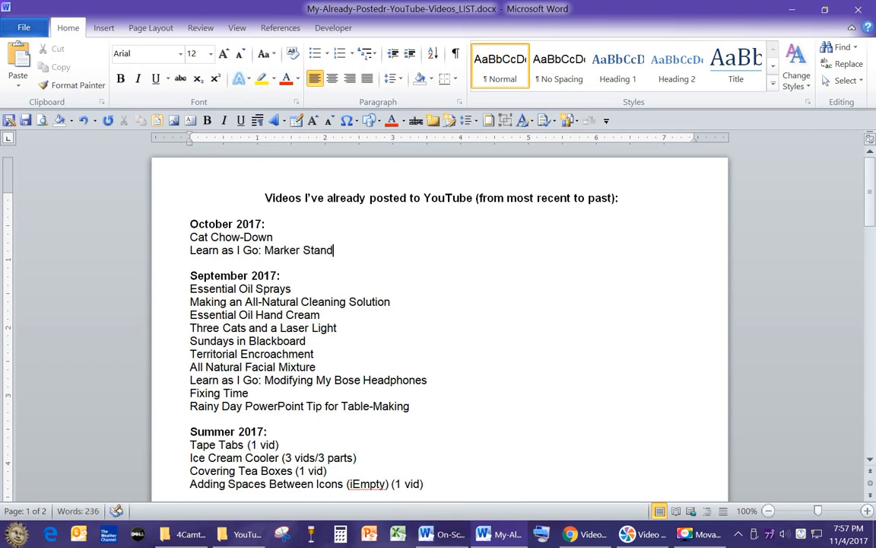
type(", P")
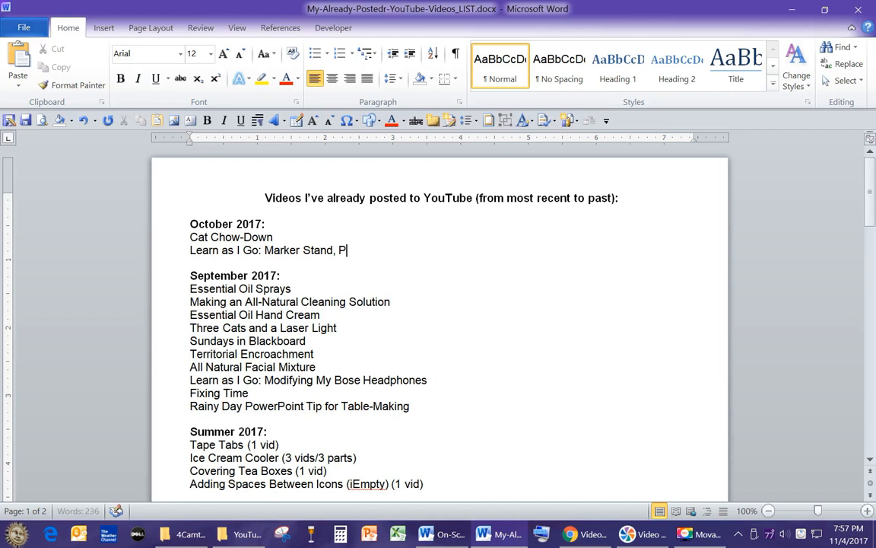
type("arts 1")
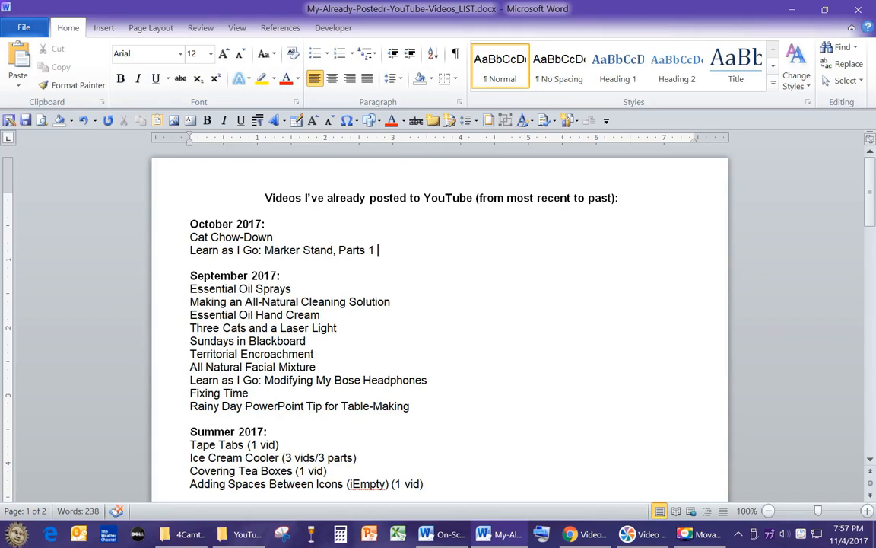
type("& 2")
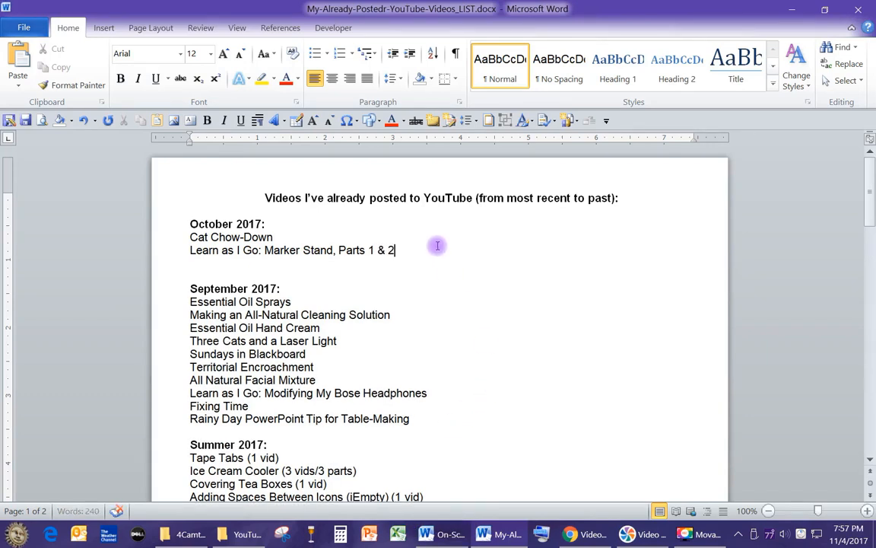
type("(2")
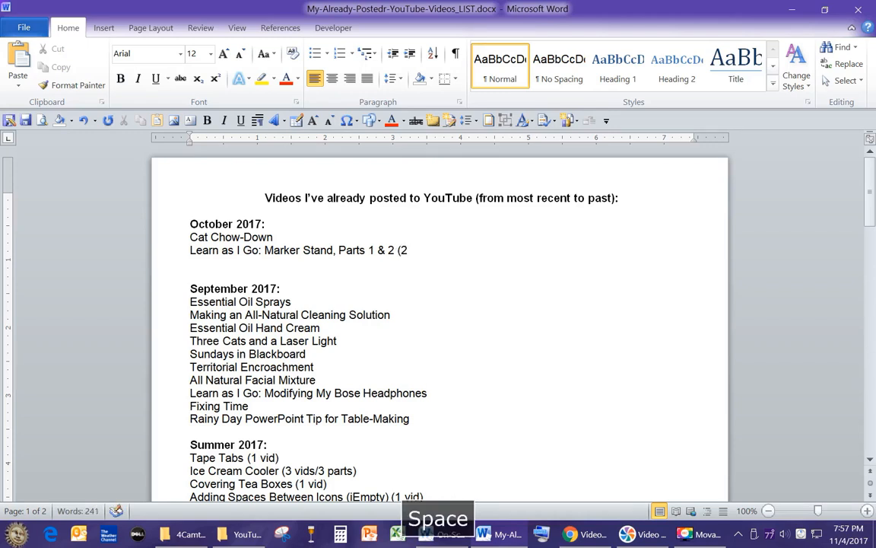
type("vids)")
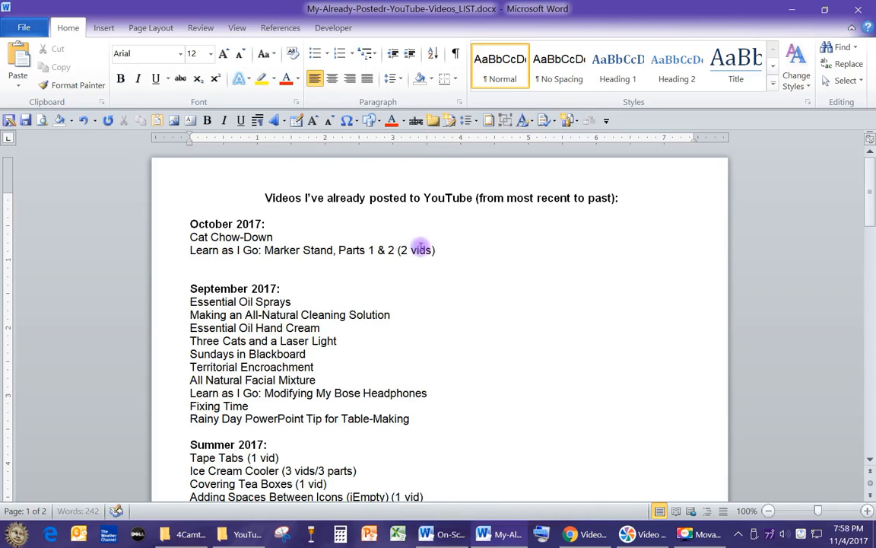
mouse_move(425, 361)
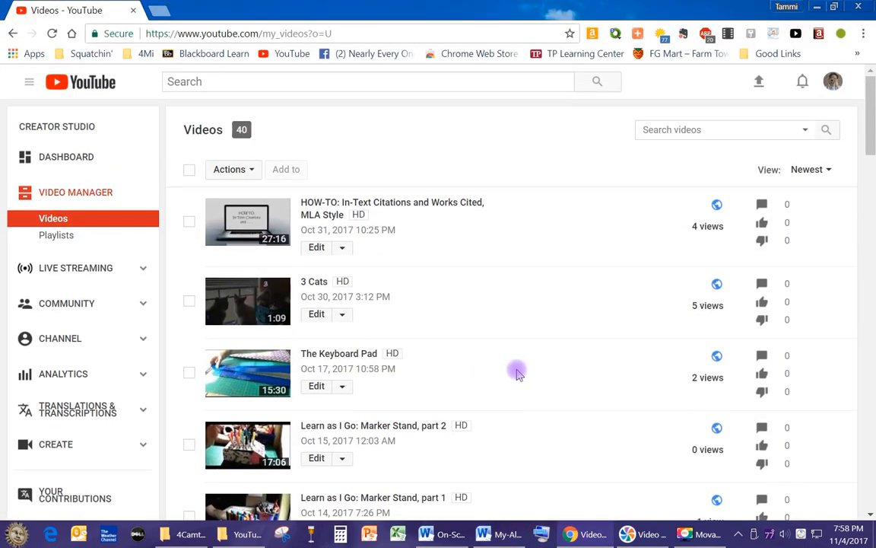
Add 'The Keyboard Pad' and '3 Cats' as the next October 2017 entries
left_click(498, 533)
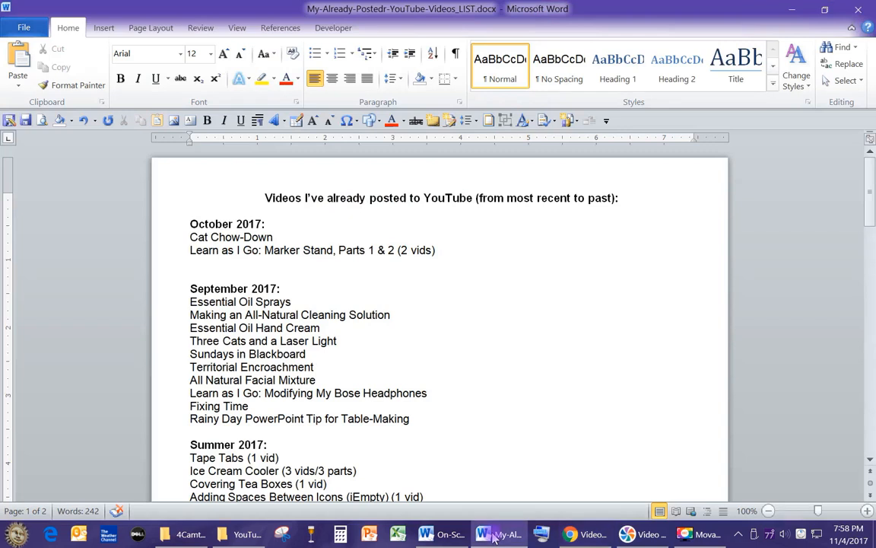
type("The Keybo")
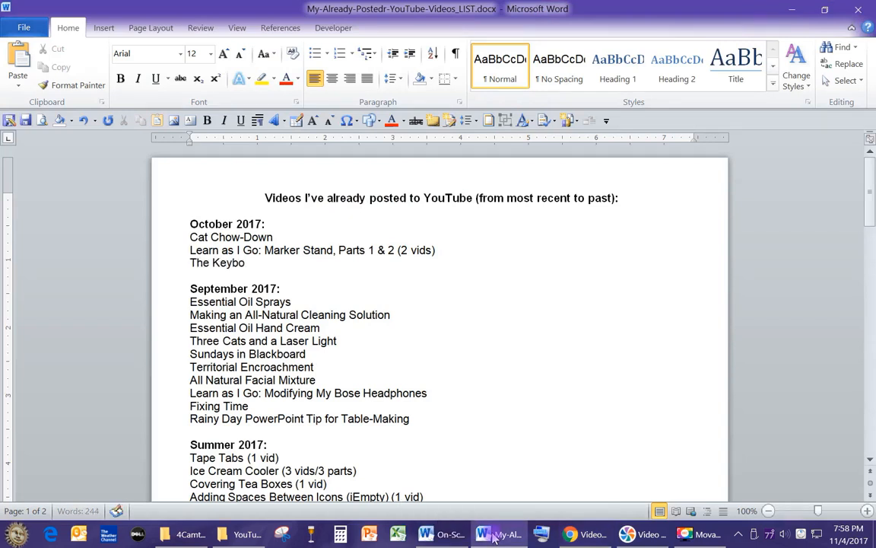
type("ard Pad")
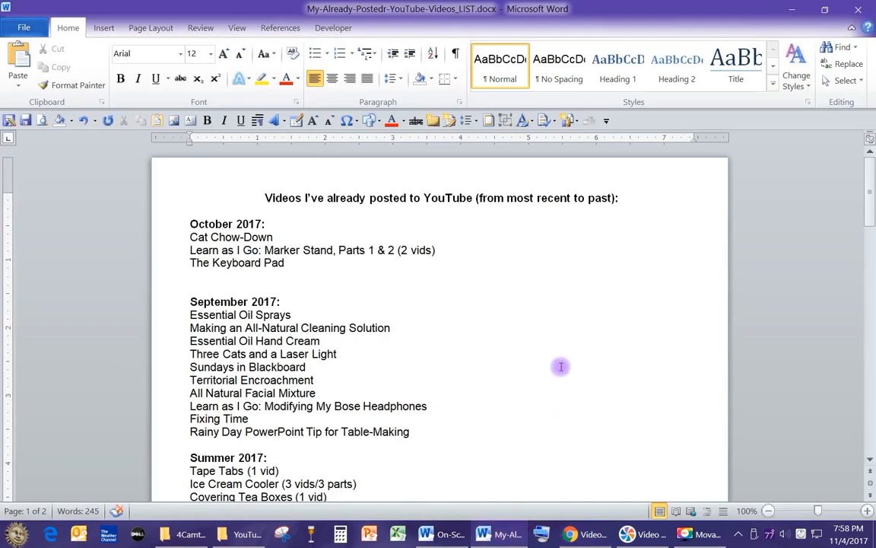
type("3 Cats")
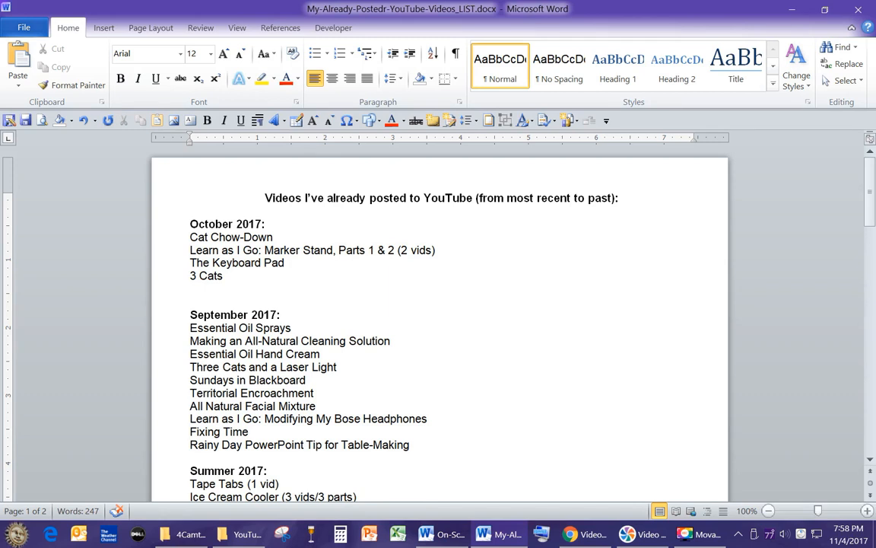
mouse_move(346, 300)
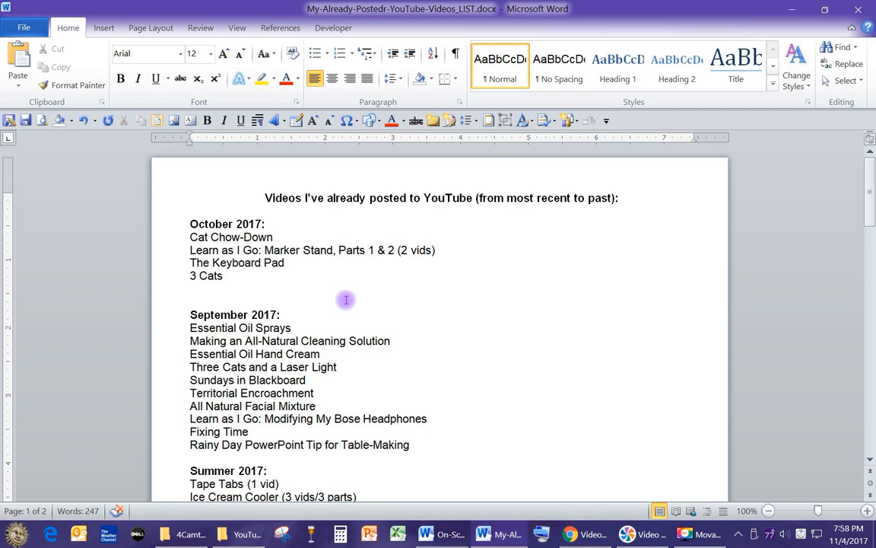
mouse_move(424, 414)
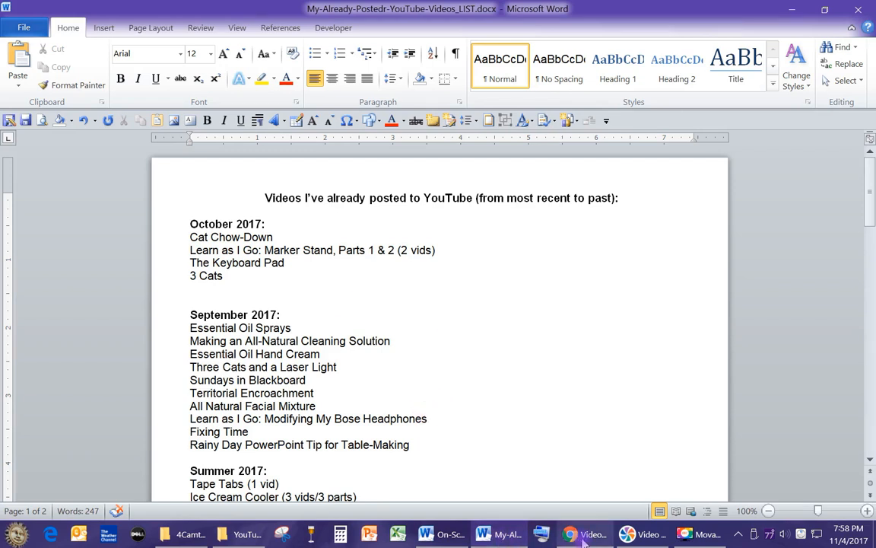
Copy the 'HOW-TO: In-Text Citations and Works Cited, MLA Style' title from YouTube into Word under 3 Cats
left_click(570, 534)
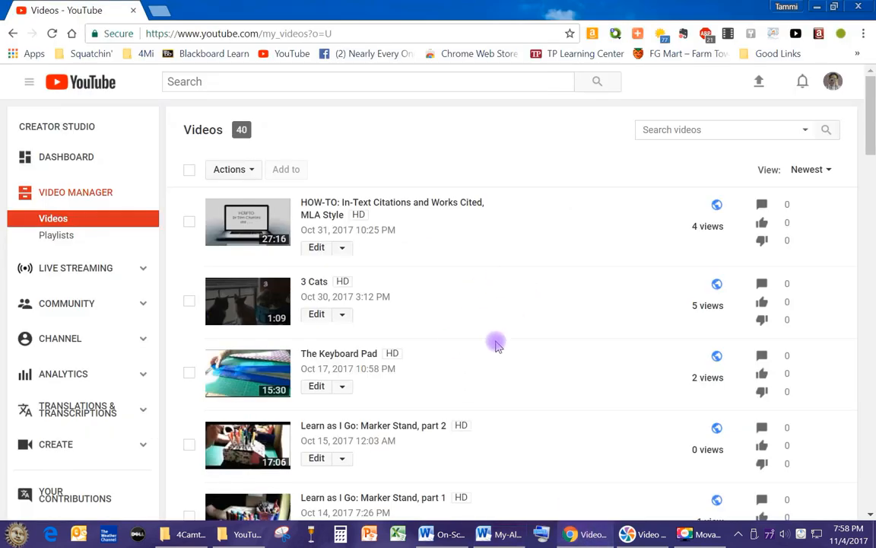
mouse_move(525, 427)
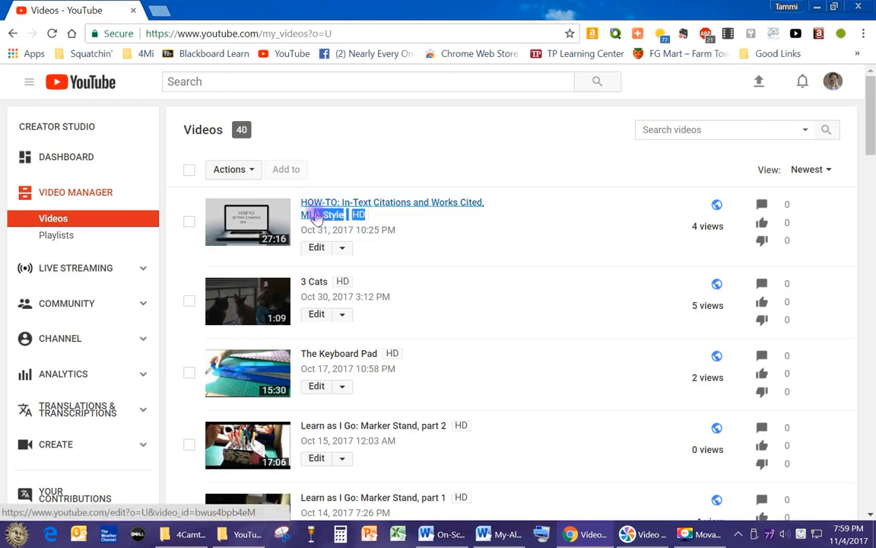
right_click(319, 213)
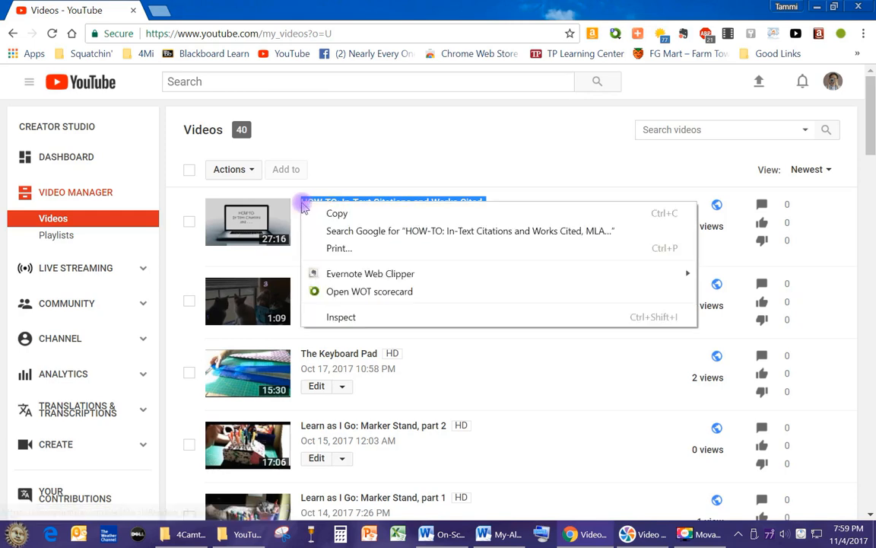
left_click(499, 533)
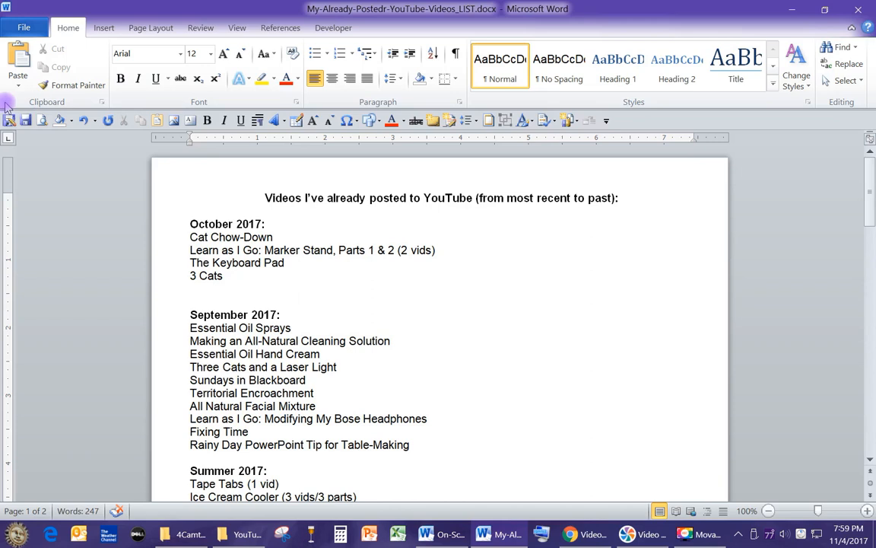
type("HOW-TO: In-Text Citations and Works Cited, MLA Style HD")
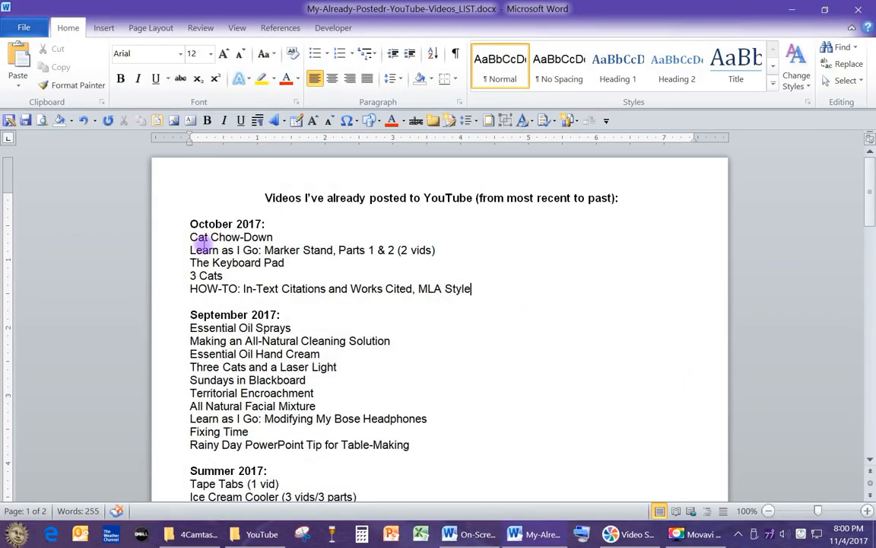
mouse_move(423, 359)
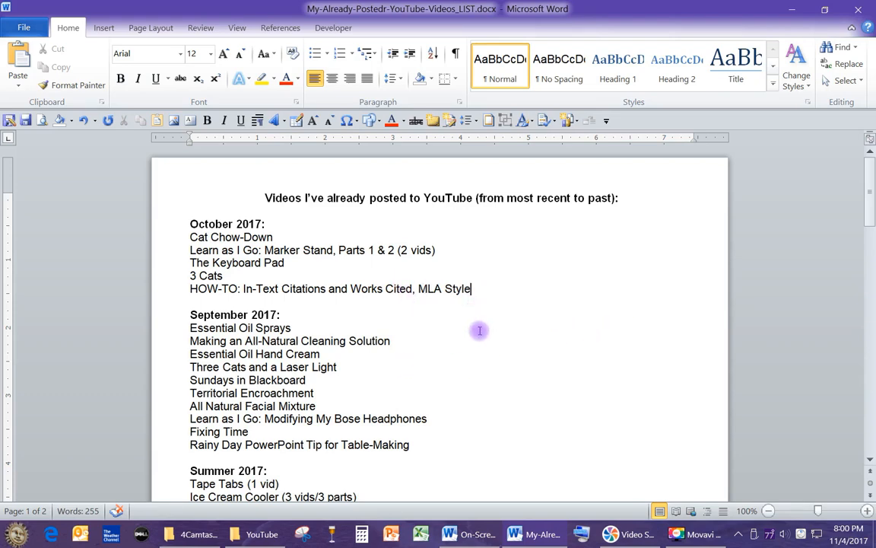
mouse_move(481, 333)
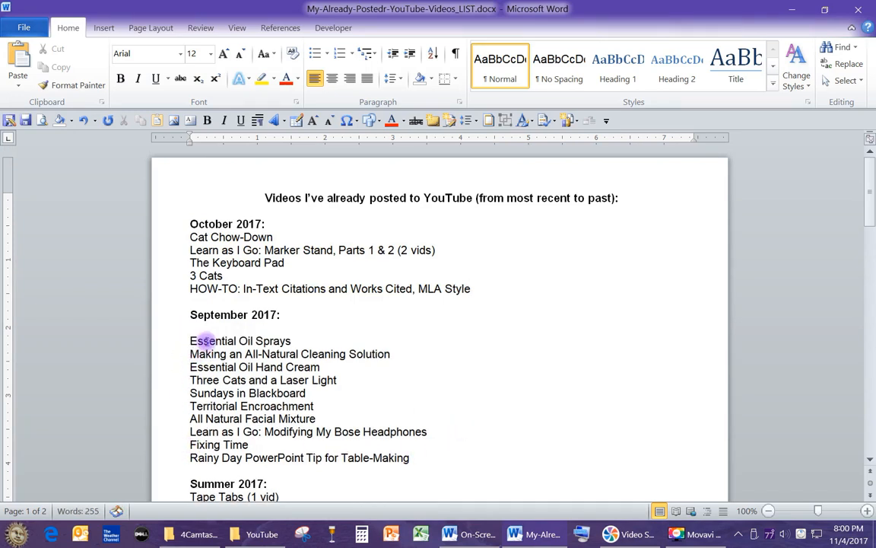
Reorder the video titles newest first, dragging HOW-TO to the top of October 2017
scroll("down", 3)
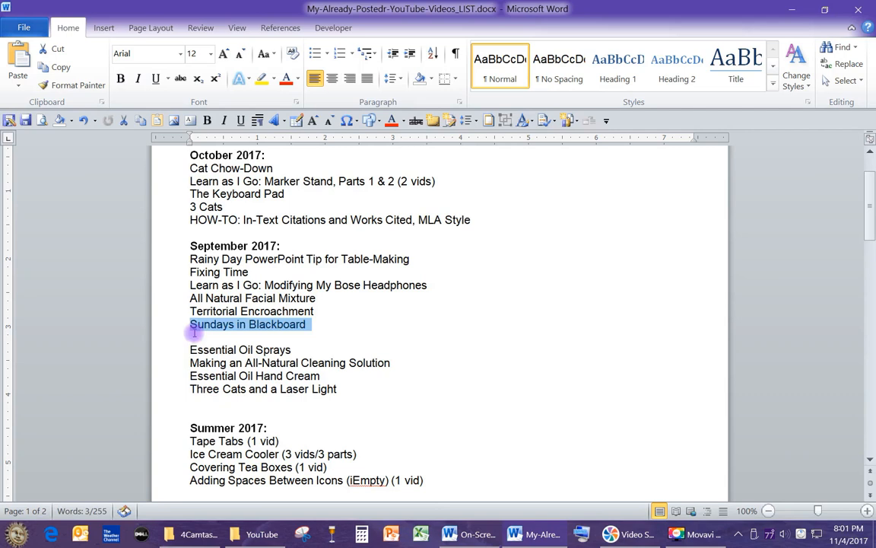
double_click(263, 389)
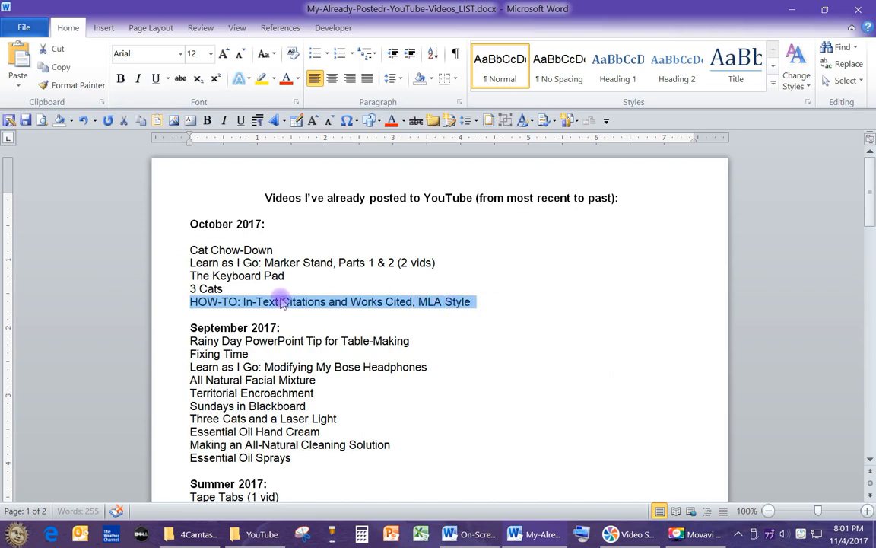
left_click_drag(281, 301, 228, 237)
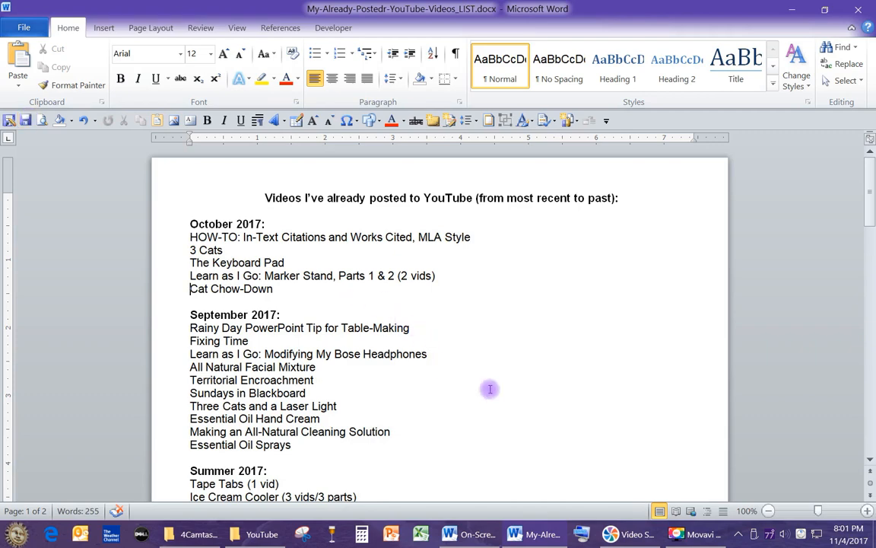
Scroll down through the video list and right-click two lines while reviewing it
scroll("down", 3)
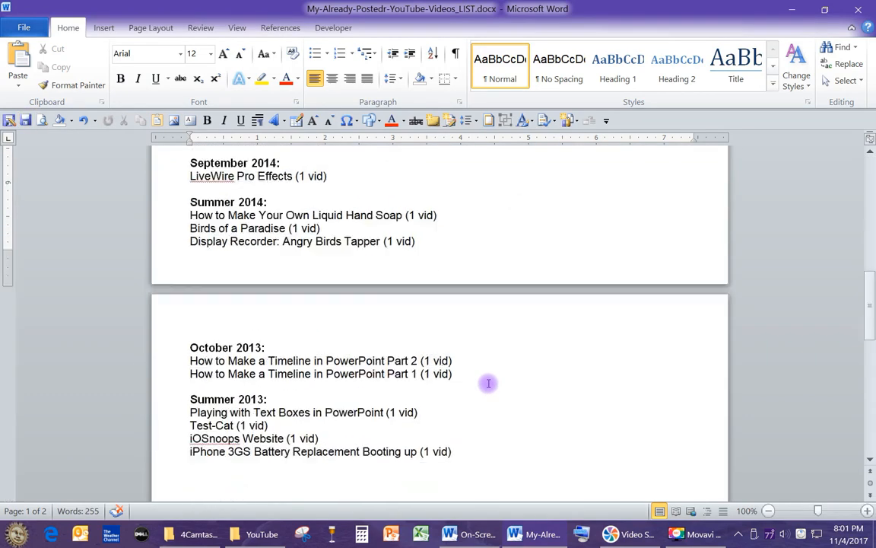
scroll("down", 3)
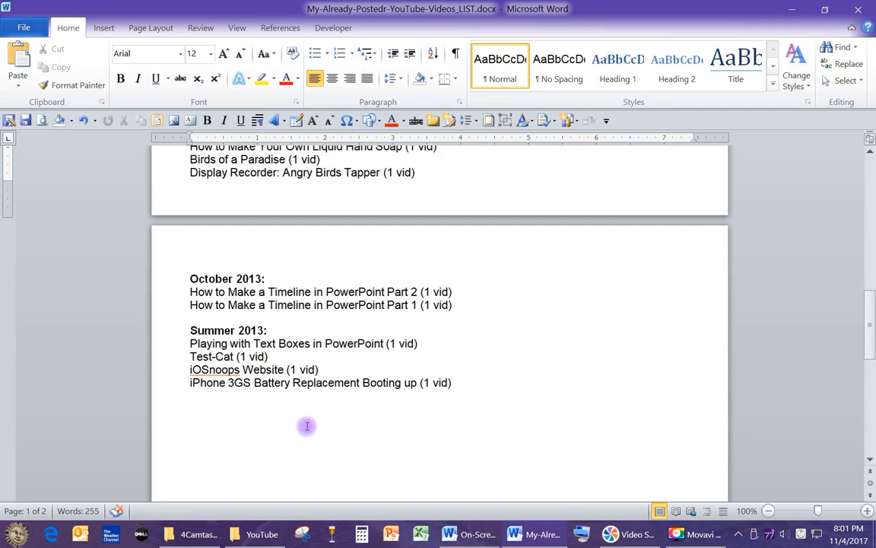
right_click(214, 369)
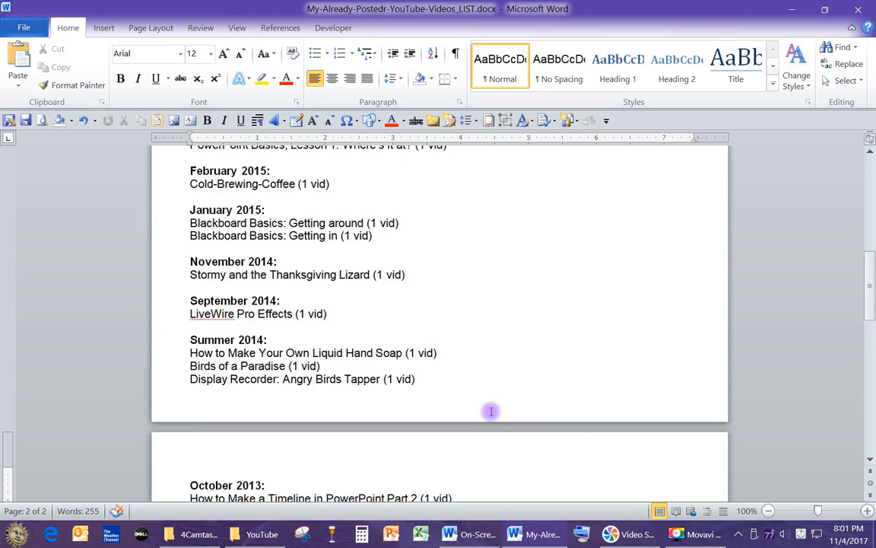
right_click(211, 314)
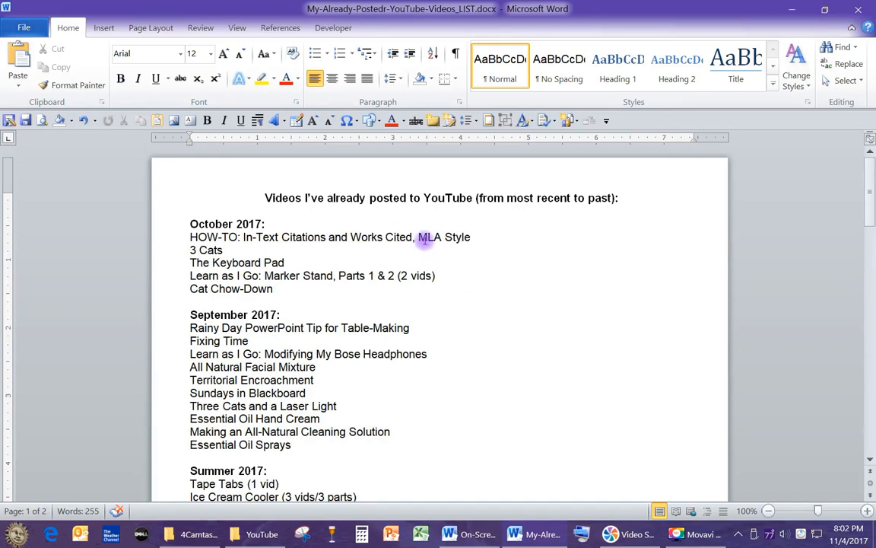
mouse_move(542, 250)
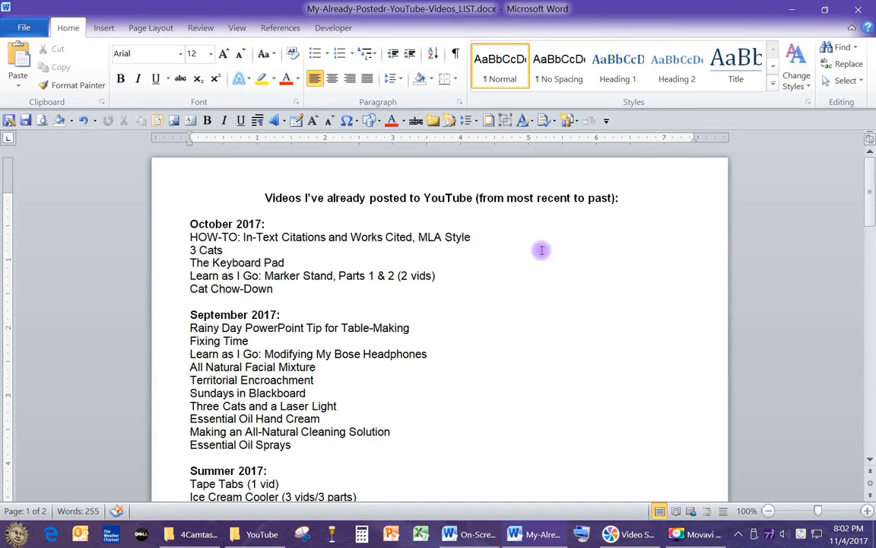
mouse_move(400, 202)
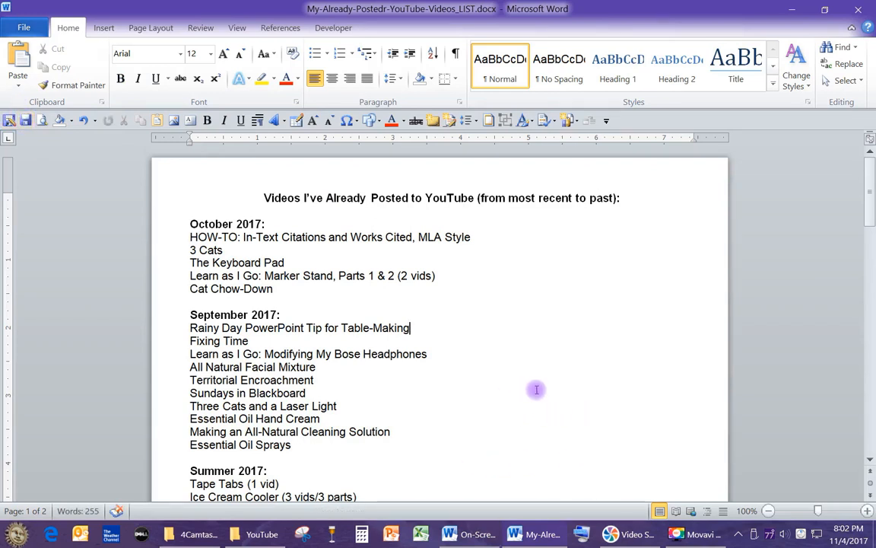
mouse_move(470, 329)
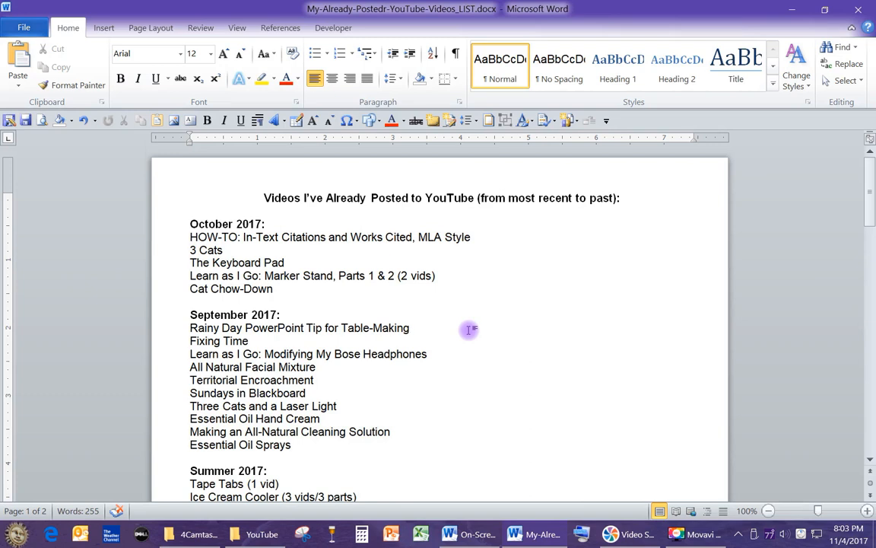
left_click(410, 328)
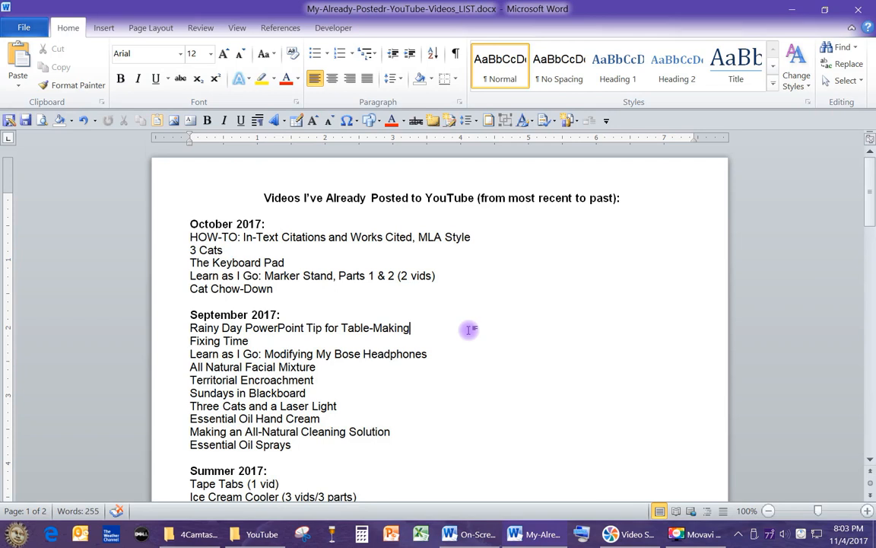
mouse_move(263, 198)
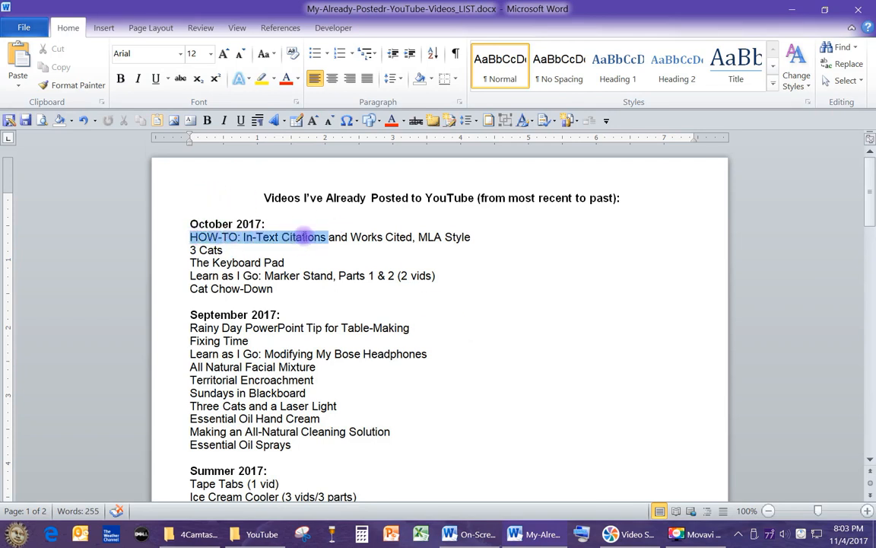
left_click_drag(325, 237, 472, 236)
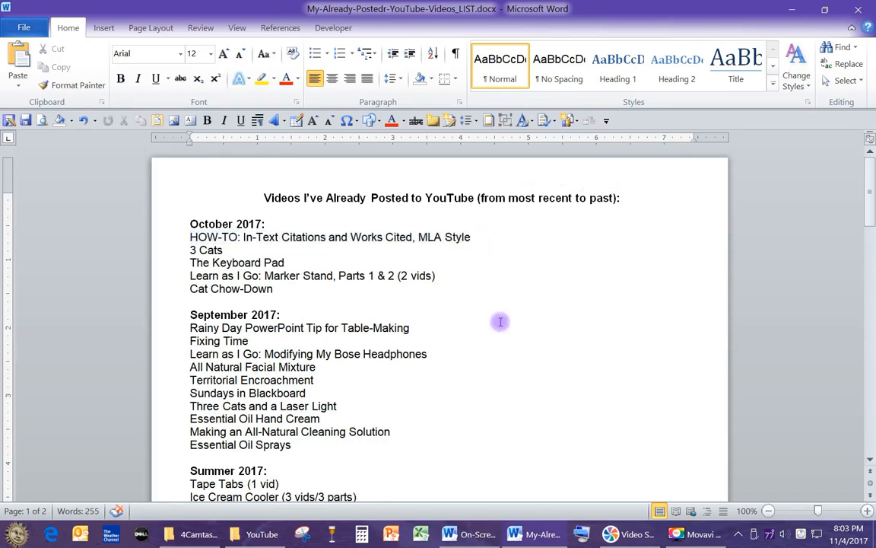
left_click(470, 236)
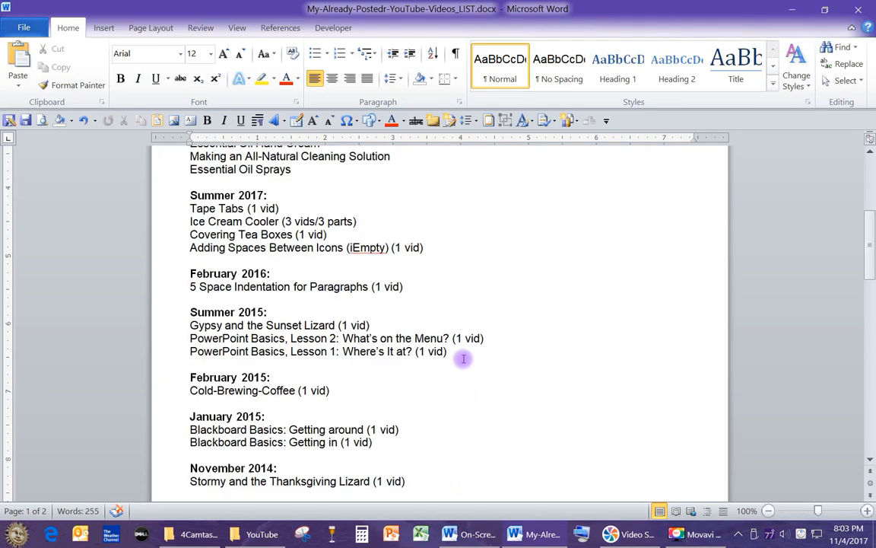
scroll("down", 3)
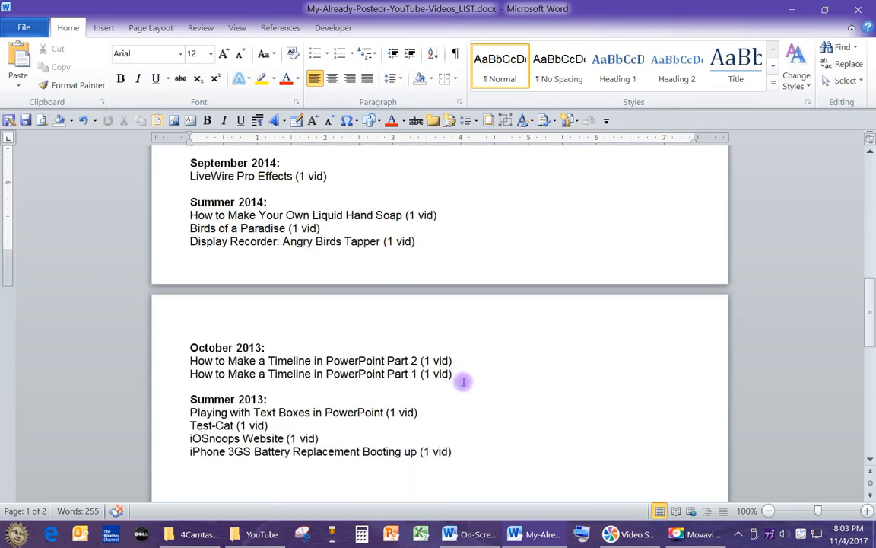
scroll("down", 3)
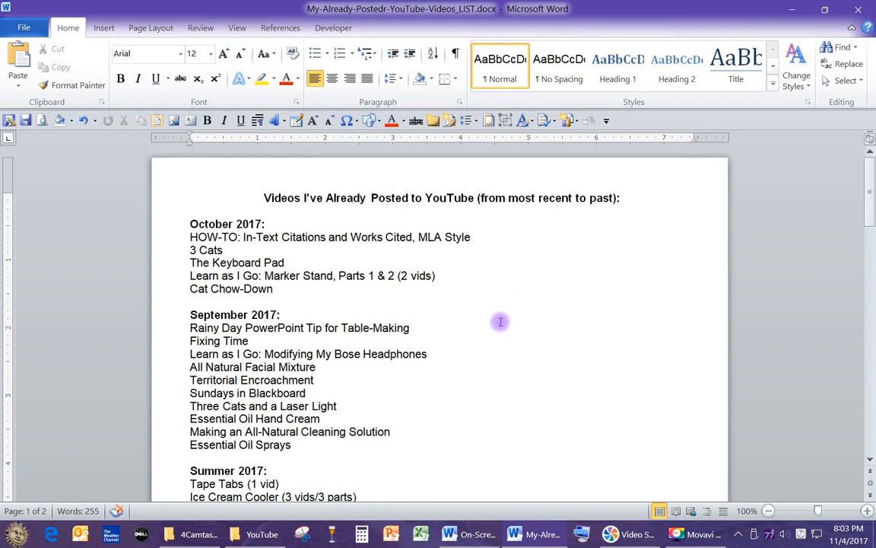
left_click(471, 236)
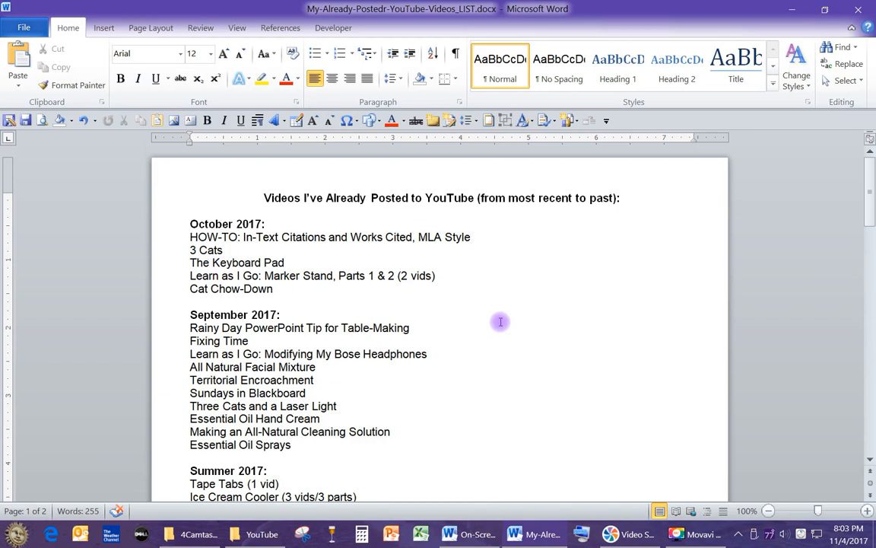
left_click(470, 237)
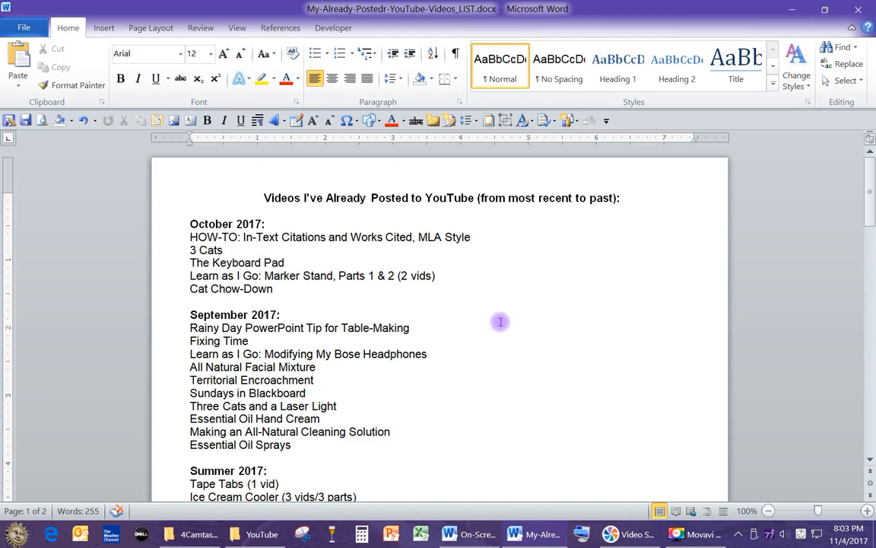
left_click(471, 237)
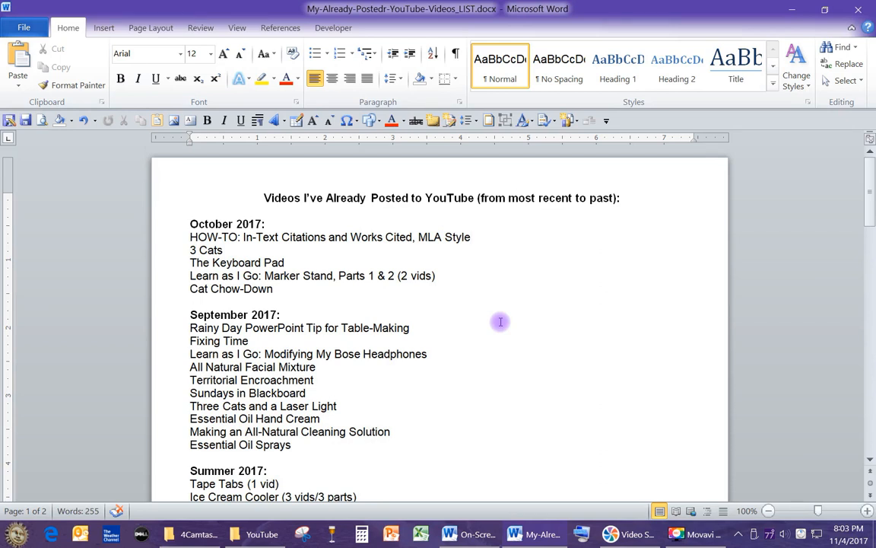
left_click(471, 237)
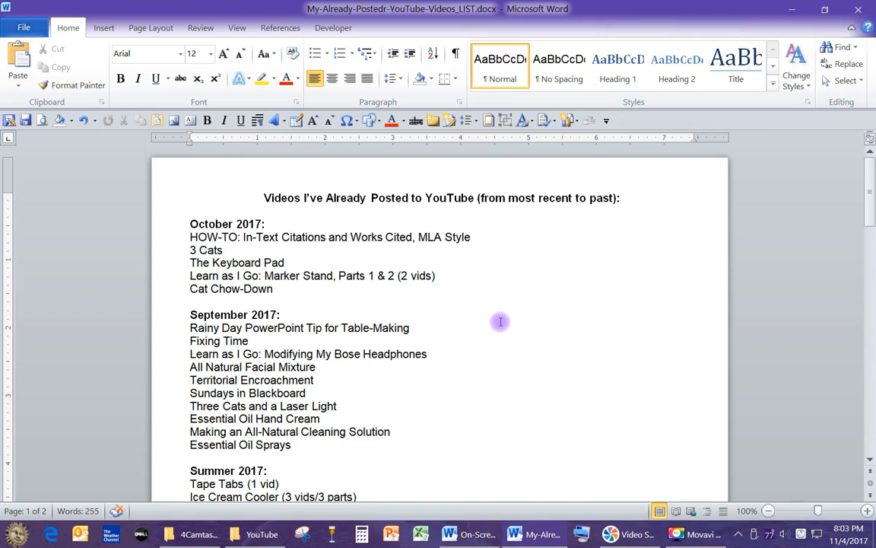
left_click(471, 237)
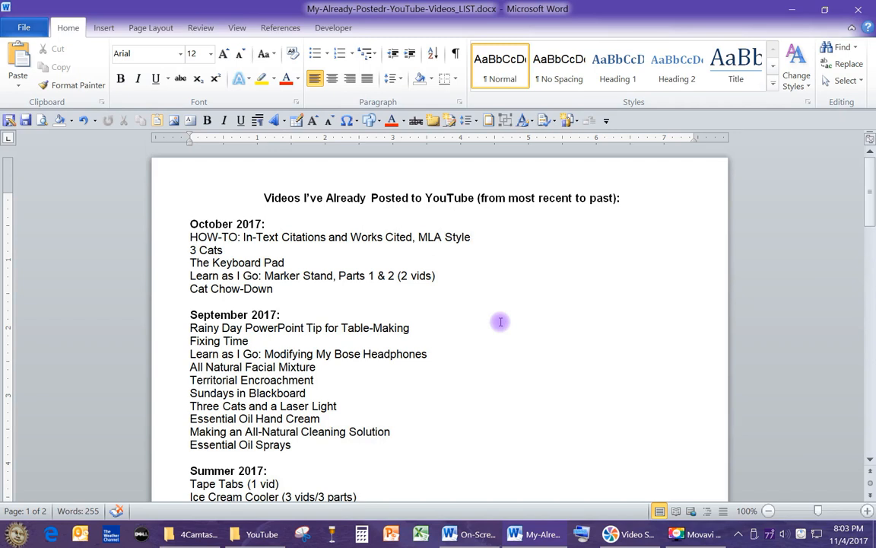
left_click(470, 236)
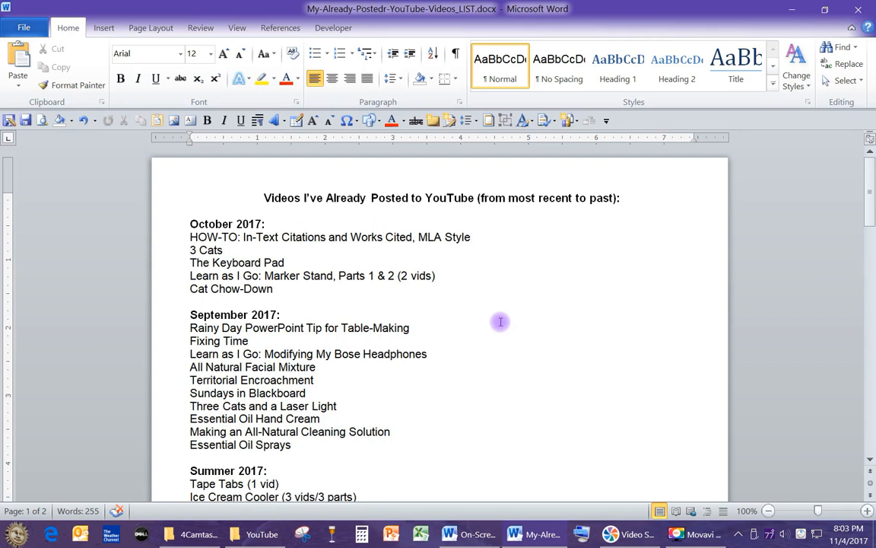
left_click(471, 236)
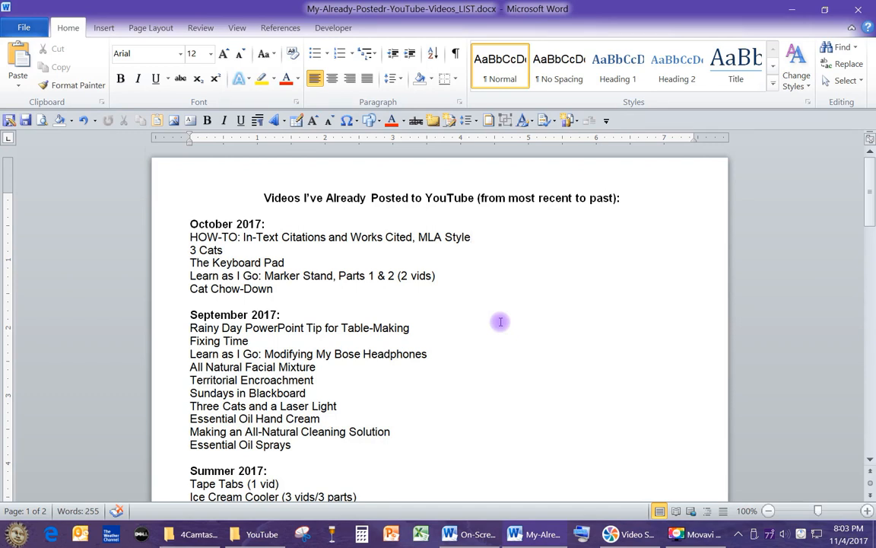
left_click(470, 237)
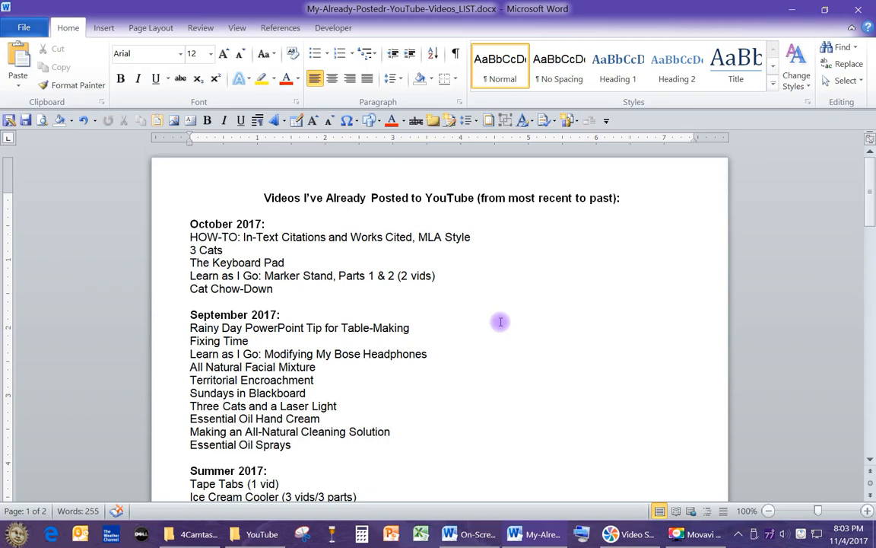
left_click(471, 236)
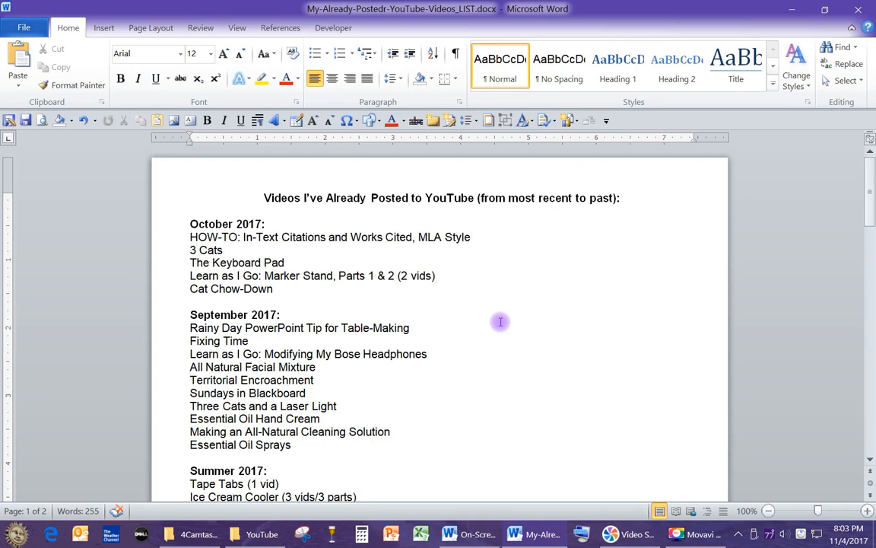
left_click(471, 237)
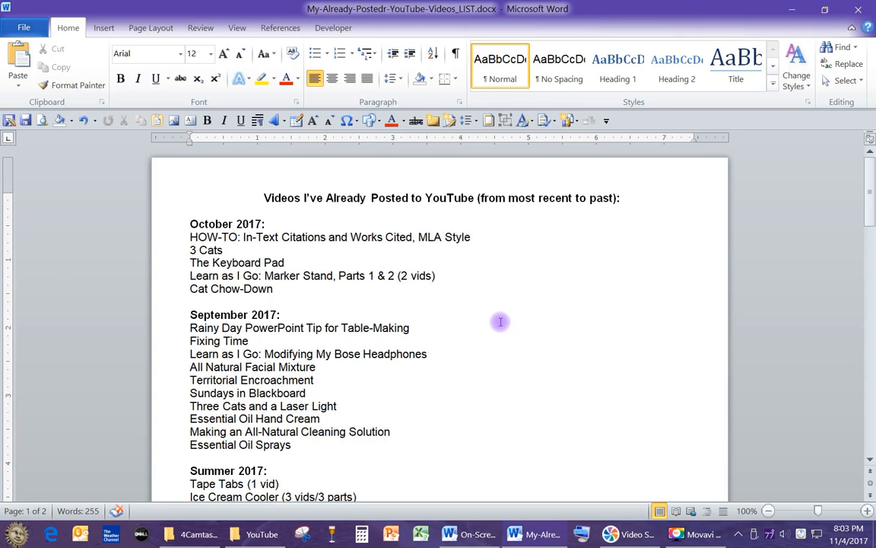
left_click(471, 237)
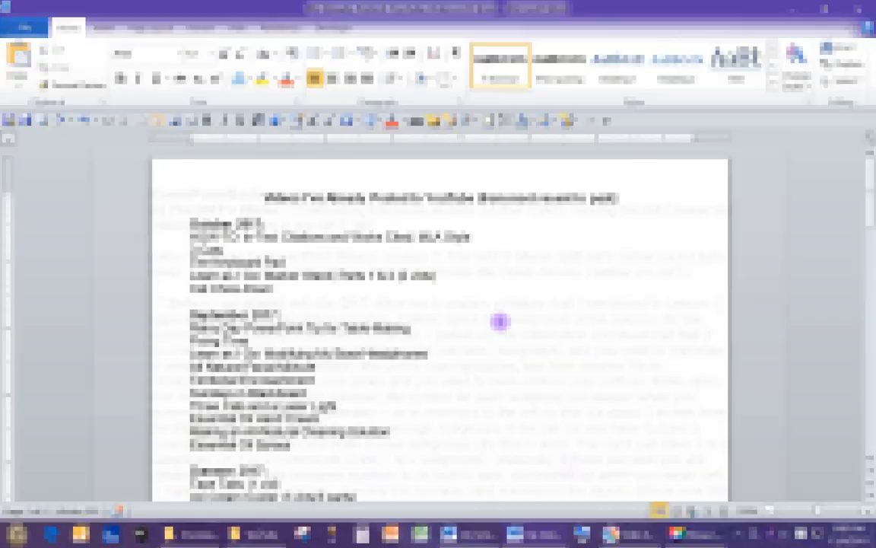
Scroll the list, then highlight and deselect the Territorial Encroachment title
scroll("down", 3)
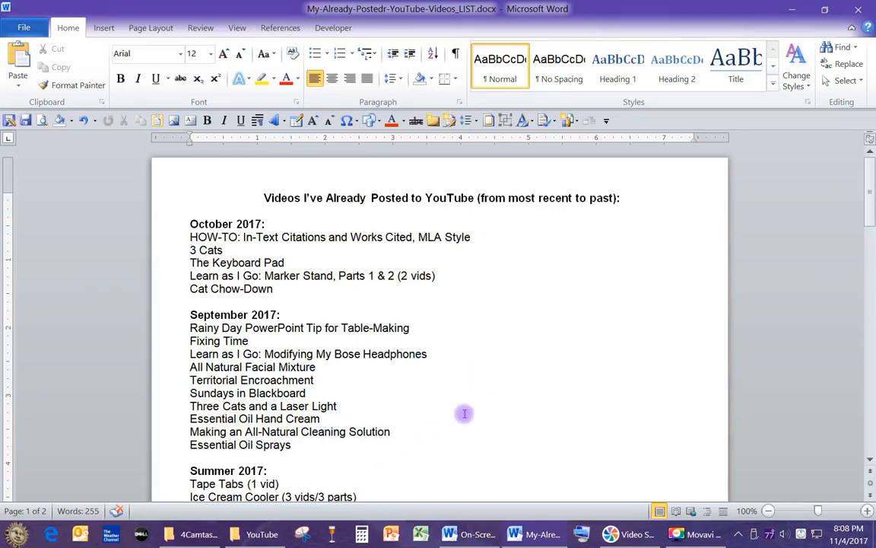
double_click(251, 379)
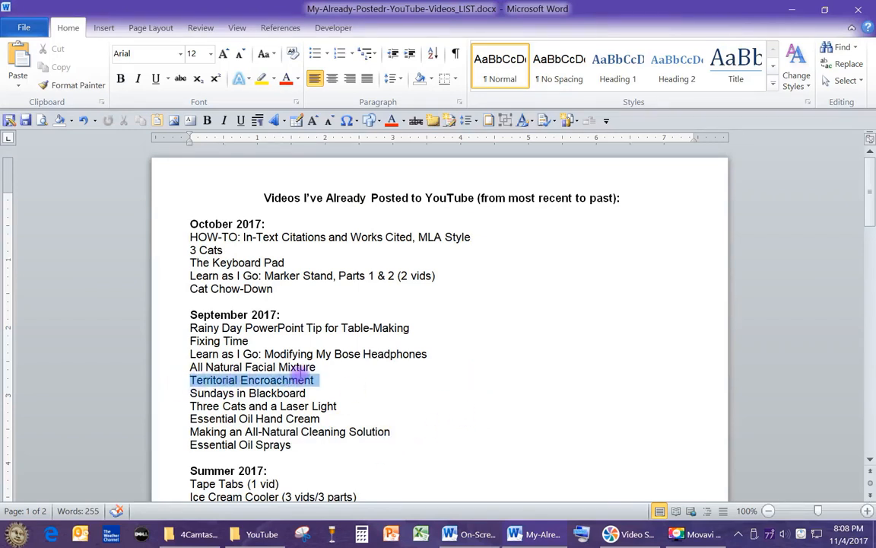
left_click(370, 380)
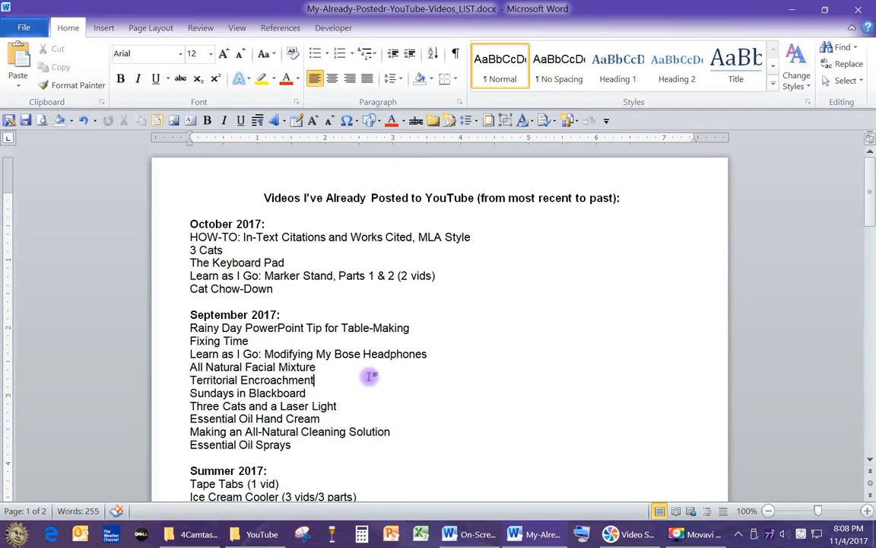
mouse_move(403, 396)
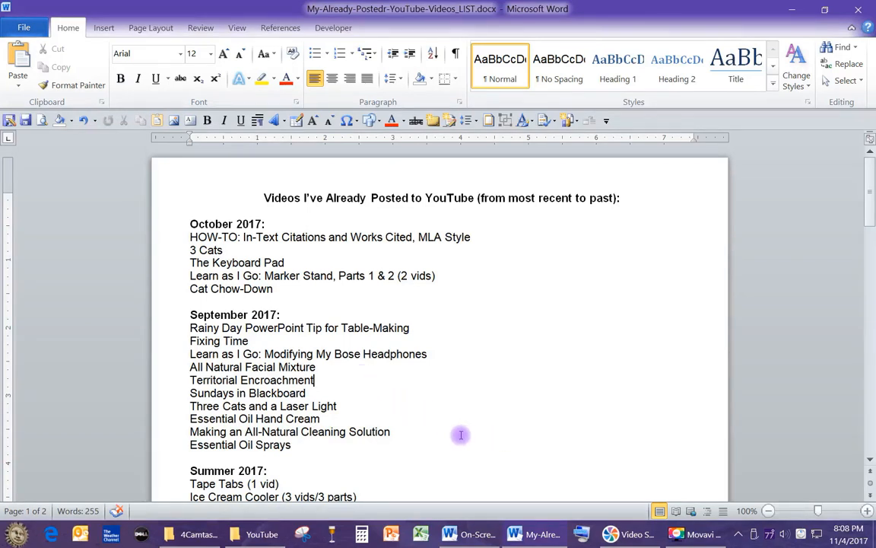
mouse_move(455, 433)
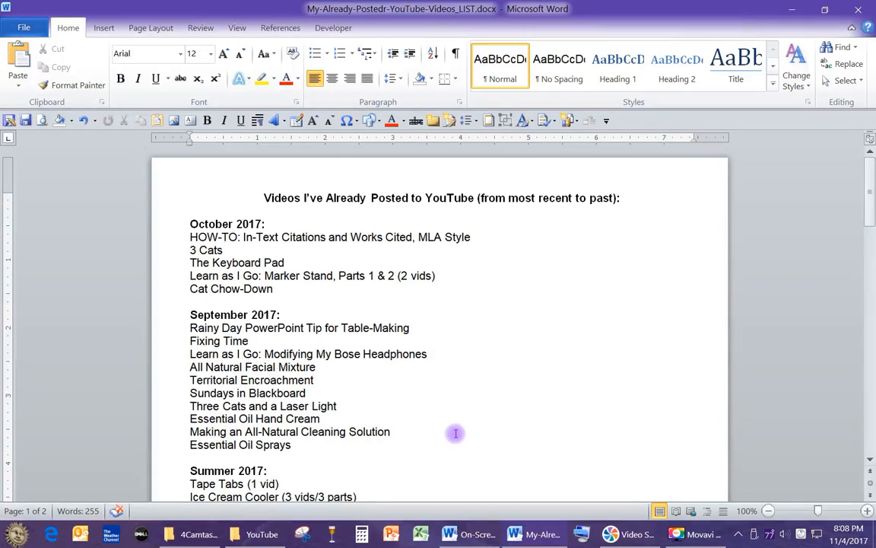
left_click(314, 379)
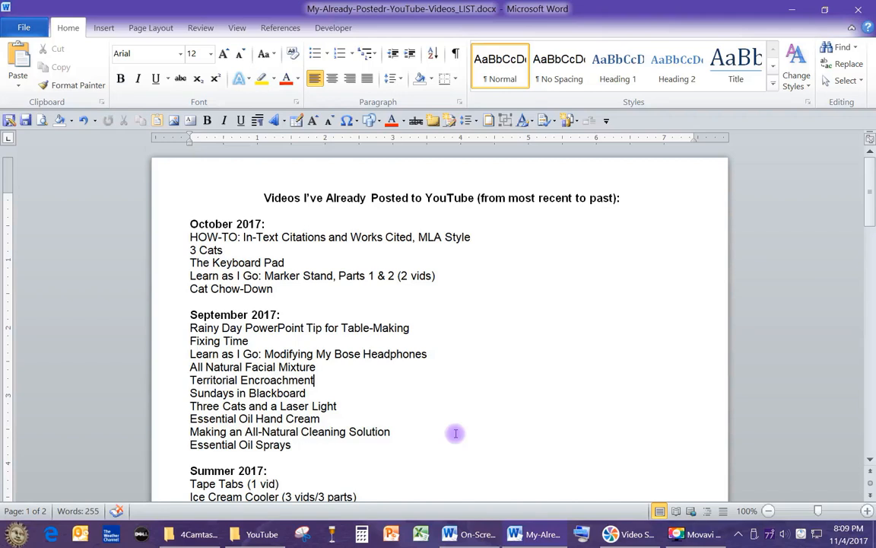
mouse_move(453, 213)
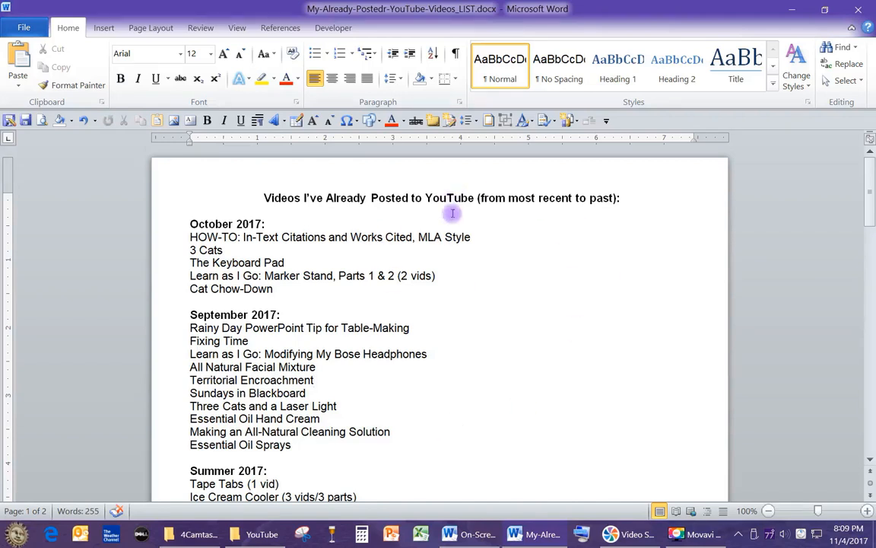
mouse_move(458, 390)
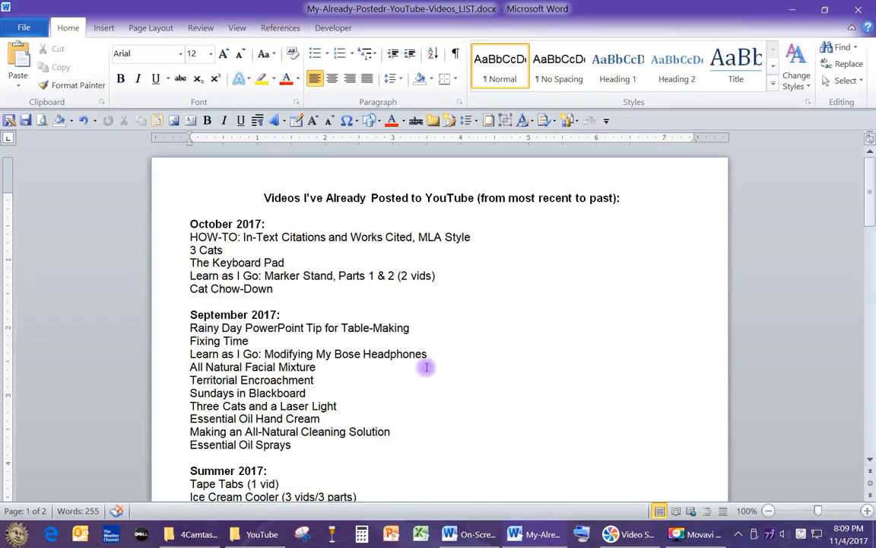
mouse_move(443, 425)
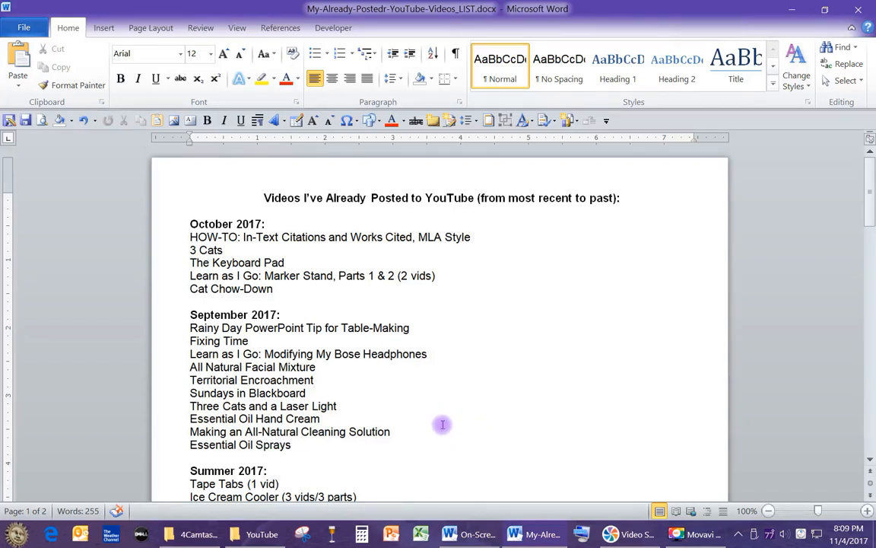
mouse_move(600, 227)
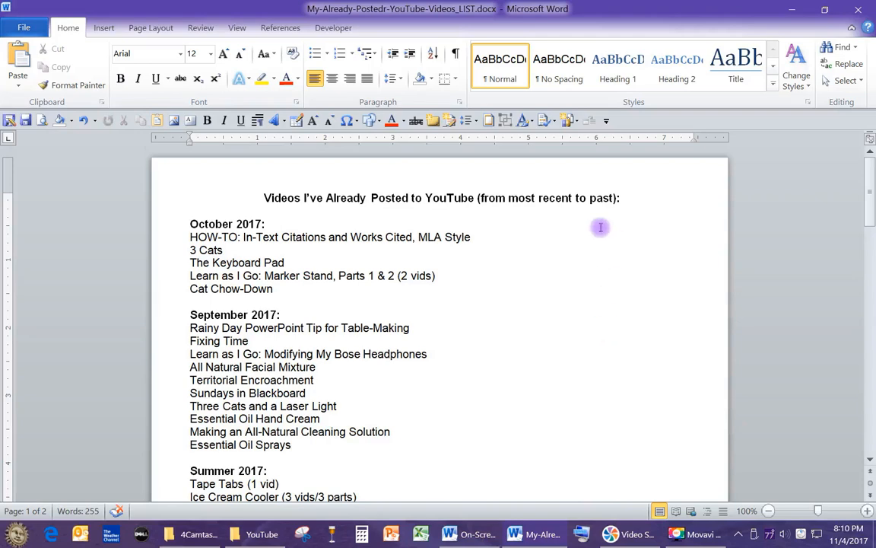
mouse_move(417, 417)
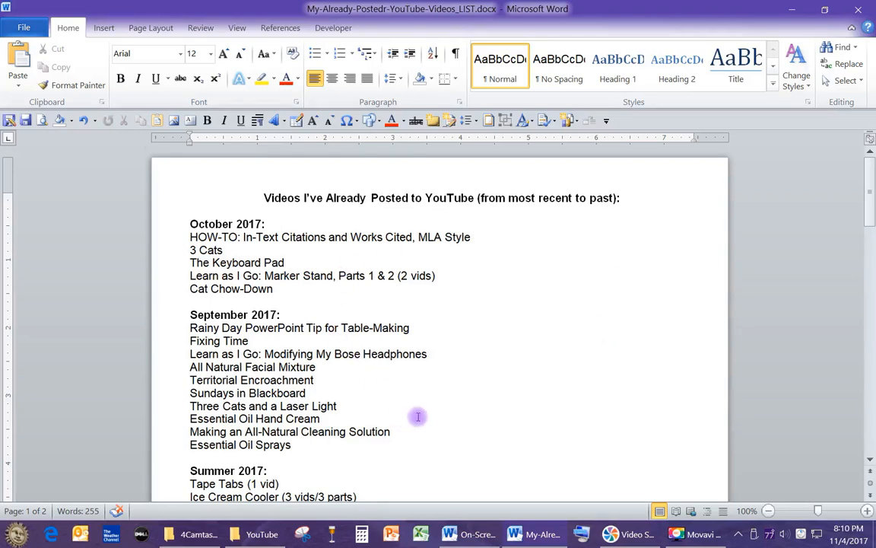
scroll("down", 3)
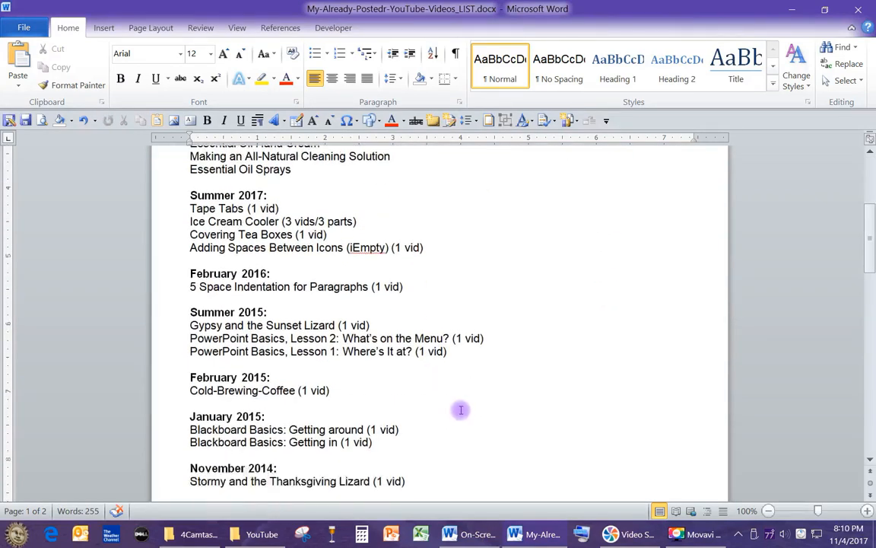
scroll("down", 3)
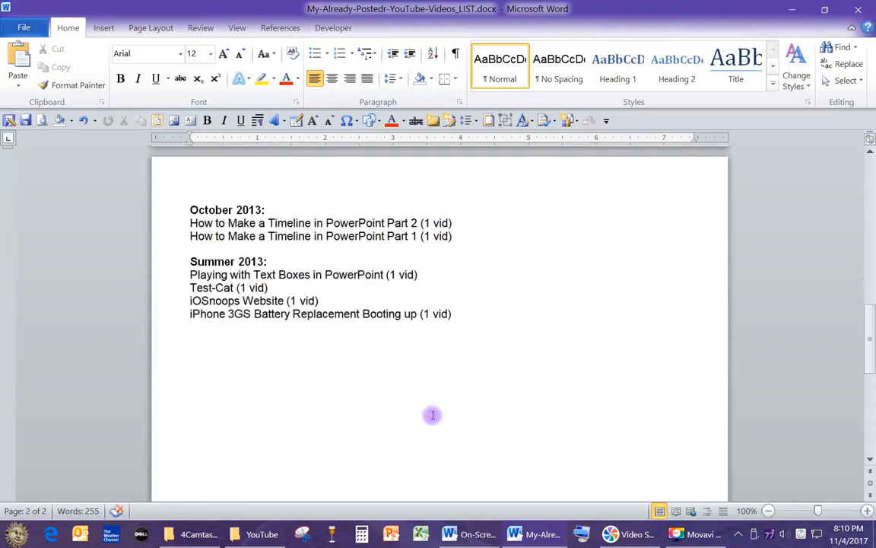
scroll("up", 3)
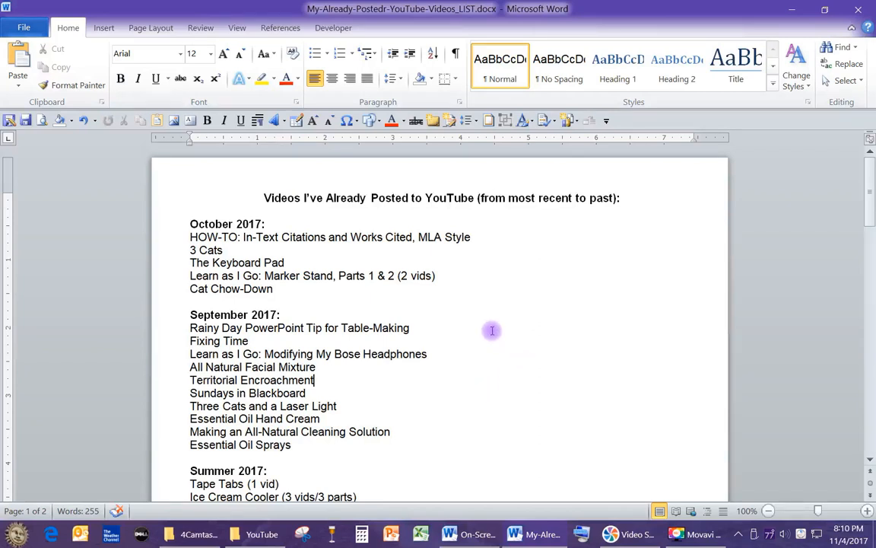
mouse_move(498, 423)
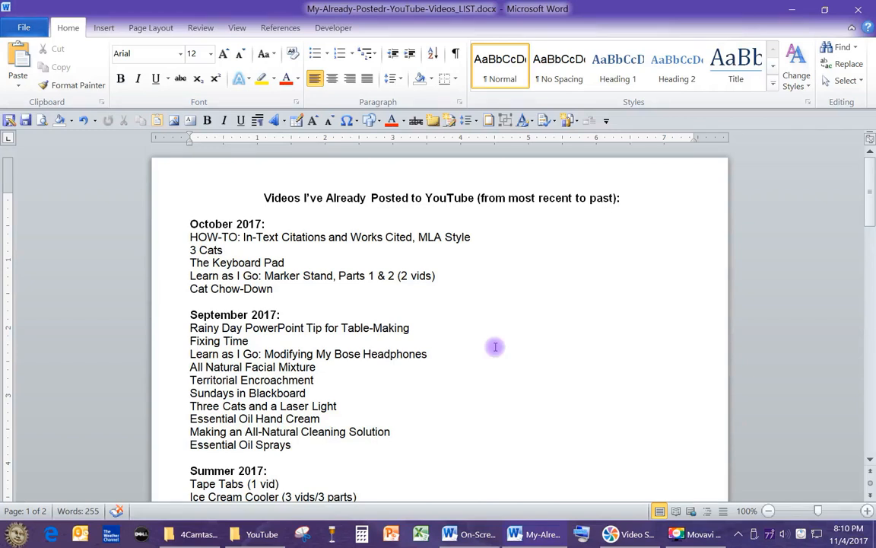
mouse_move(525, 308)
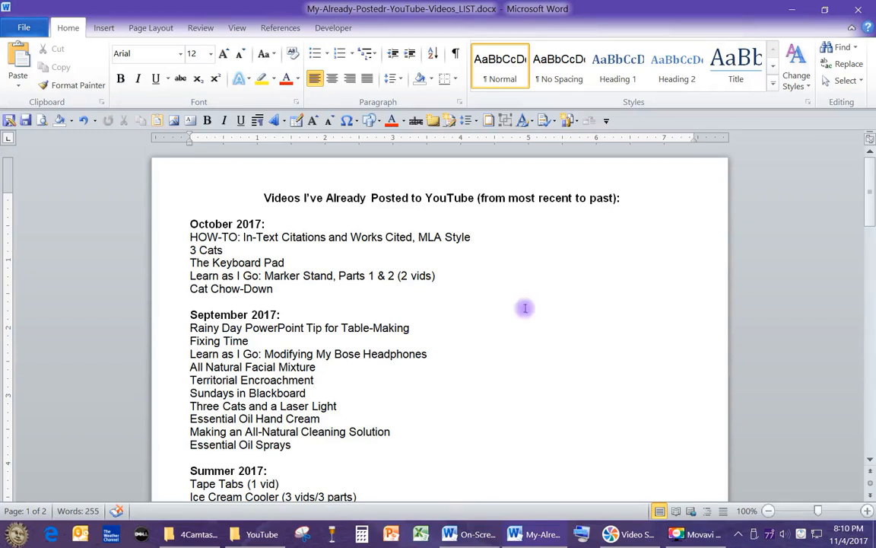
mouse_move(478, 359)
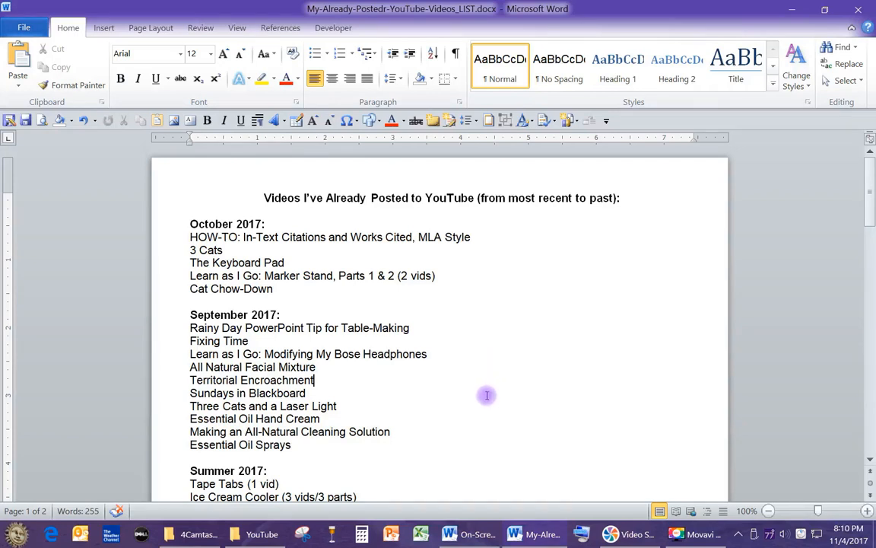
mouse_move(487, 390)
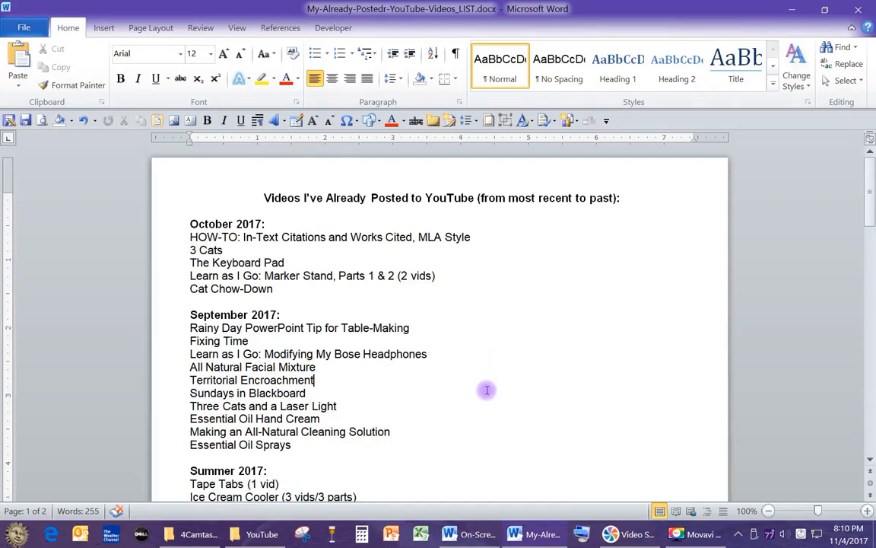
mouse_move(449, 431)
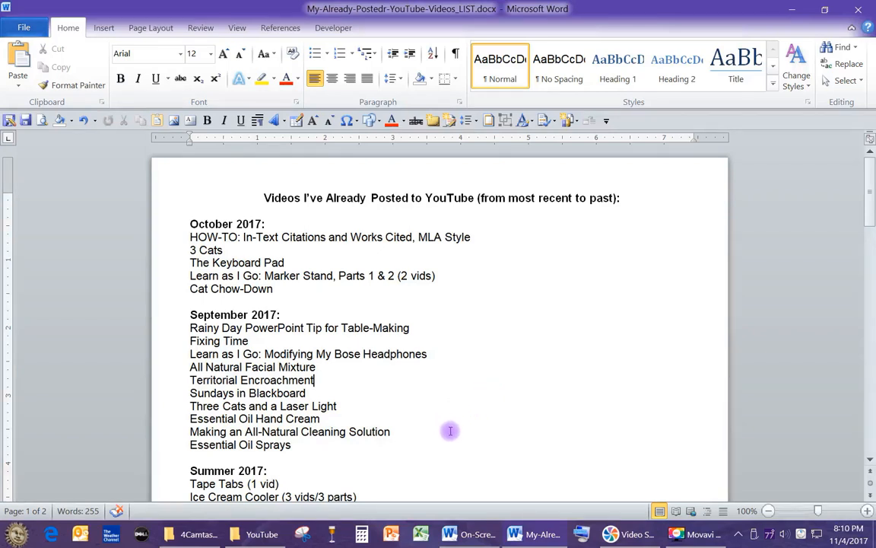
mouse_move(469, 404)
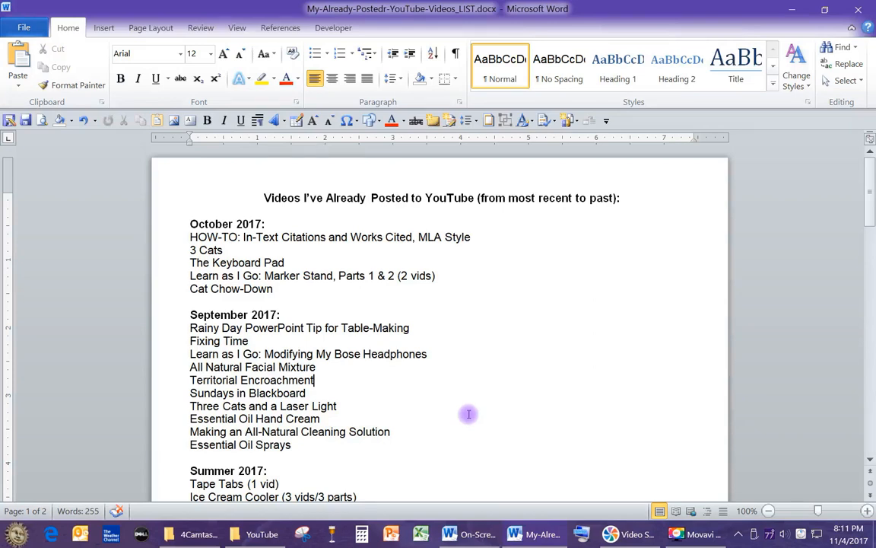
mouse_move(490, 402)
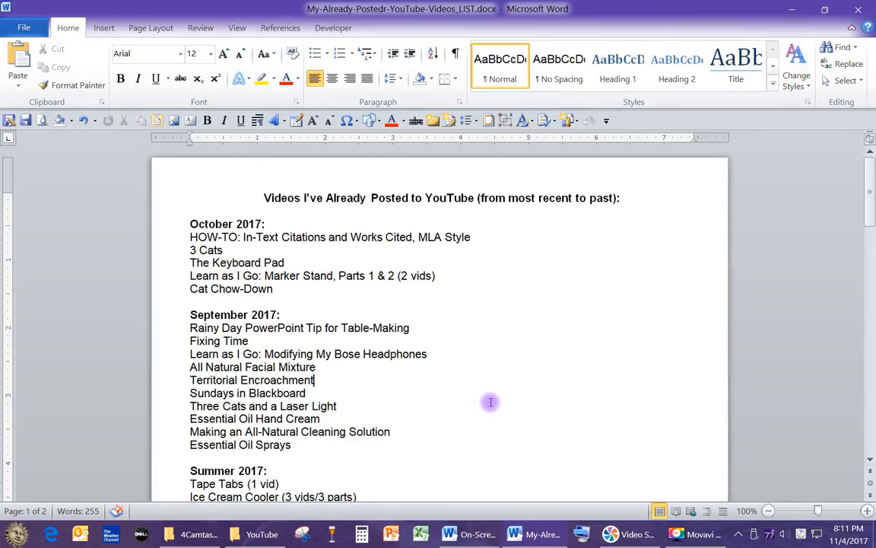
mouse_move(496, 399)
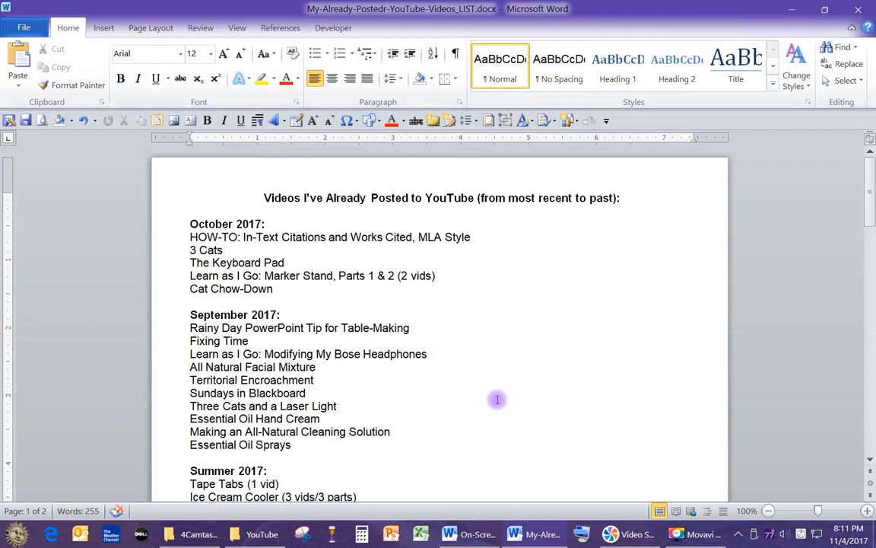
mouse_move(508, 398)
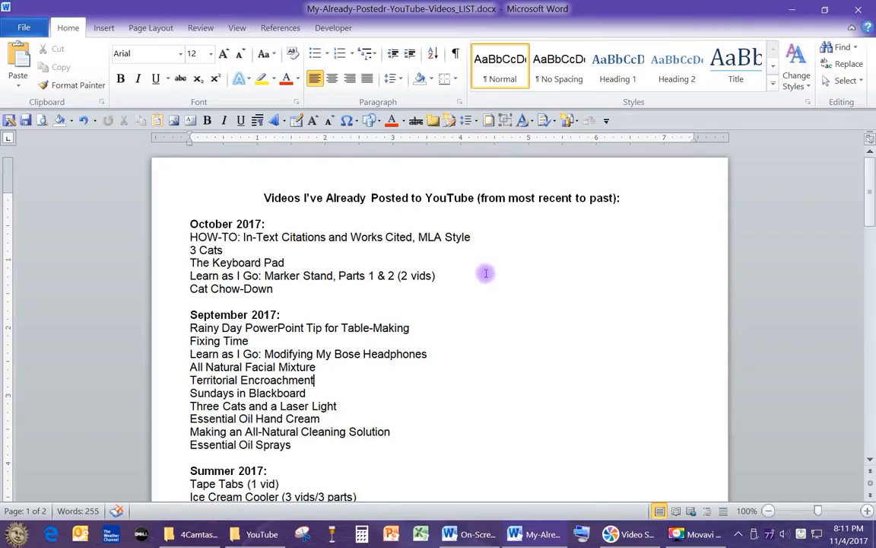
mouse_move(479, 385)
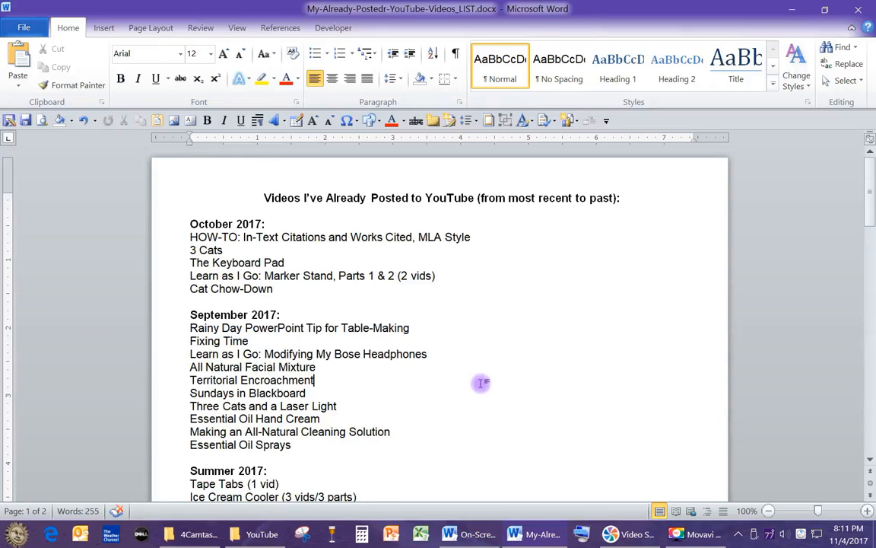
mouse_move(523, 331)
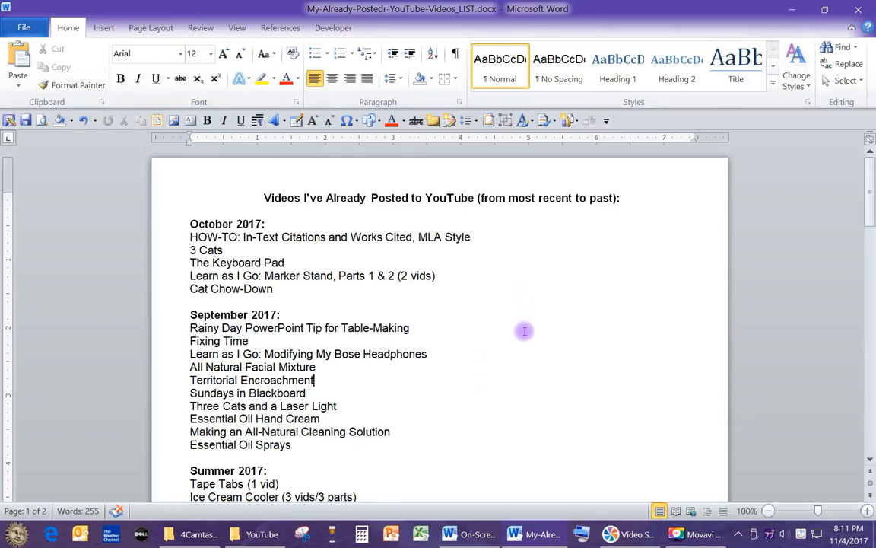
mouse_move(561, 367)
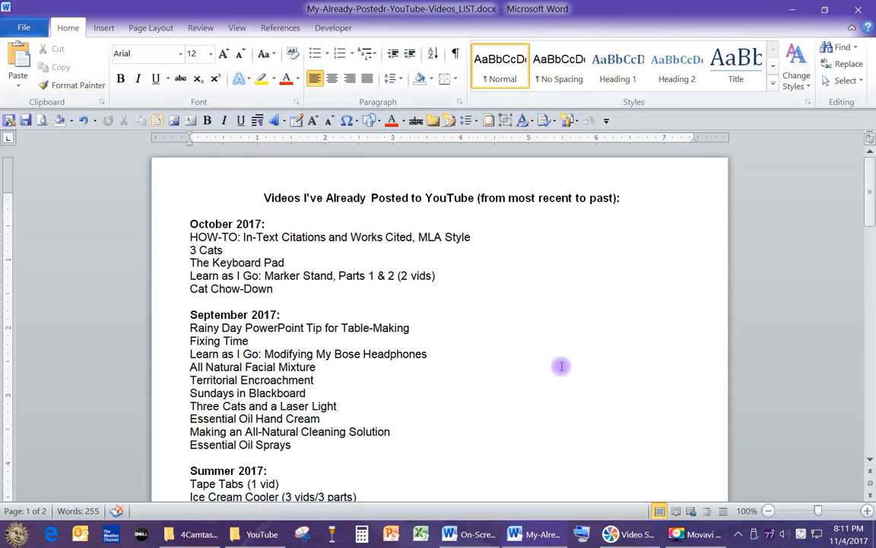
mouse_move(556, 368)
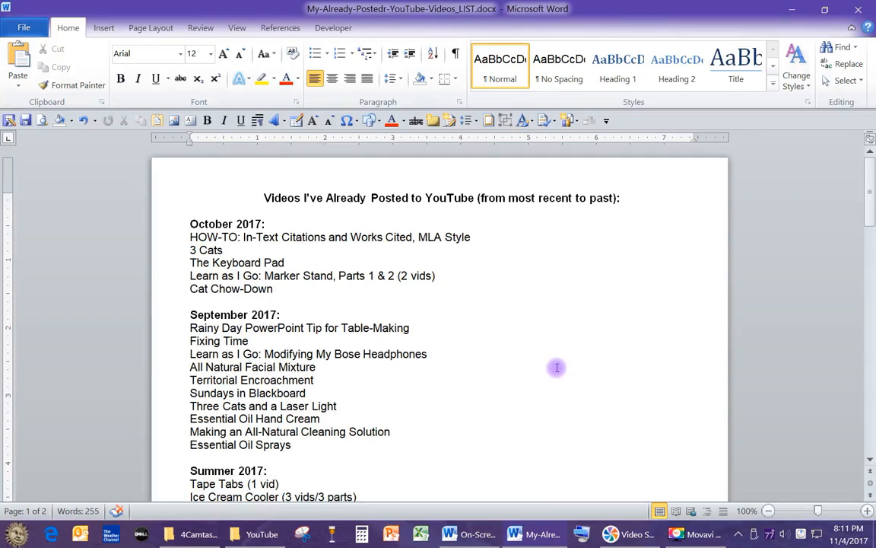
mouse_move(497, 431)
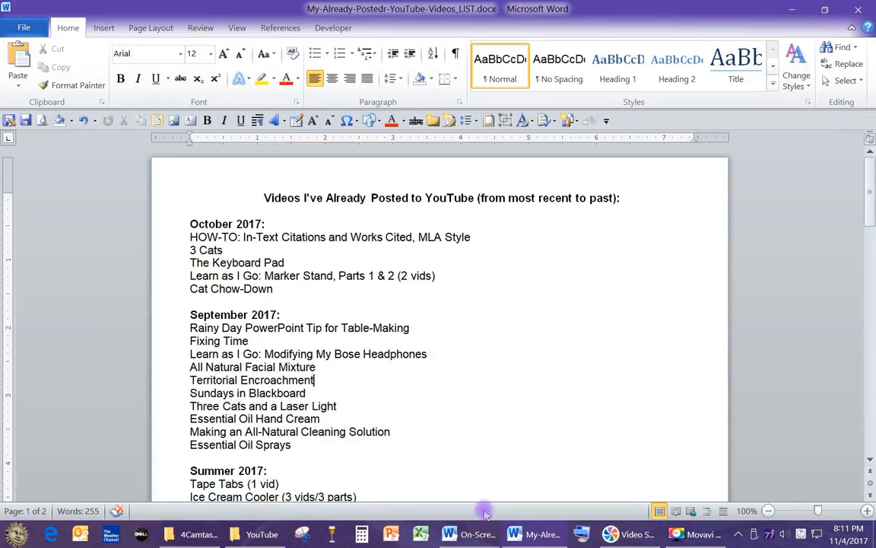
mouse_move(519, 384)
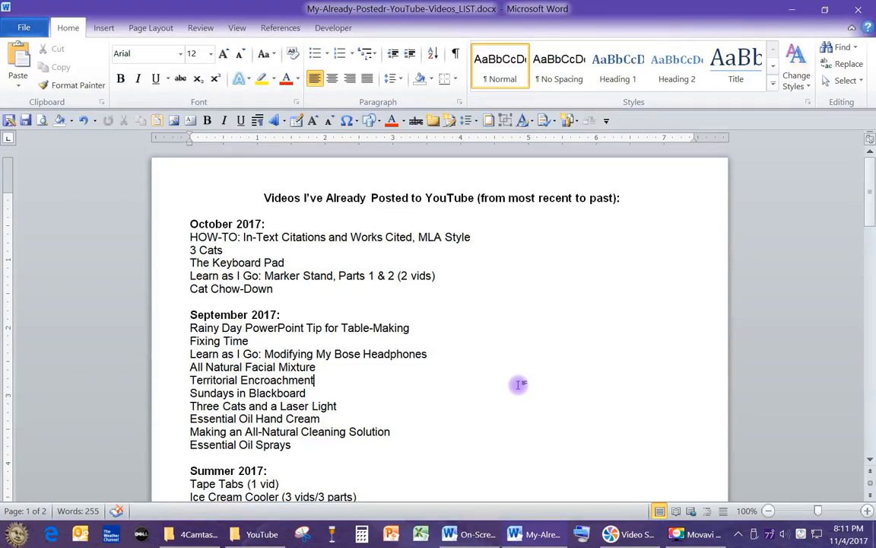
mouse_move(515, 386)
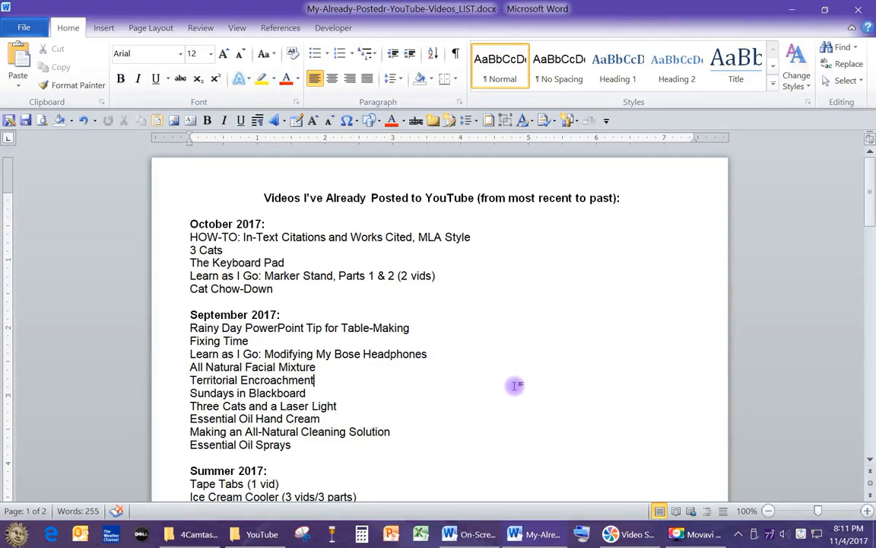
mouse_move(493, 393)
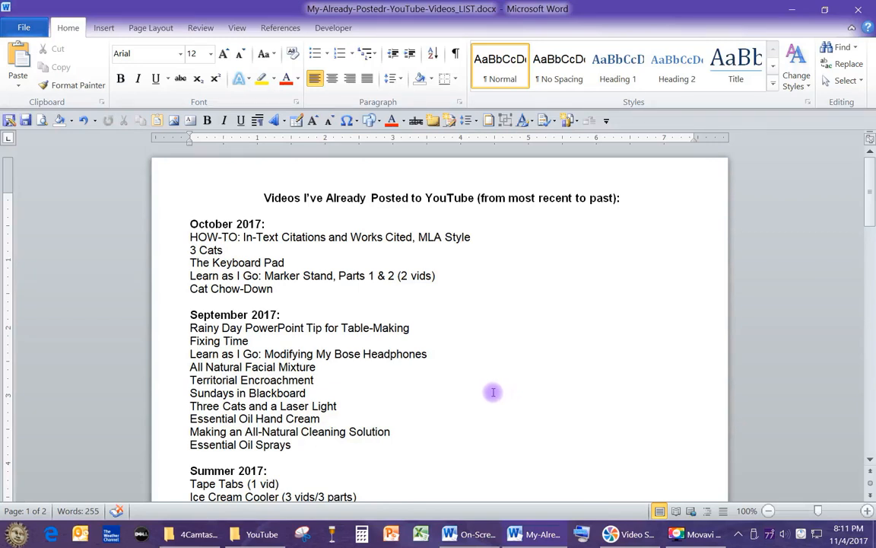
mouse_move(484, 334)
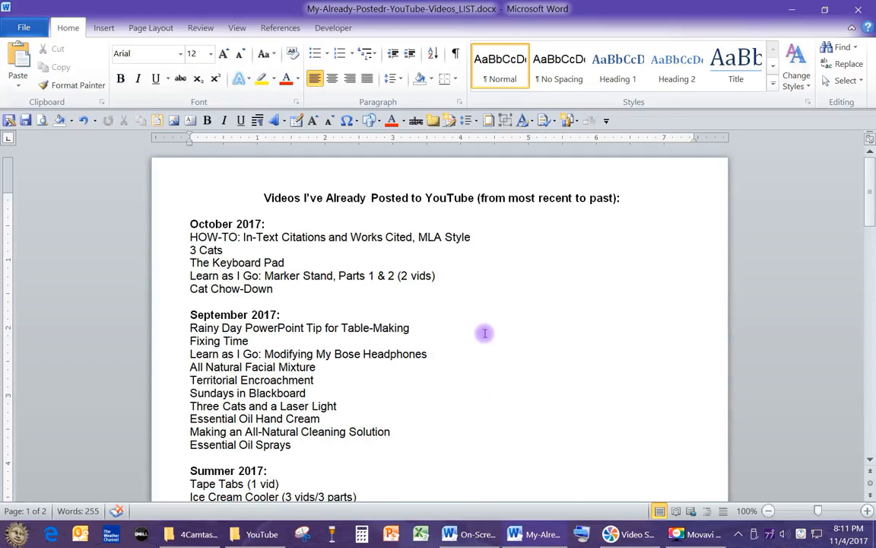
mouse_move(521, 392)
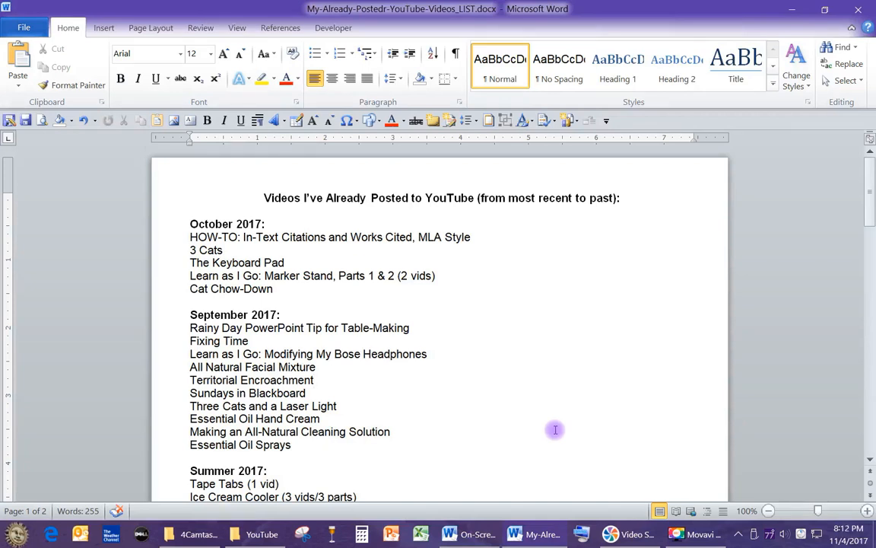
left_click(315, 379)
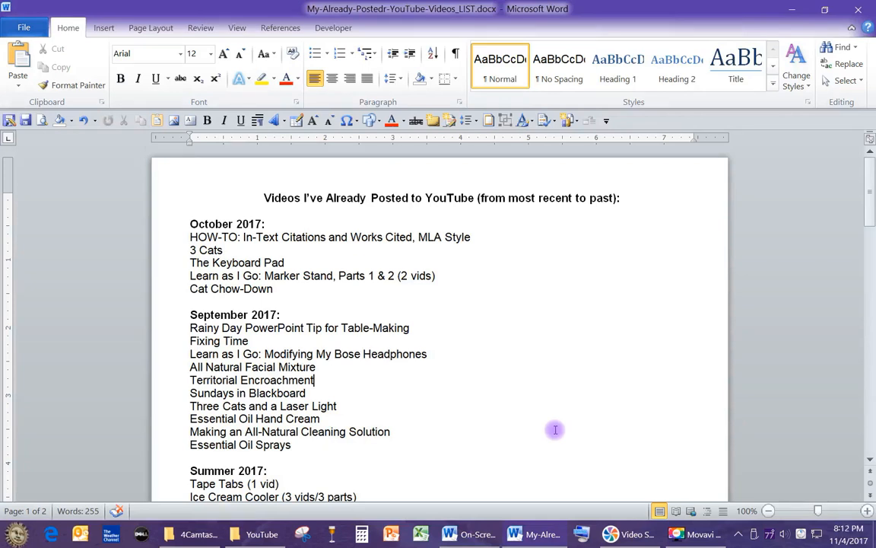